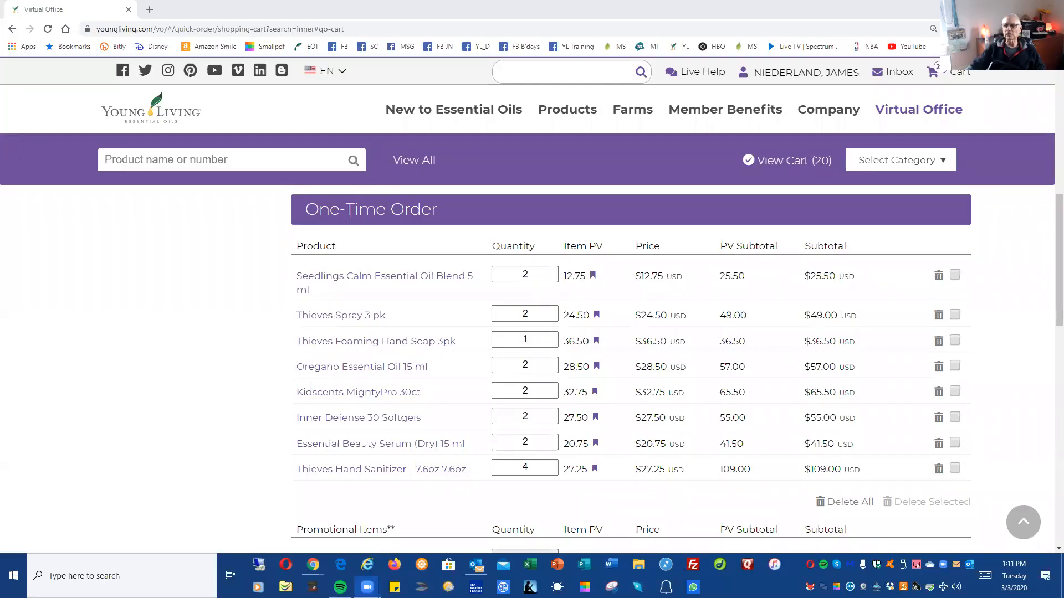
pyautogui.moveTo(28, 480)
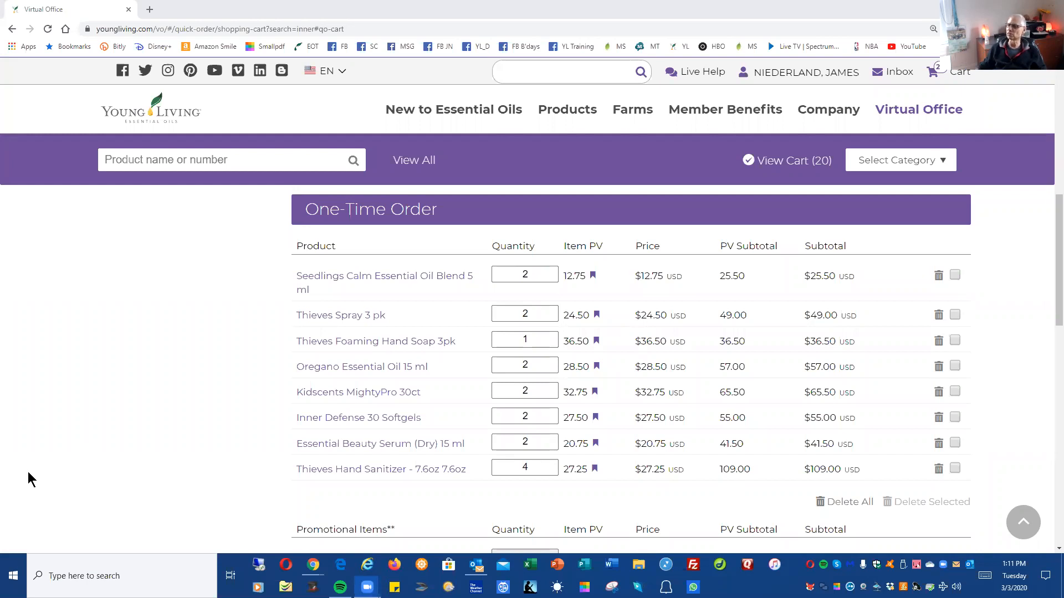
pyautogui.moveTo(593, 502)
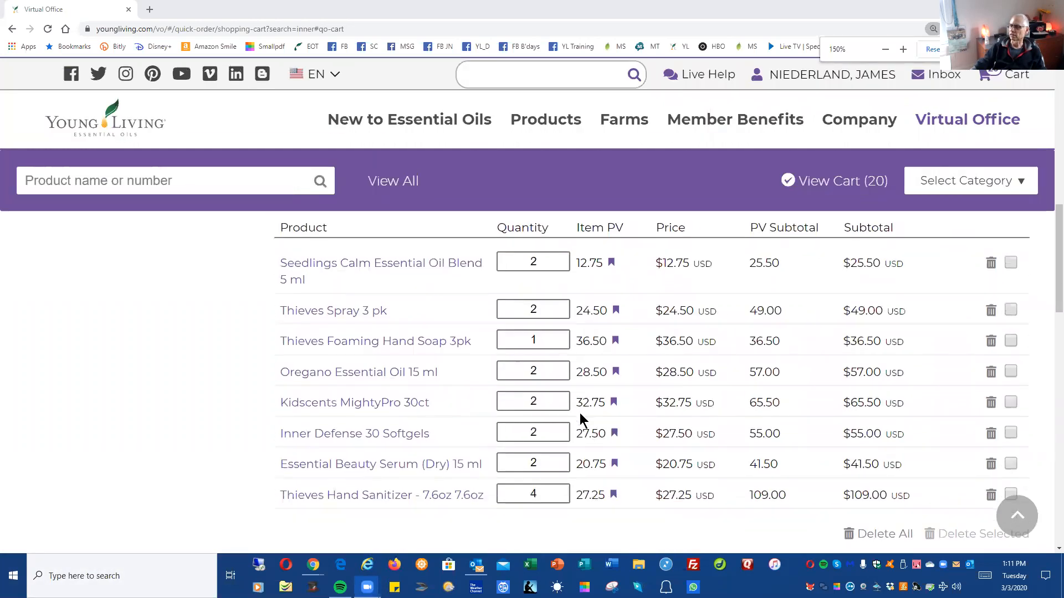
pyautogui.moveTo(294, 512)
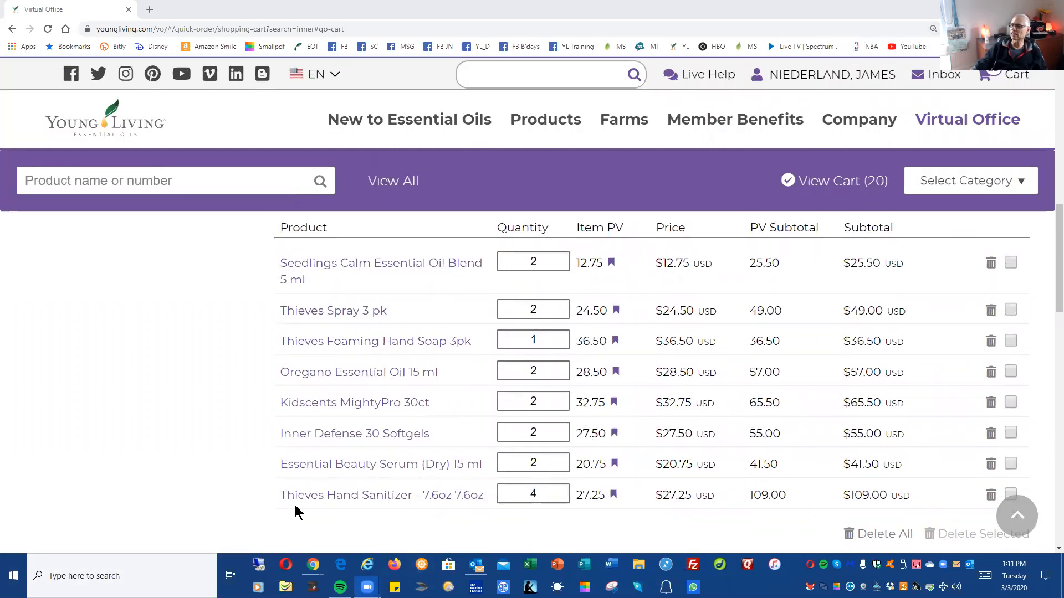
pyautogui.moveTo(636, 531)
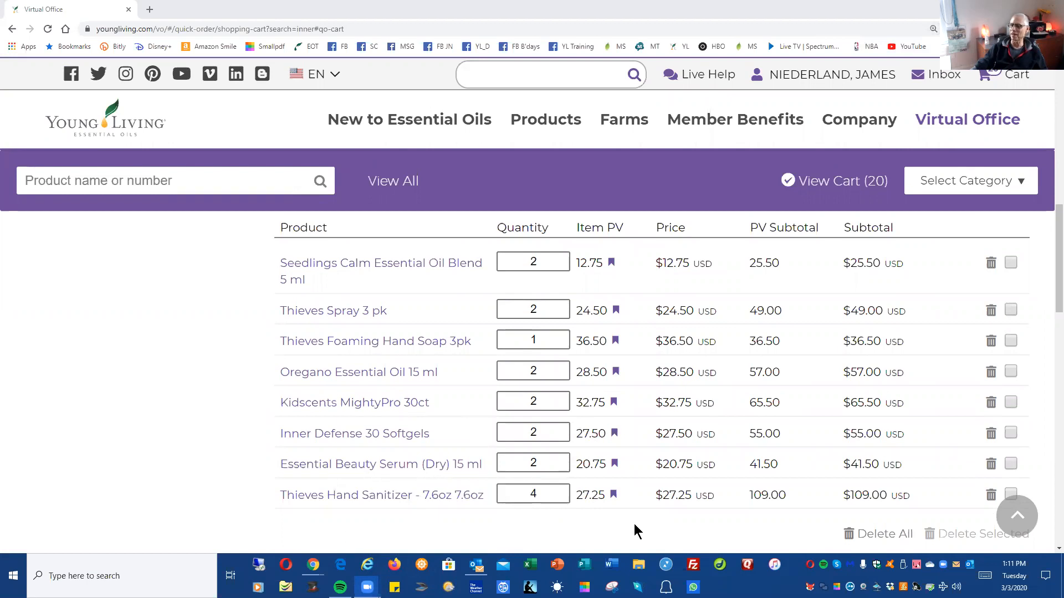
pyautogui.moveTo(521, 582)
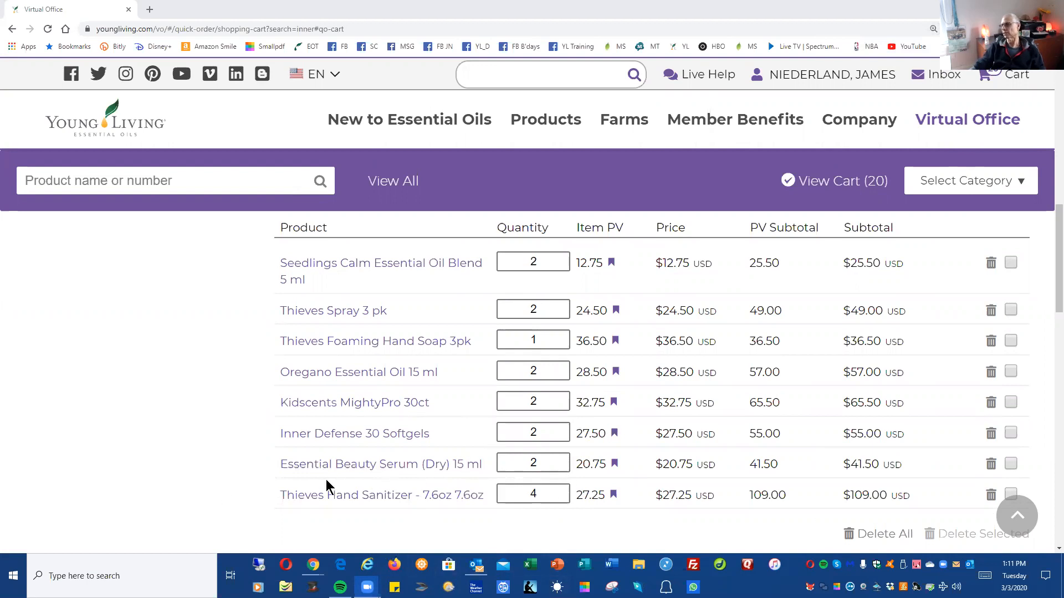
pyautogui.moveTo(309, 466)
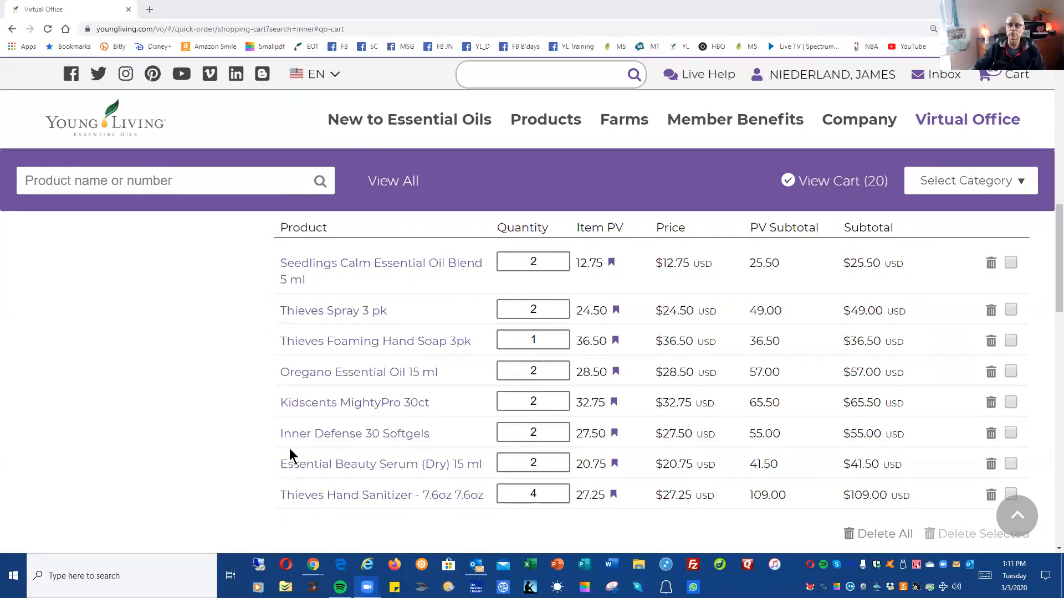
pyautogui.moveTo(568, 412)
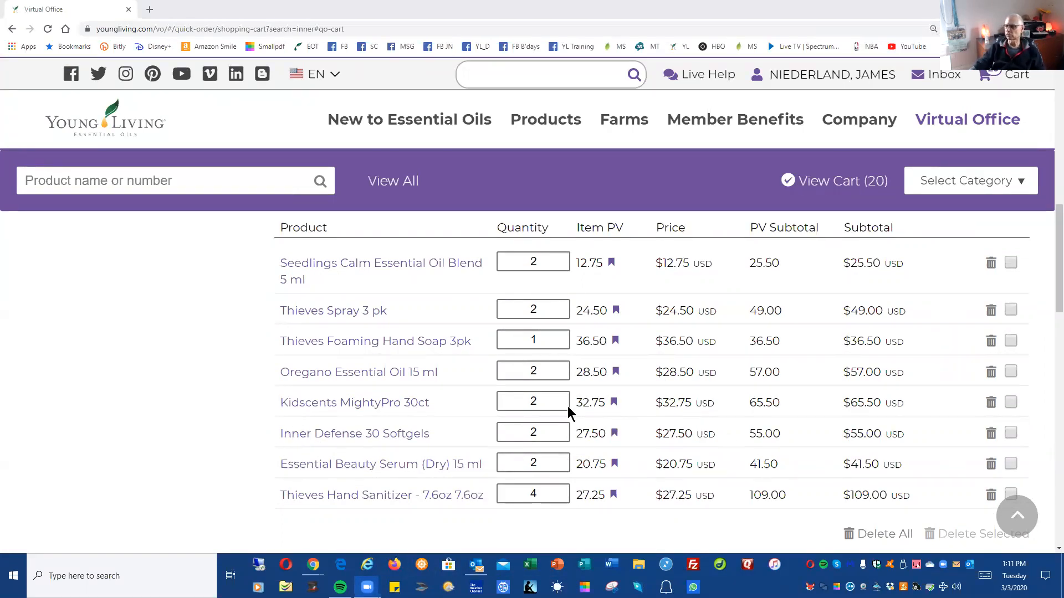
pyautogui.moveTo(467, 421)
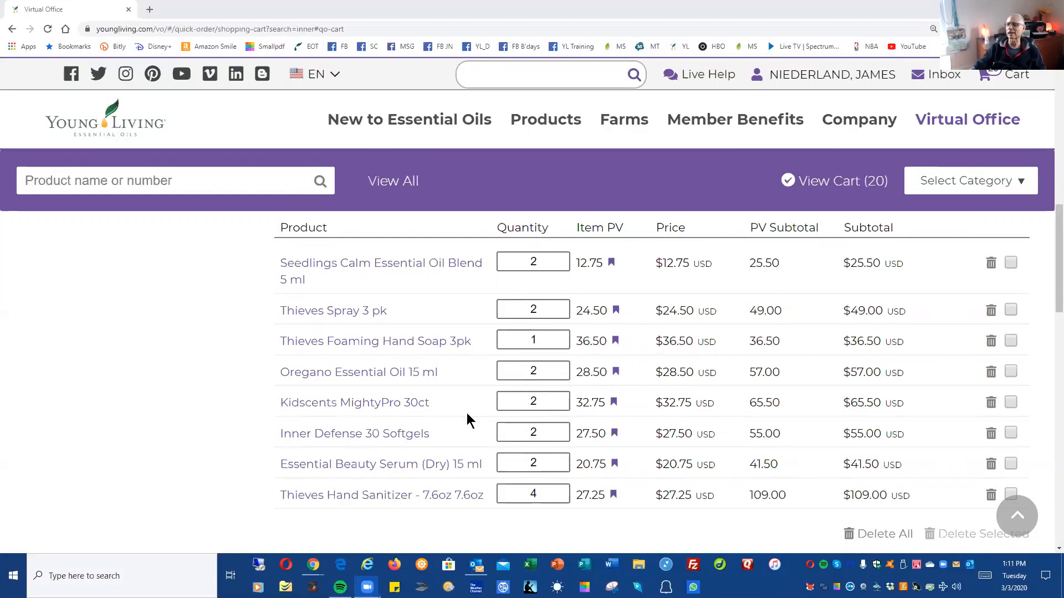
pyautogui.moveTo(476, 430)
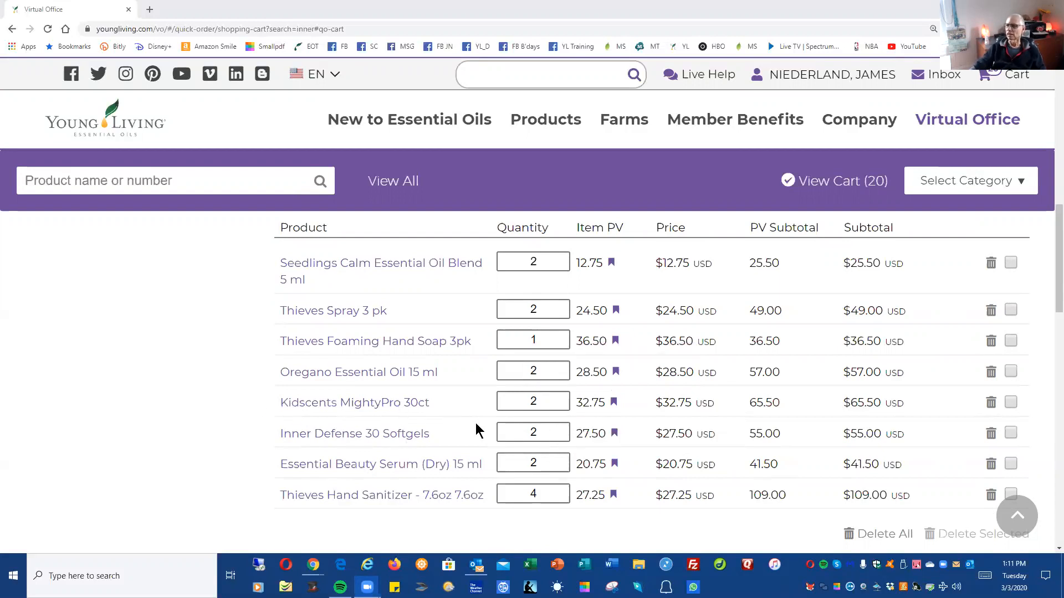
pyautogui.moveTo(271, 370)
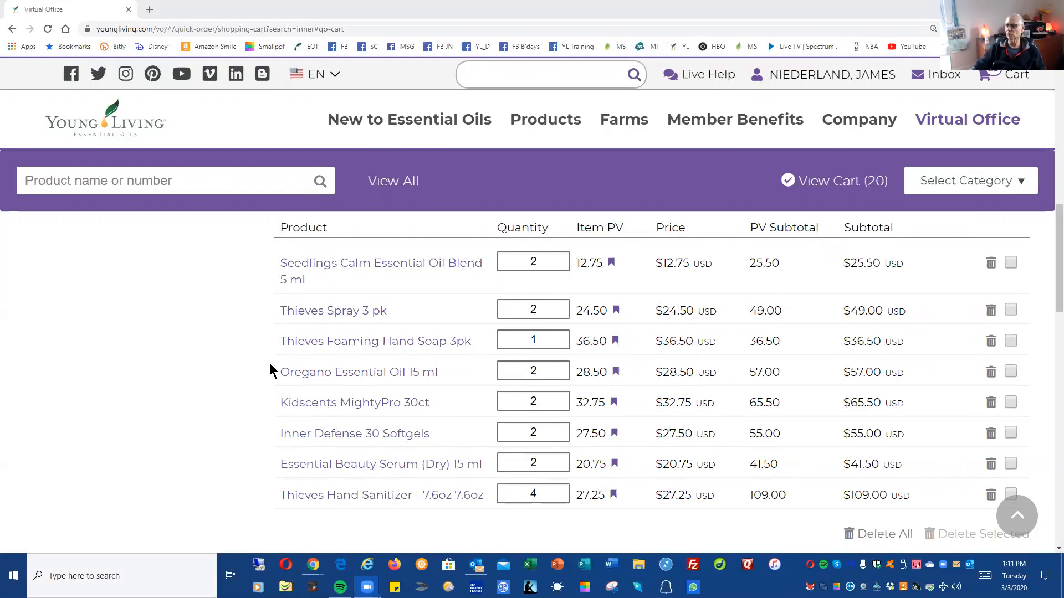
pyautogui.moveTo(549, 395)
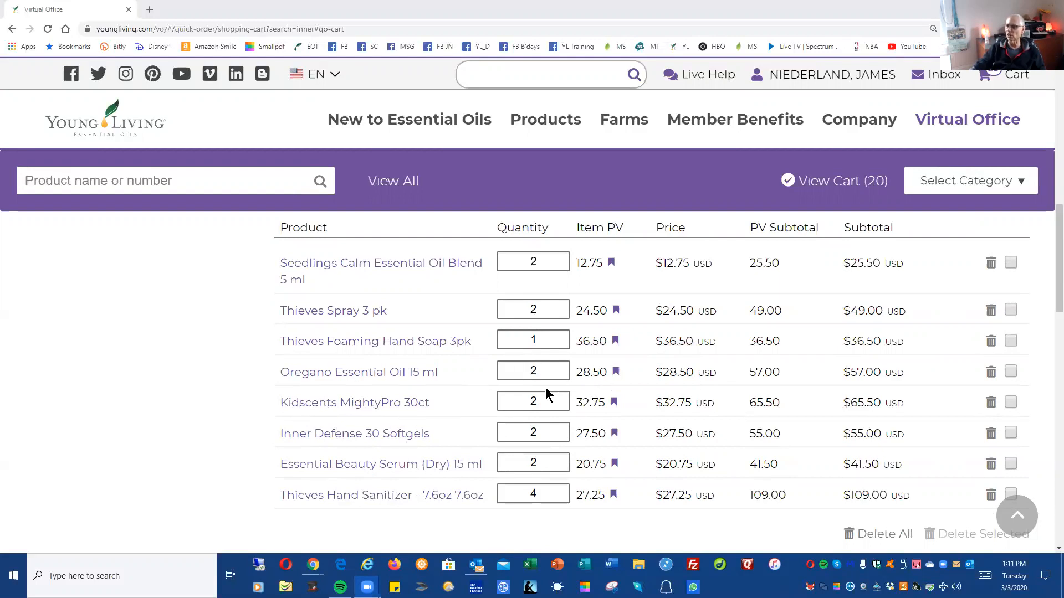
pyautogui.moveTo(167, 336)
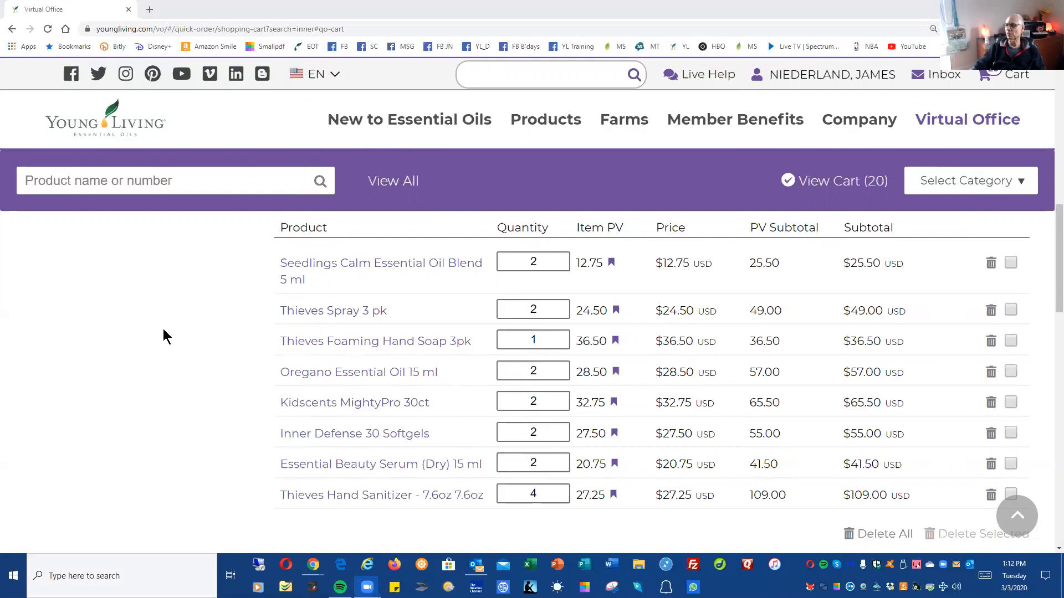
pyautogui.moveTo(290, 340)
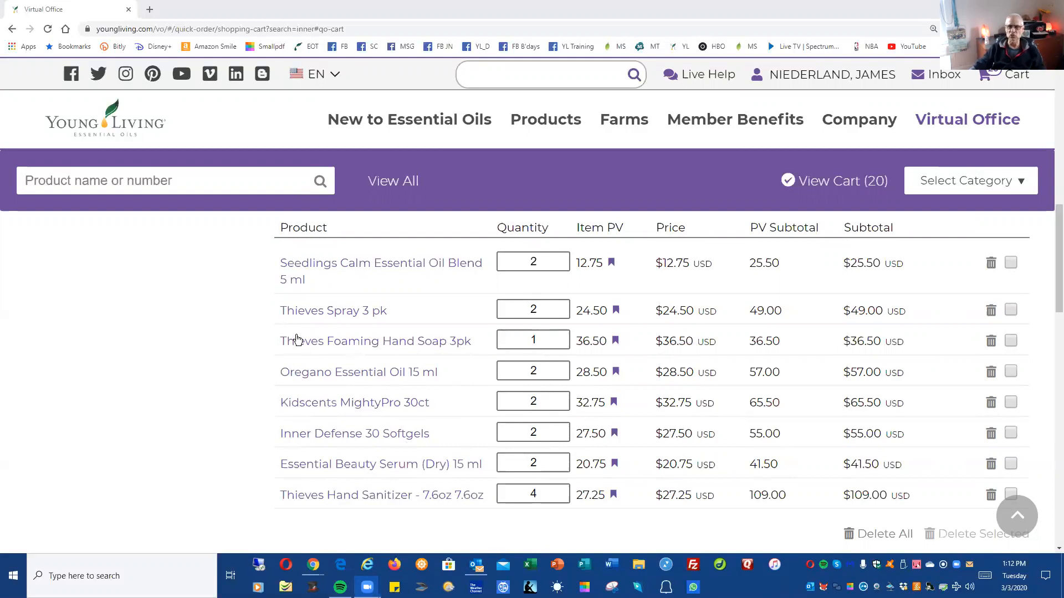
pyautogui.moveTo(526, 359)
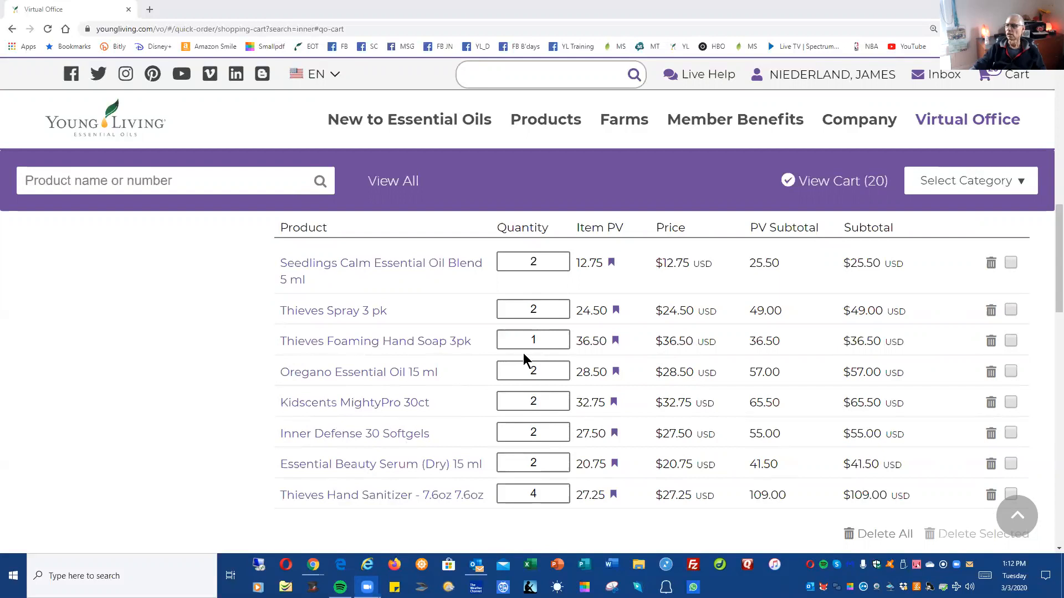
pyautogui.moveTo(358, 432)
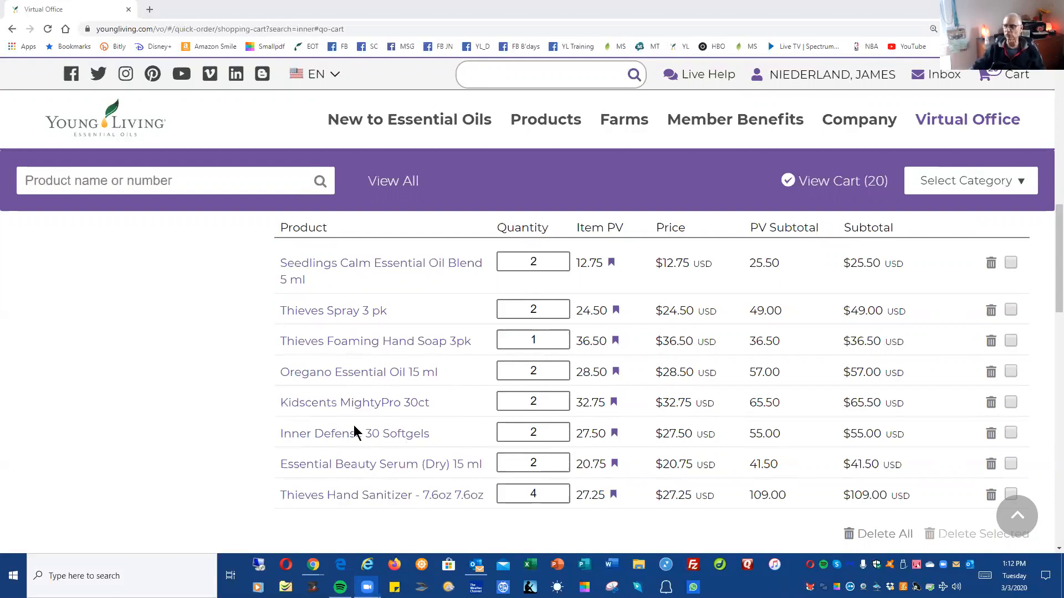
pyautogui.moveTo(288, 317)
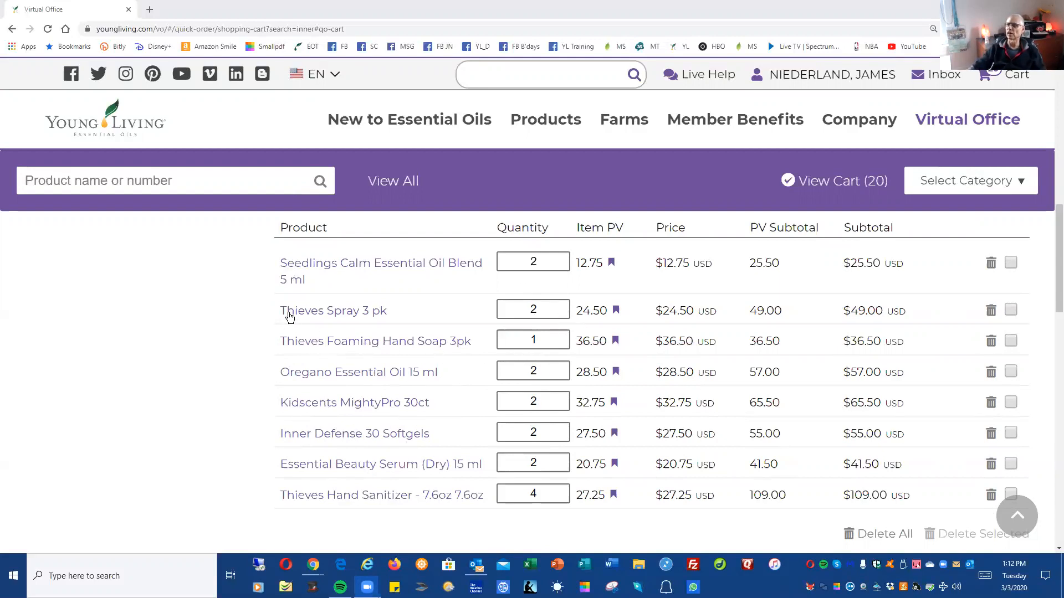
pyautogui.moveTo(406, 322)
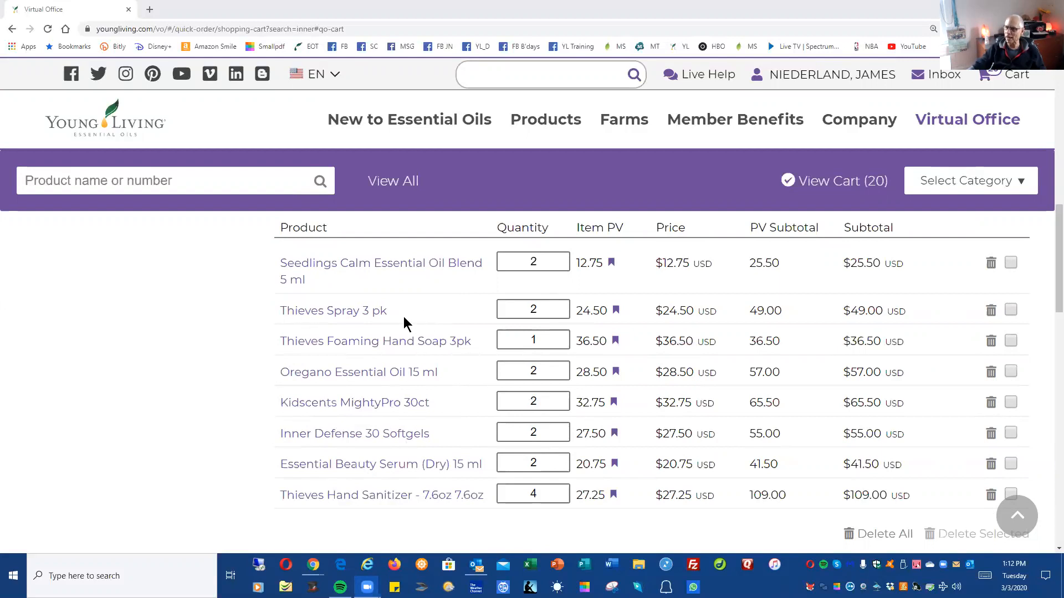
pyautogui.moveTo(404, 272)
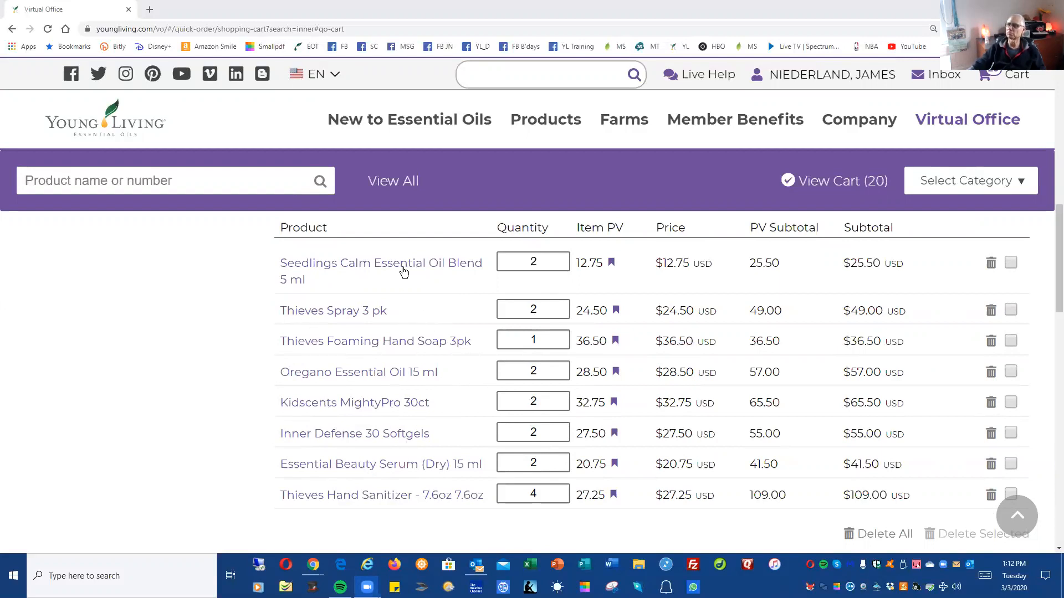
pyautogui.moveTo(205, 275)
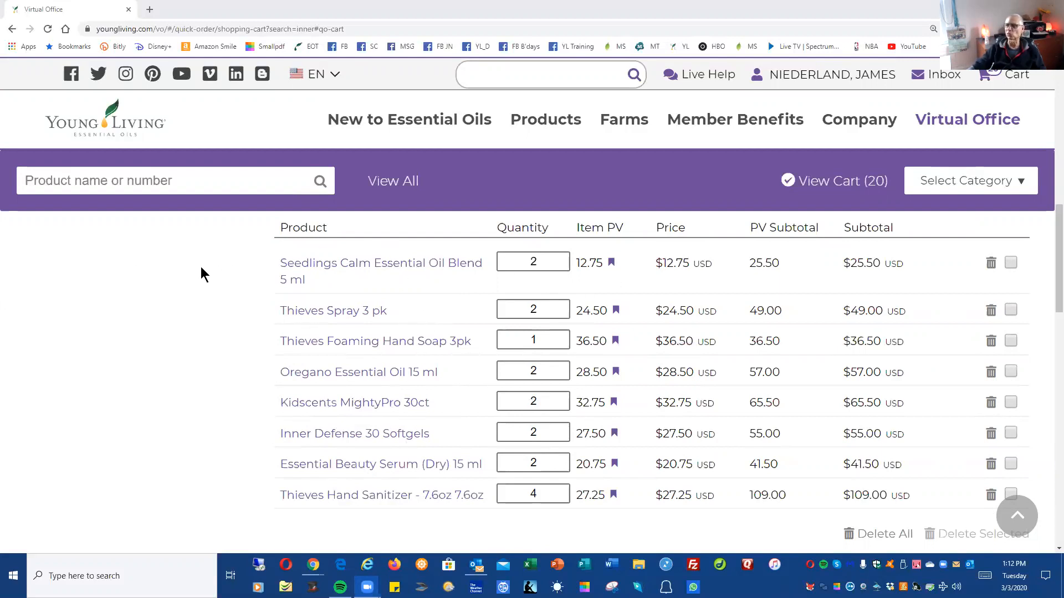
pyautogui.moveTo(692, 370)
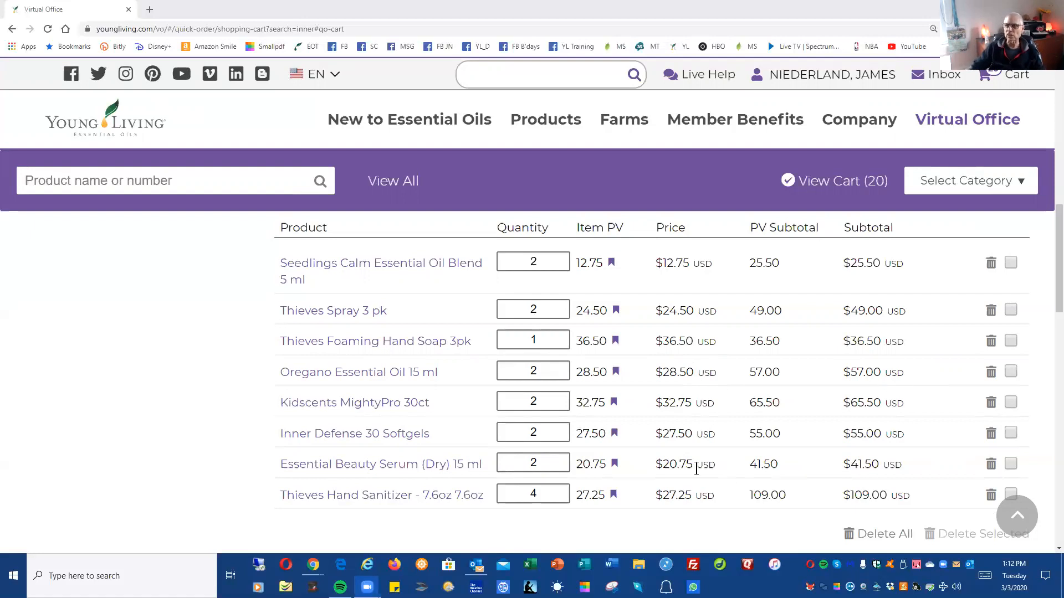
pyautogui.moveTo(161, 382)
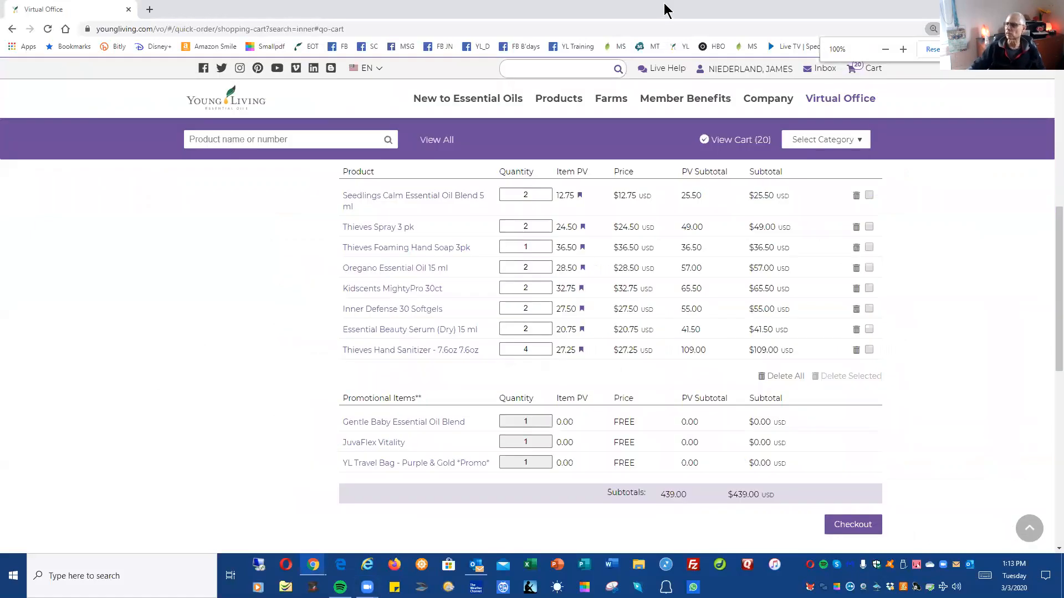
# Step: Sign in as member 'oilman' with Keep Me Signed In checked, reaching the Welcome Back dashboard
pyautogui.scroll(3)
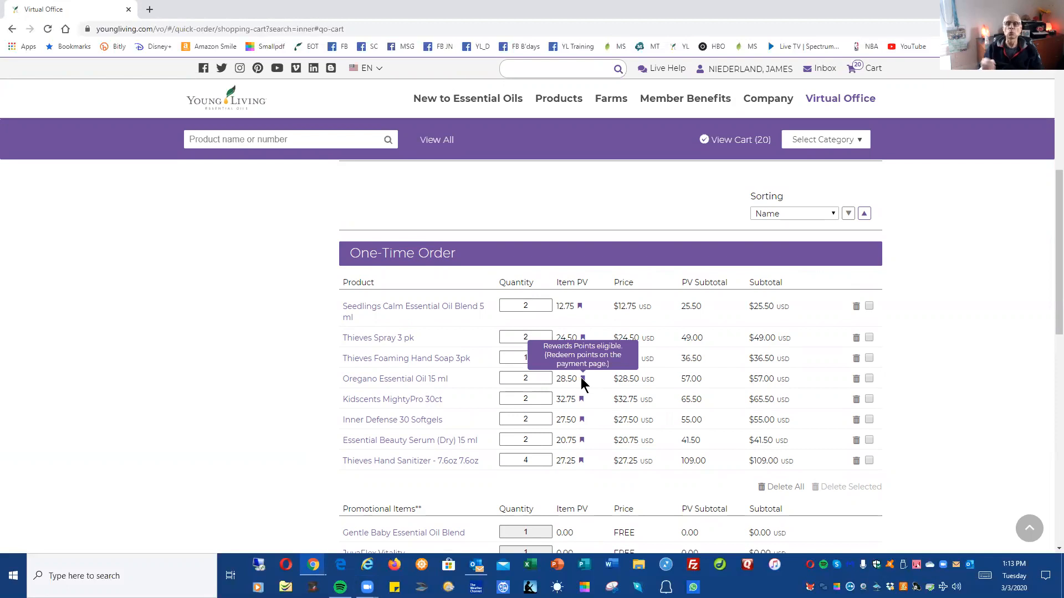
pyautogui.moveTo(256, 428)
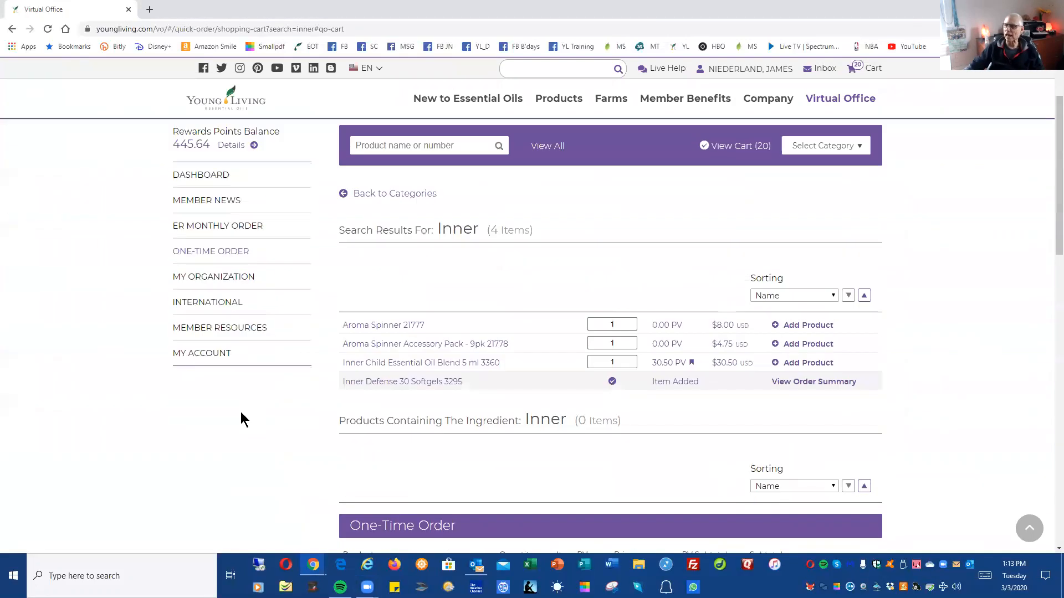
pyautogui.scroll(3)
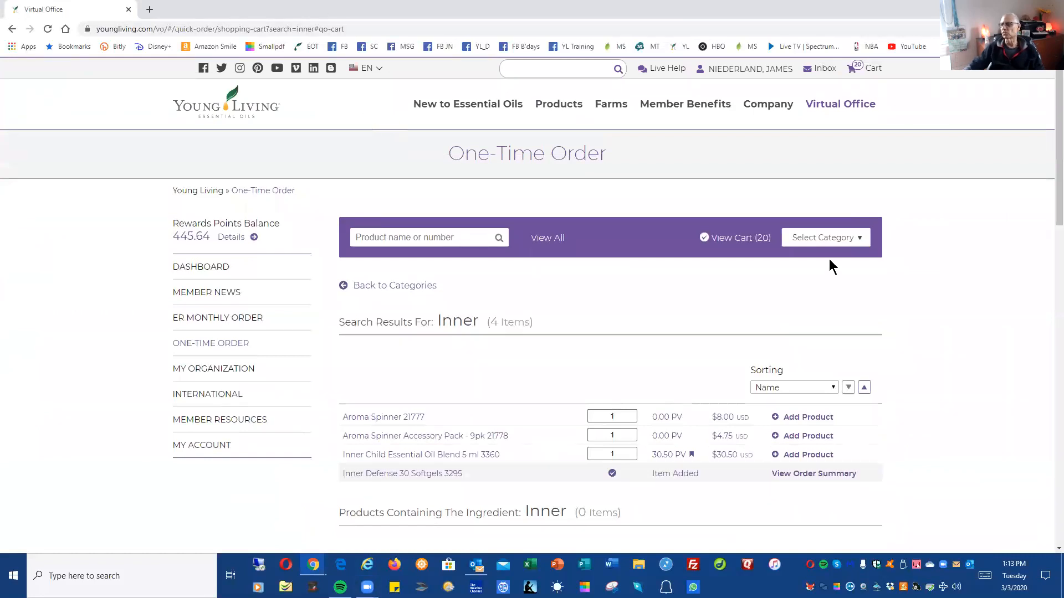
pyautogui.moveTo(834, 109)
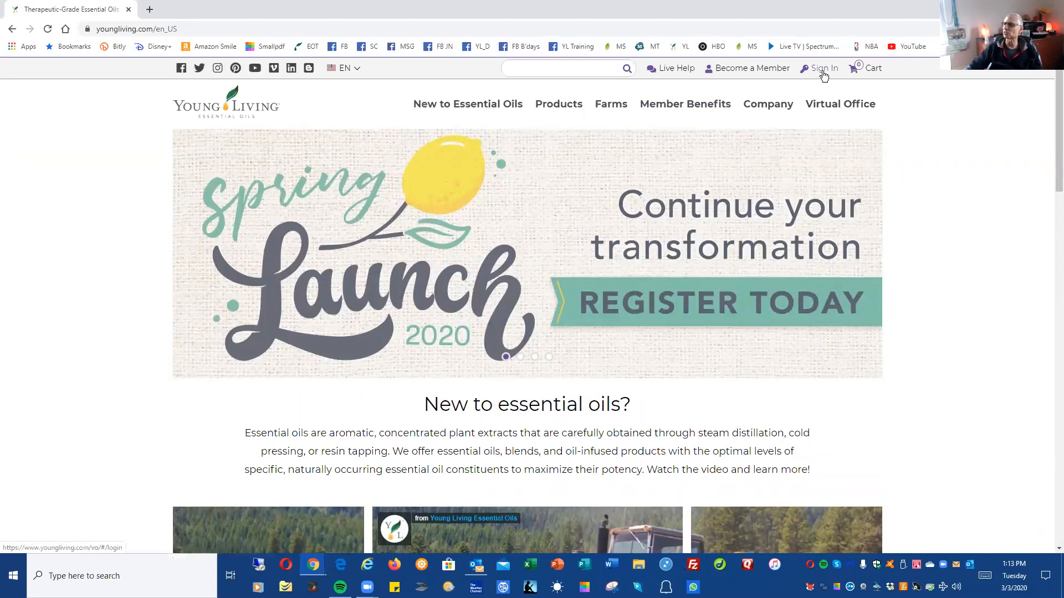
pyautogui.click(823, 67)
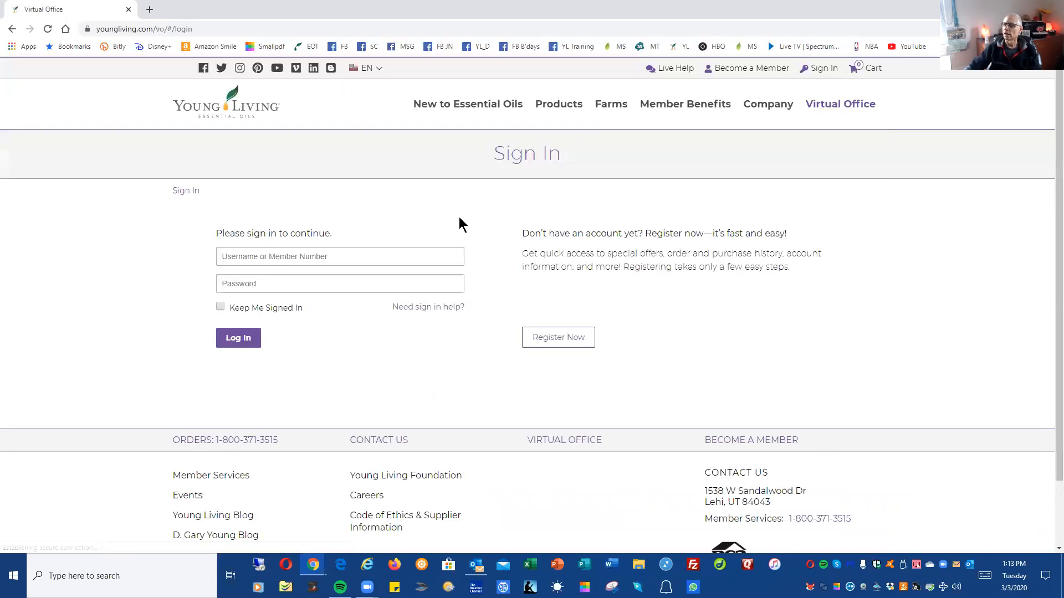
pyautogui.click(339, 256)
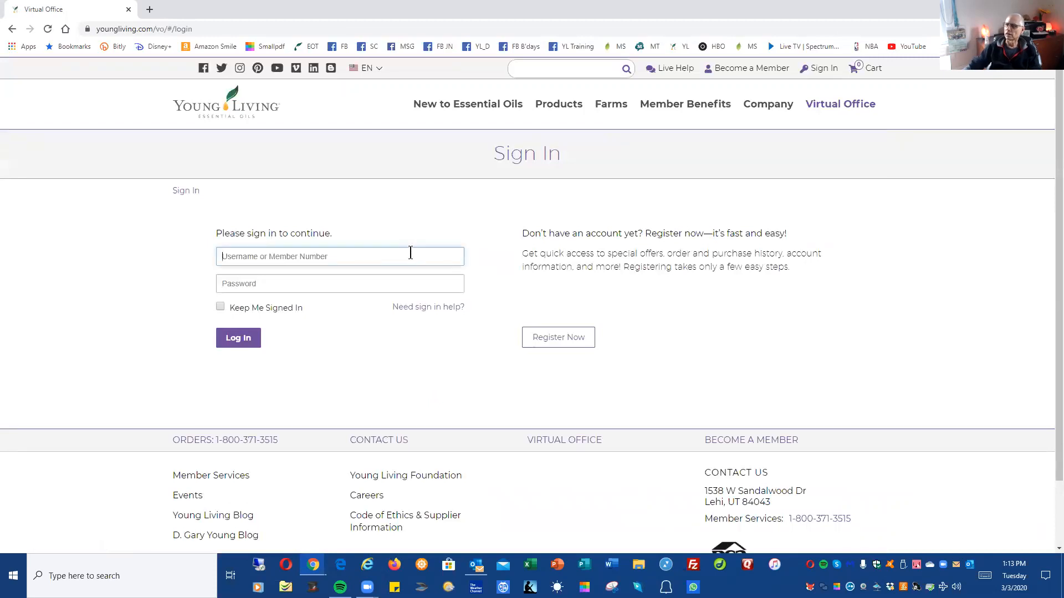
pyautogui.write('oil')
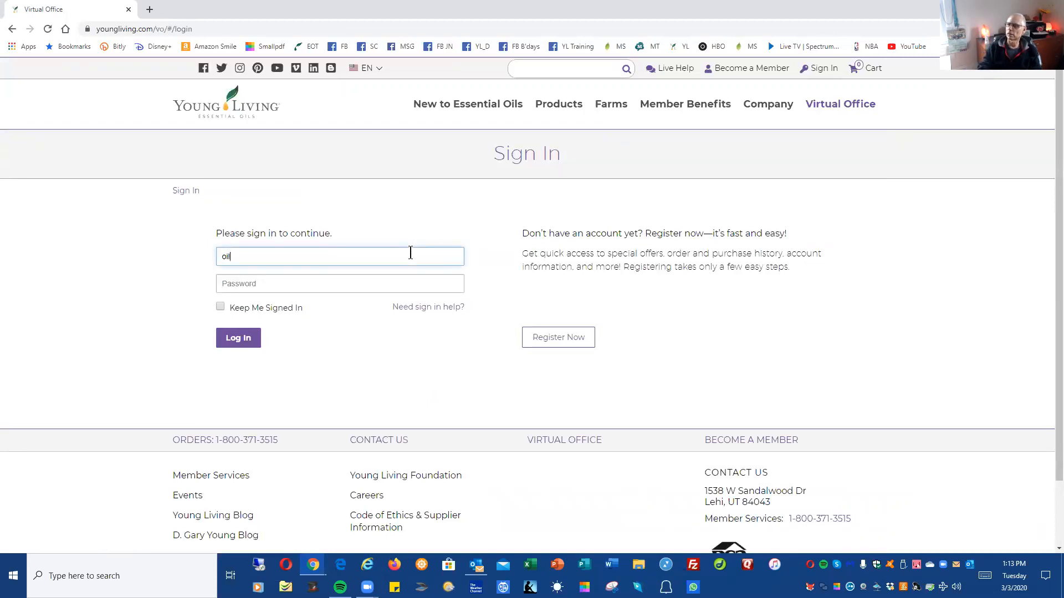
pyautogui.write('man')
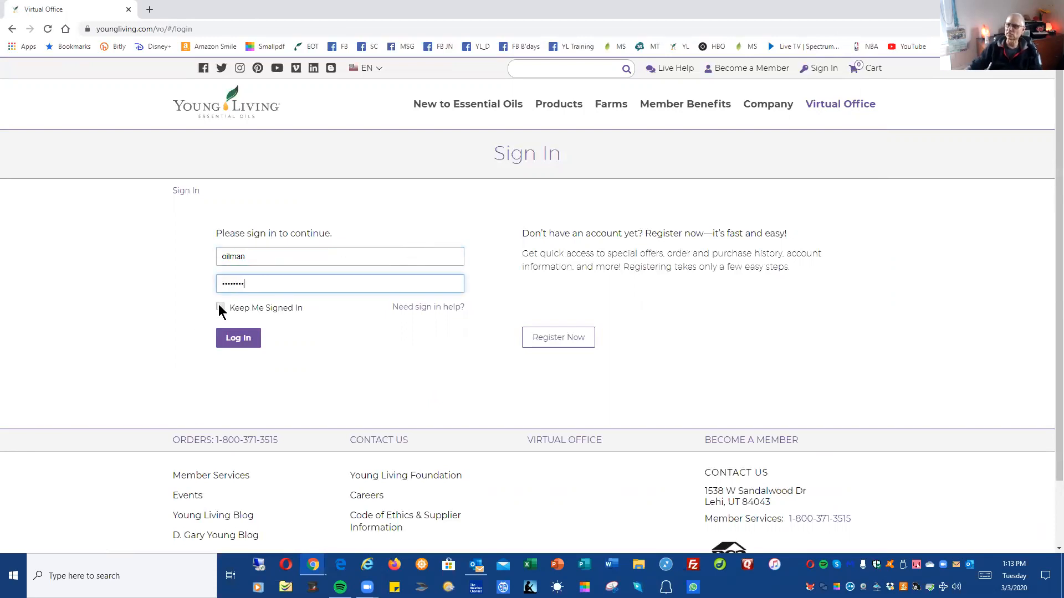
pyautogui.click(219, 307)
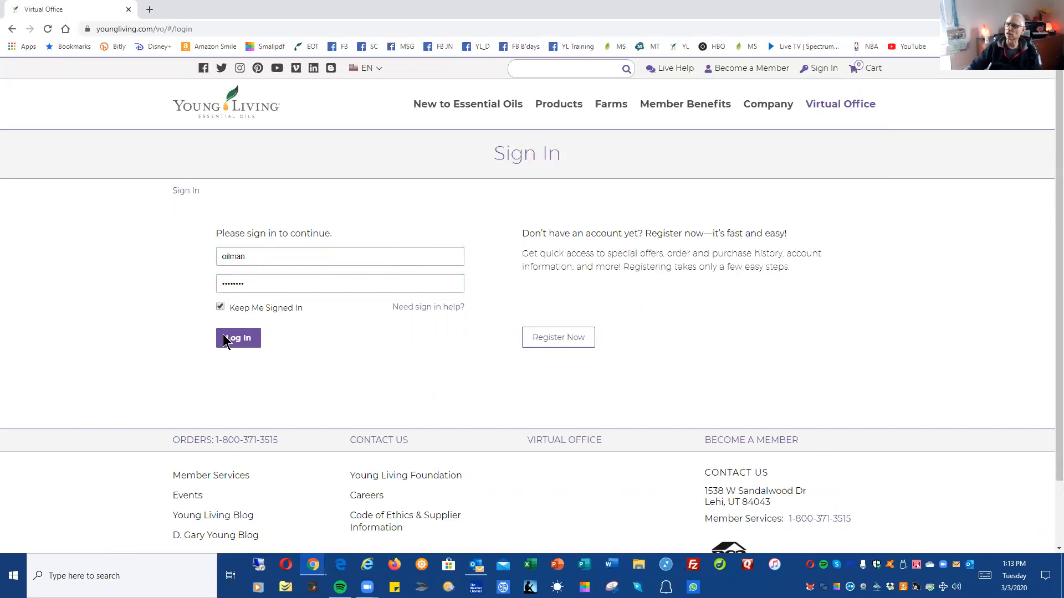
pyautogui.click(238, 338)
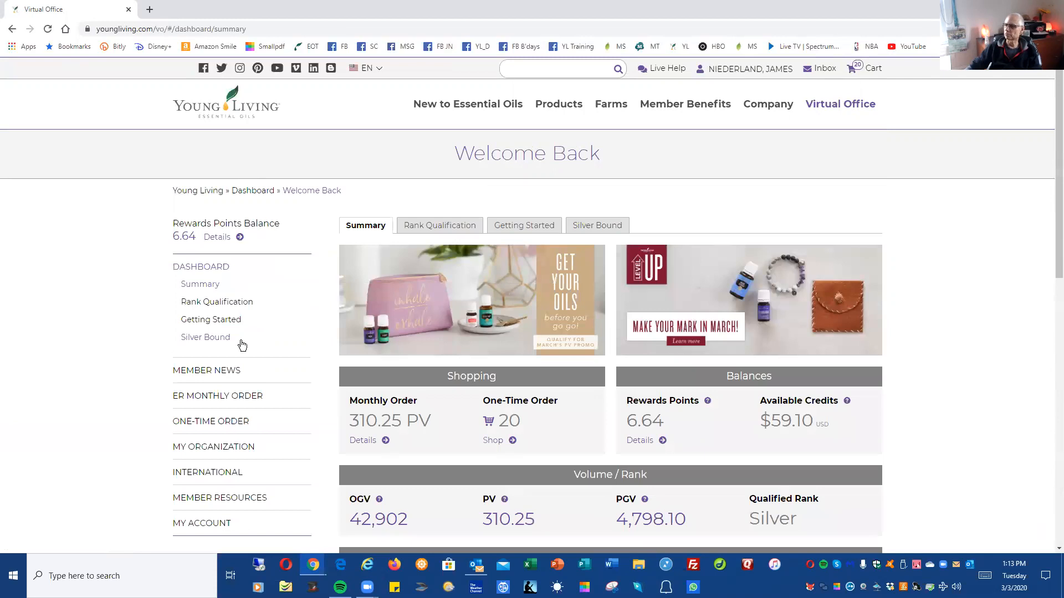
pyautogui.moveTo(664, 509)
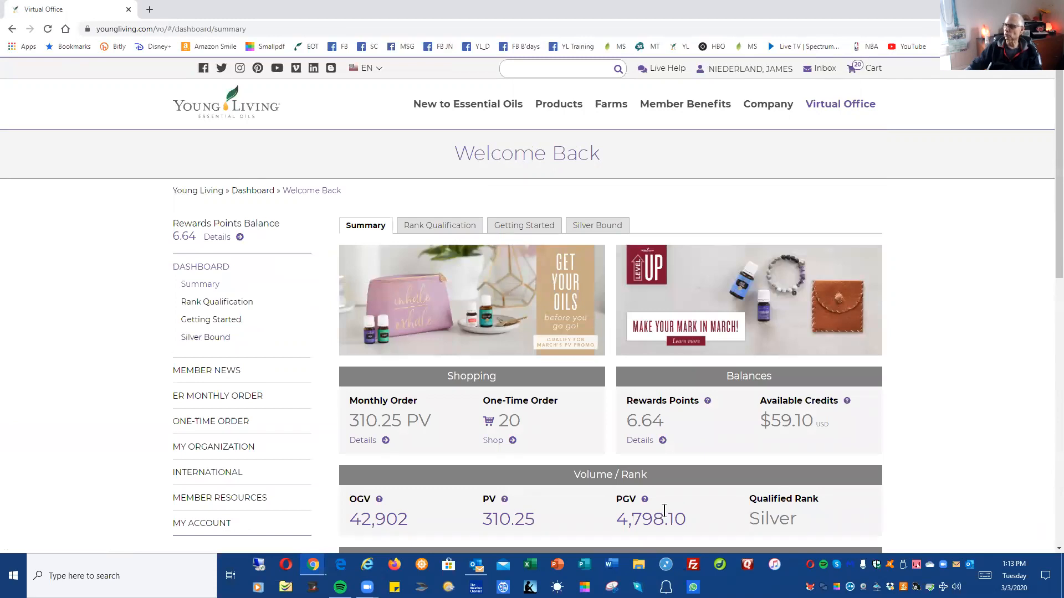
pyautogui.moveTo(726, 447)
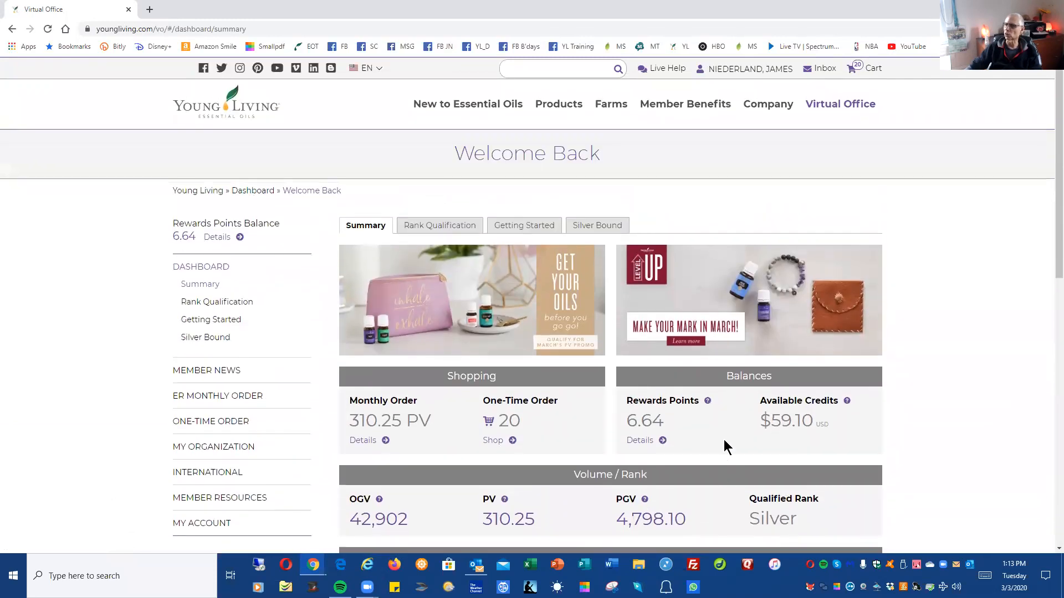
pyautogui.moveTo(708, 459)
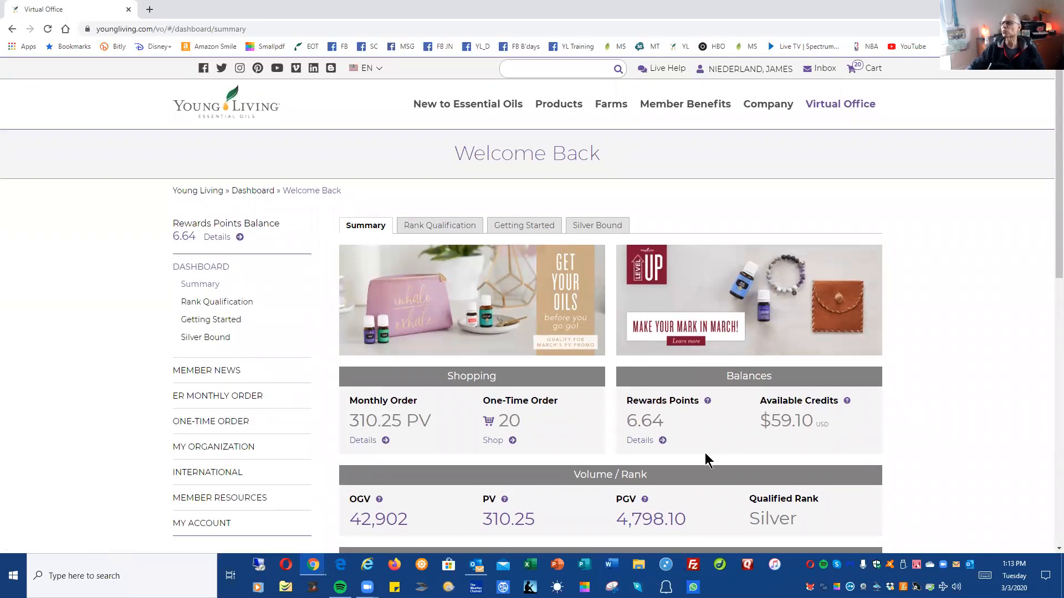
pyautogui.moveTo(510, 460)
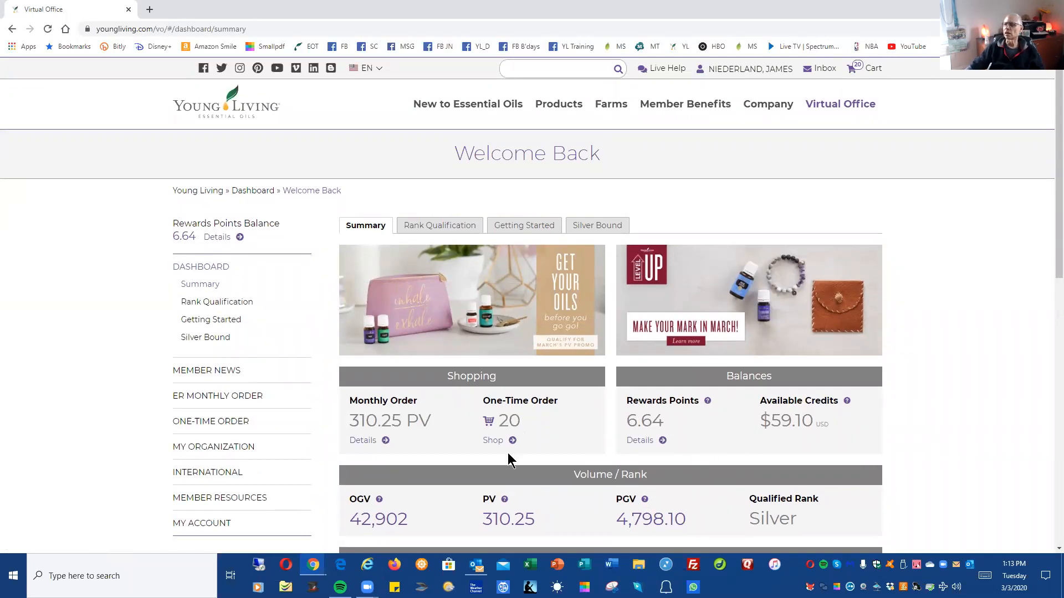
pyautogui.moveTo(385, 454)
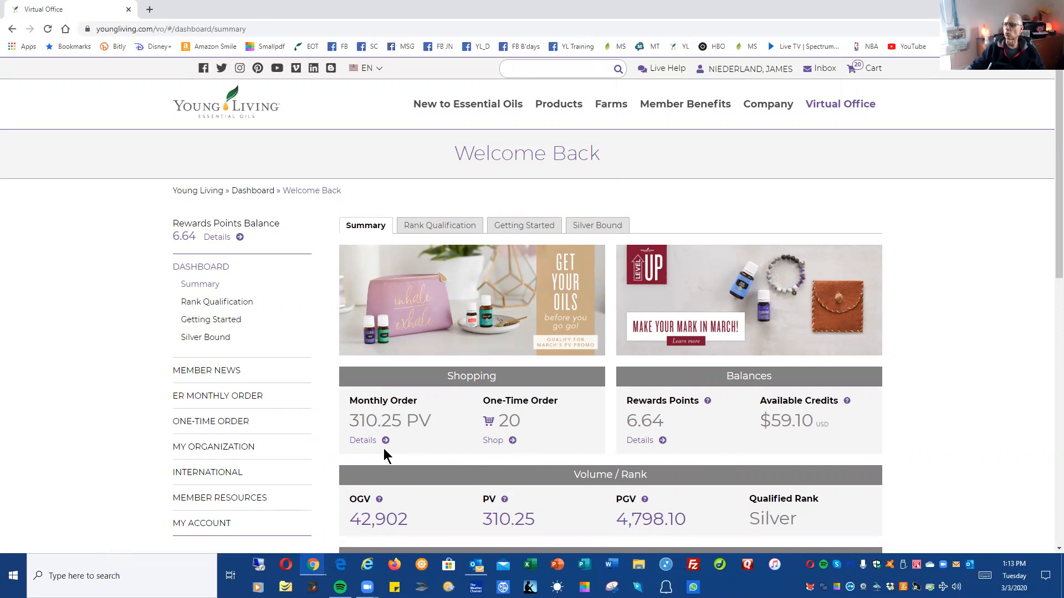
pyautogui.scroll(-3)
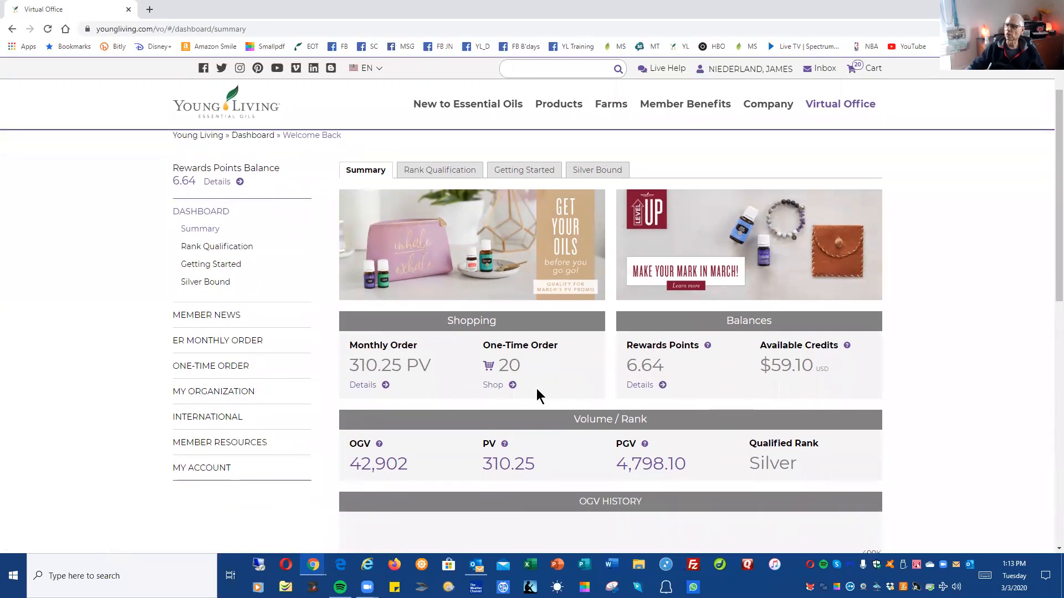
pyautogui.moveTo(213, 391)
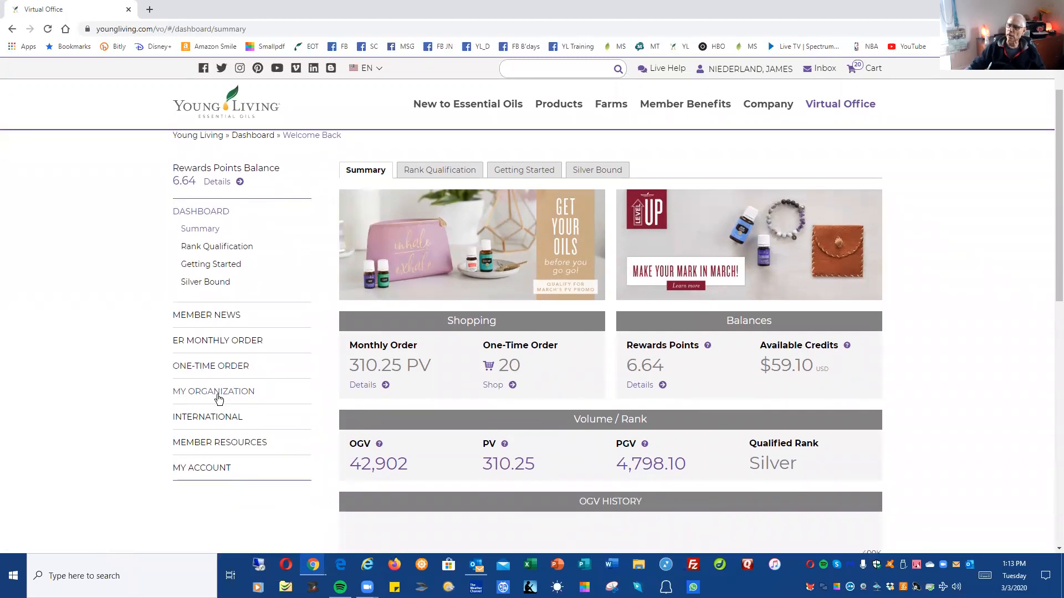
pyautogui.moveTo(911, 143)
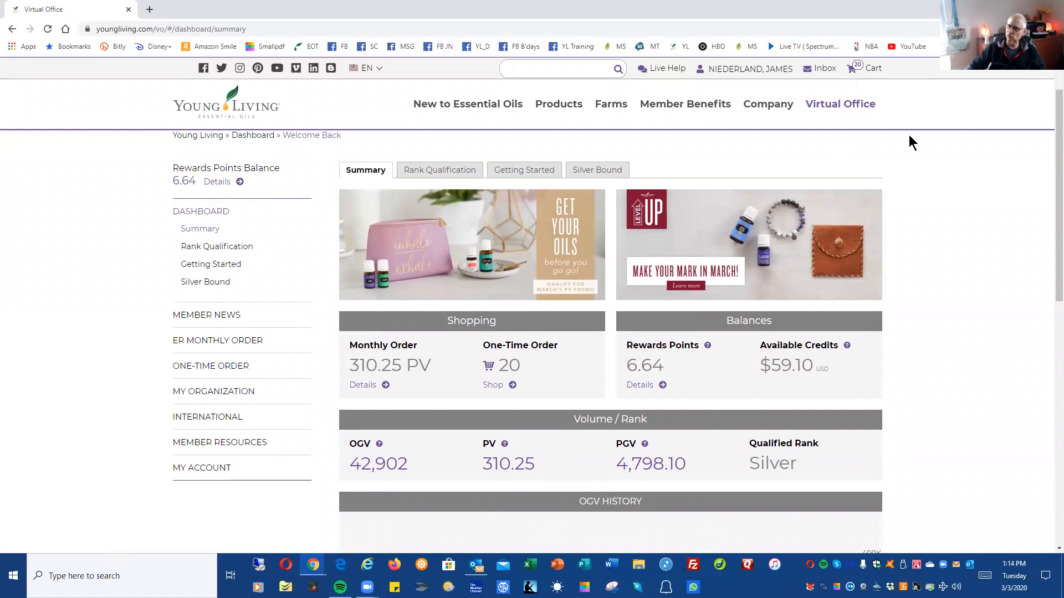
pyautogui.click(840, 104)
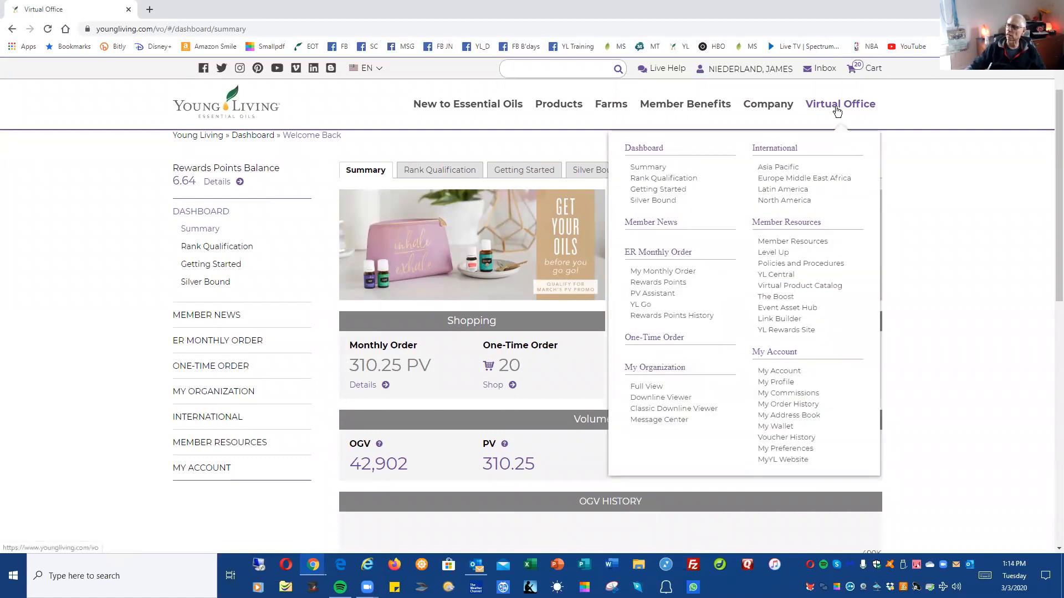
pyautogui.moveTo(651, 386)
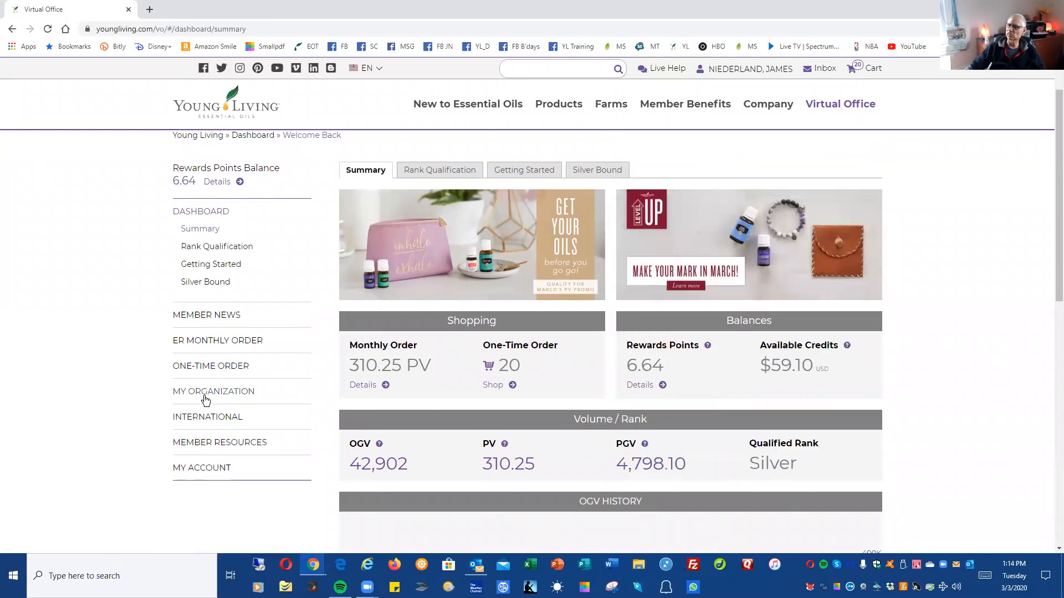
# Step: Show the My Organization downline viewer listing all 5,971 members with PV, OGV and PGV
pyautogui.click(214, 391)
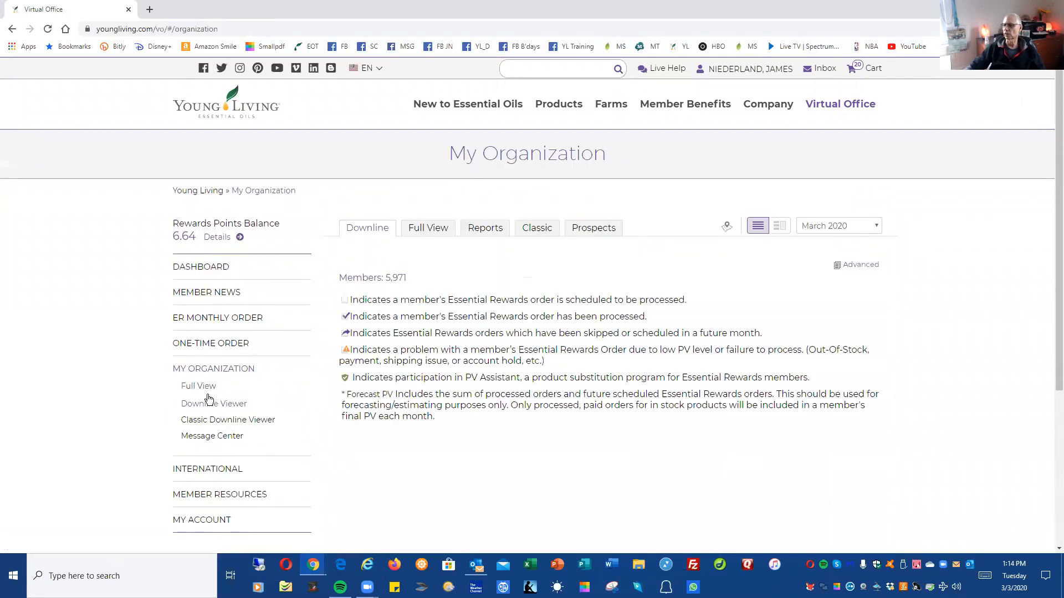
pyautogui.click(198, 385)
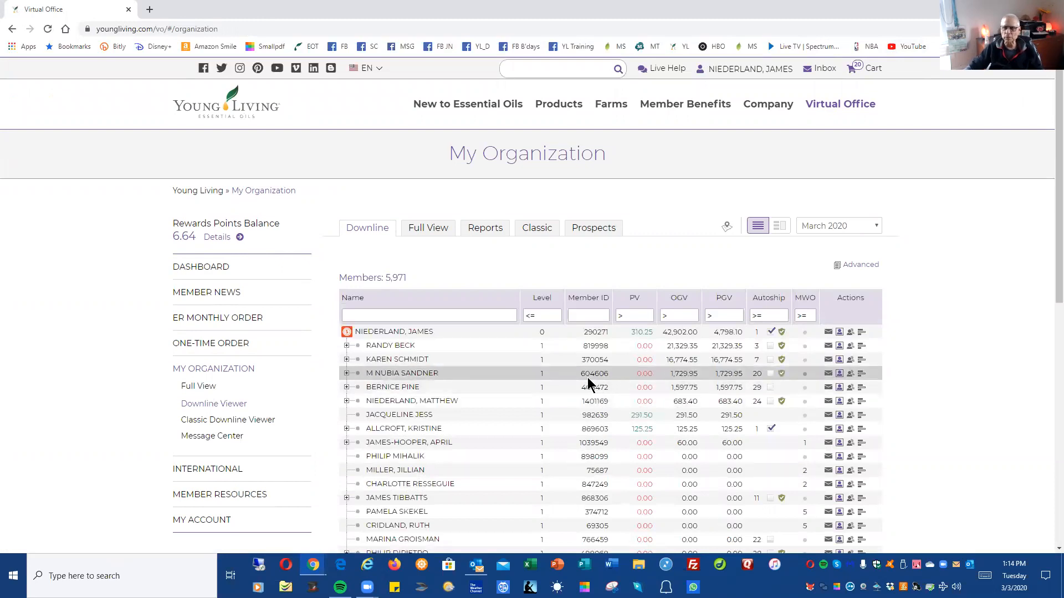
pyautogui.moveTo(561, 358)
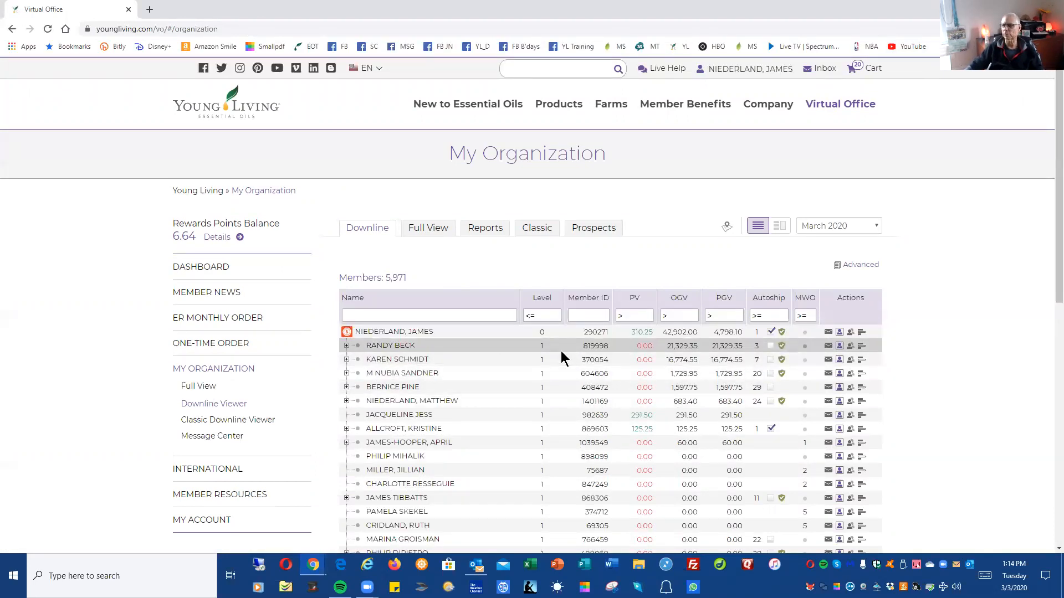
pyautogui.moveTo(475, 502)
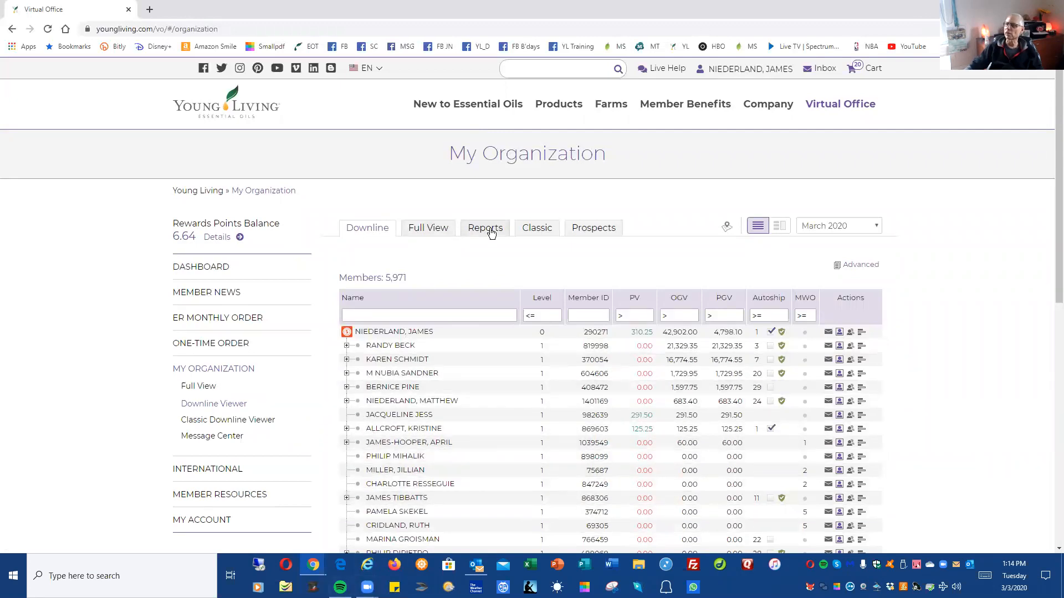
# Step: Switch My Organization to its Reports list (All Accounts, Members, Leaders, Accounts with Email)
pyautogui.click(484, 227)
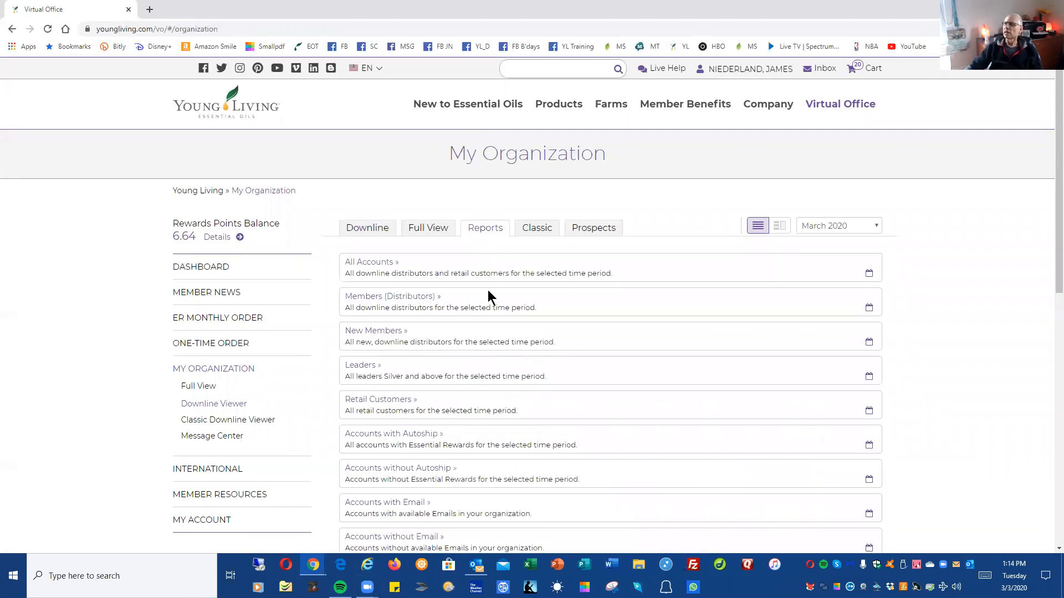
pyautogui.moveTo(503, 364)
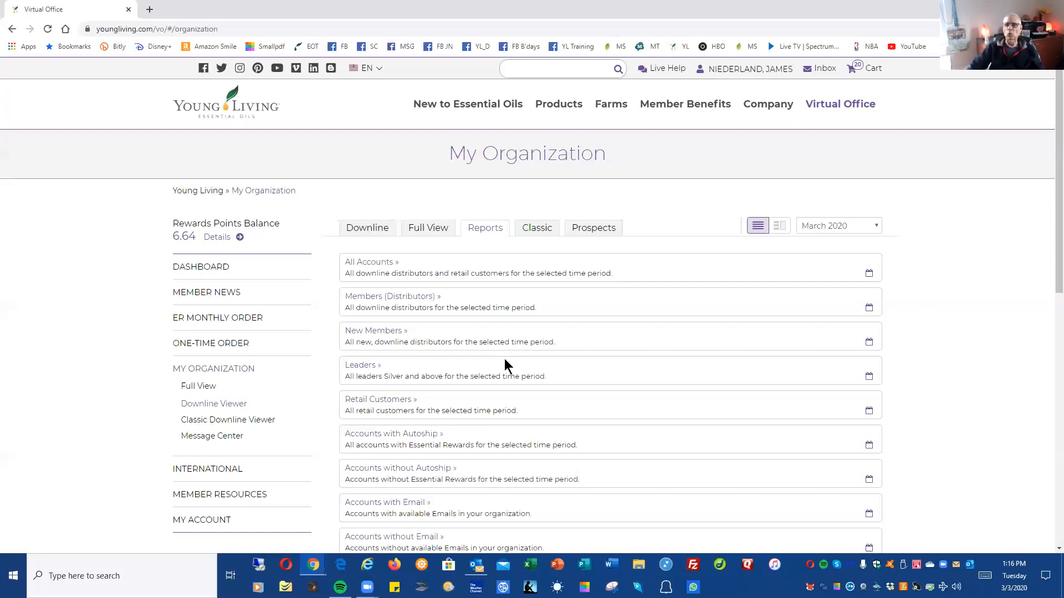
pyautogui.moveTo(739, 109)
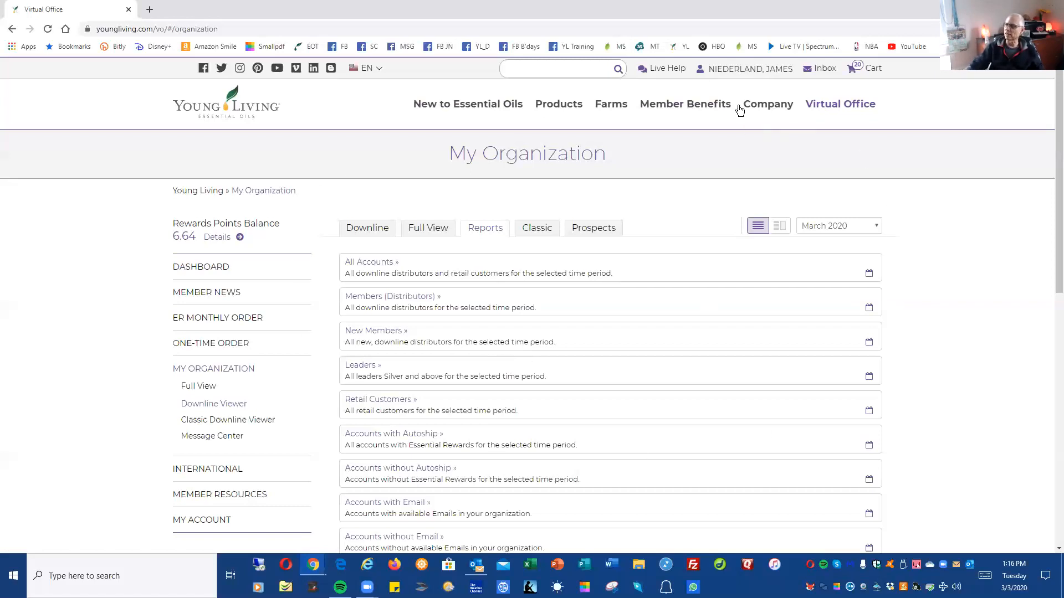
pyautogui.moveTo(647, 464)
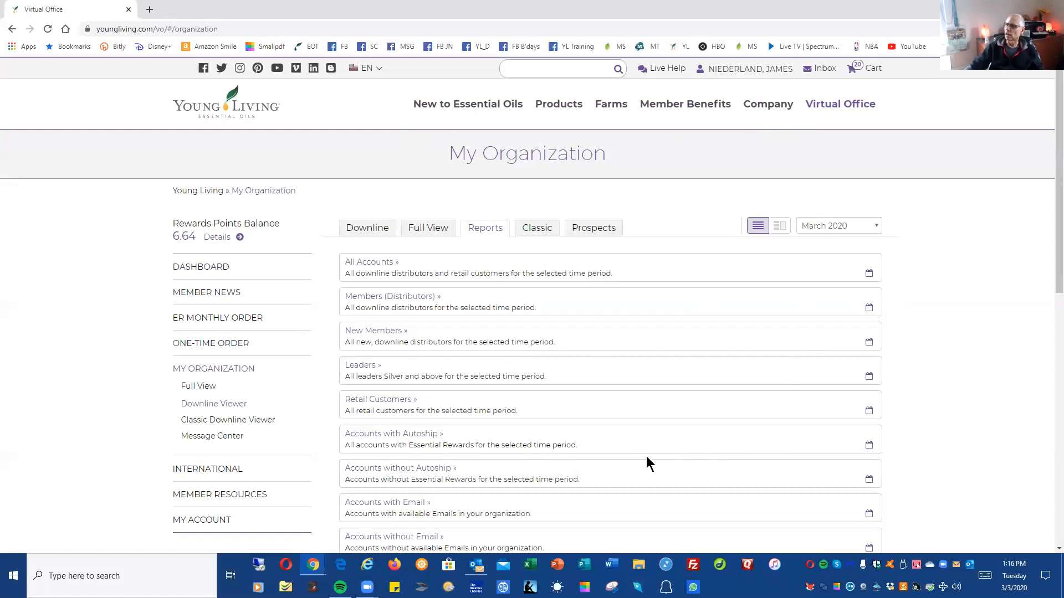
pyautogui.moveTo(802, 215)
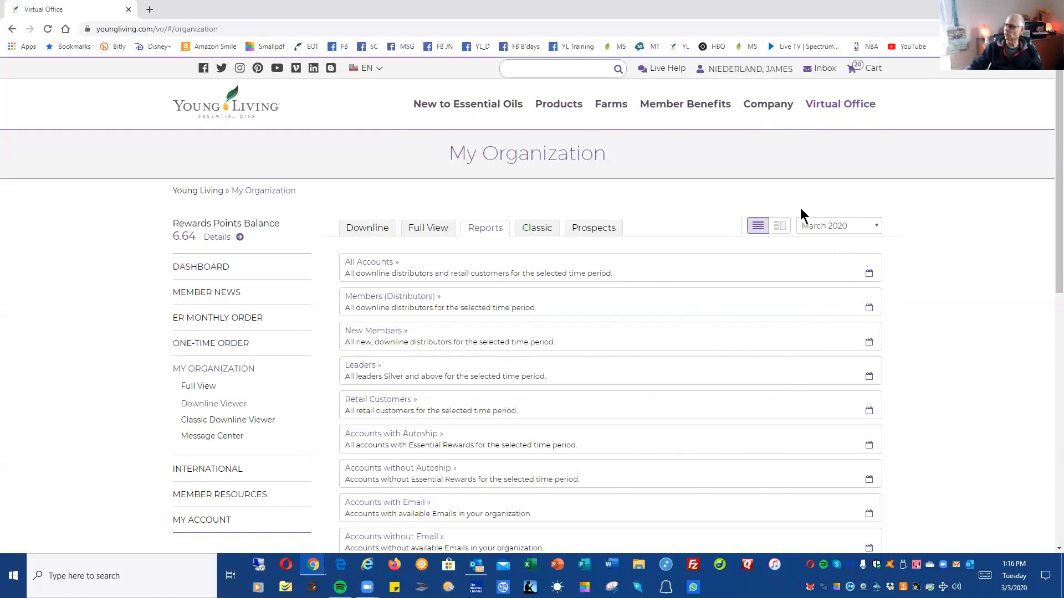
pyautogui.moveTo(902, 239)
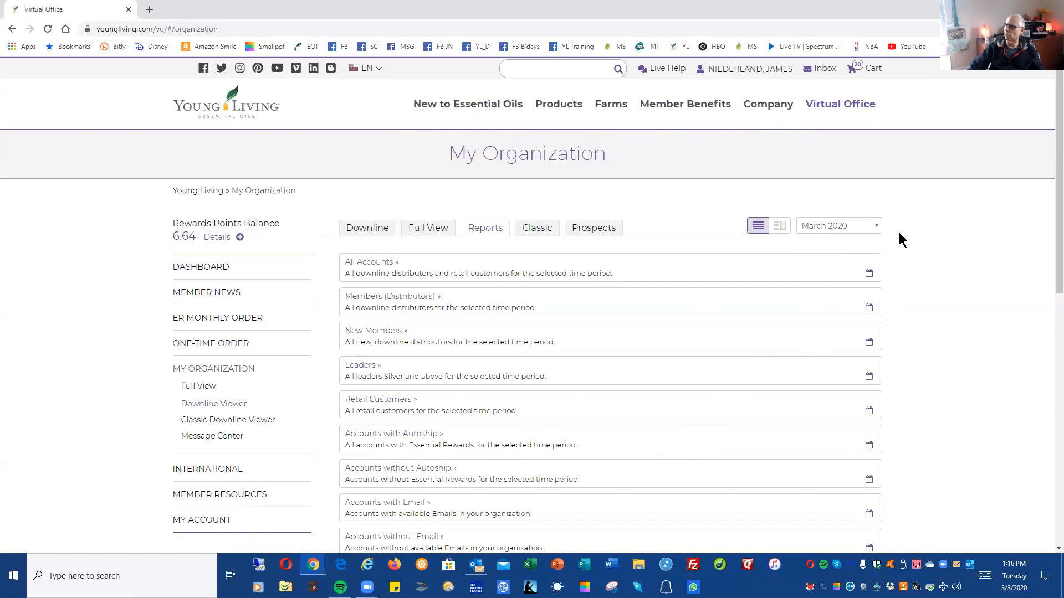
pyautogui.moveTo(874, 262)
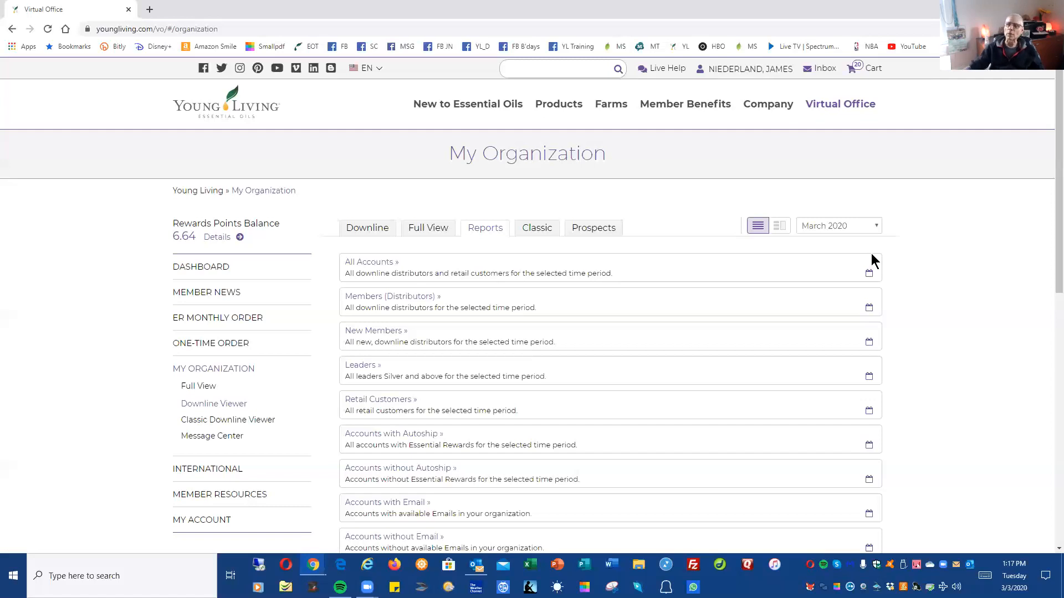
pyautogui.moveTo(876, 231)
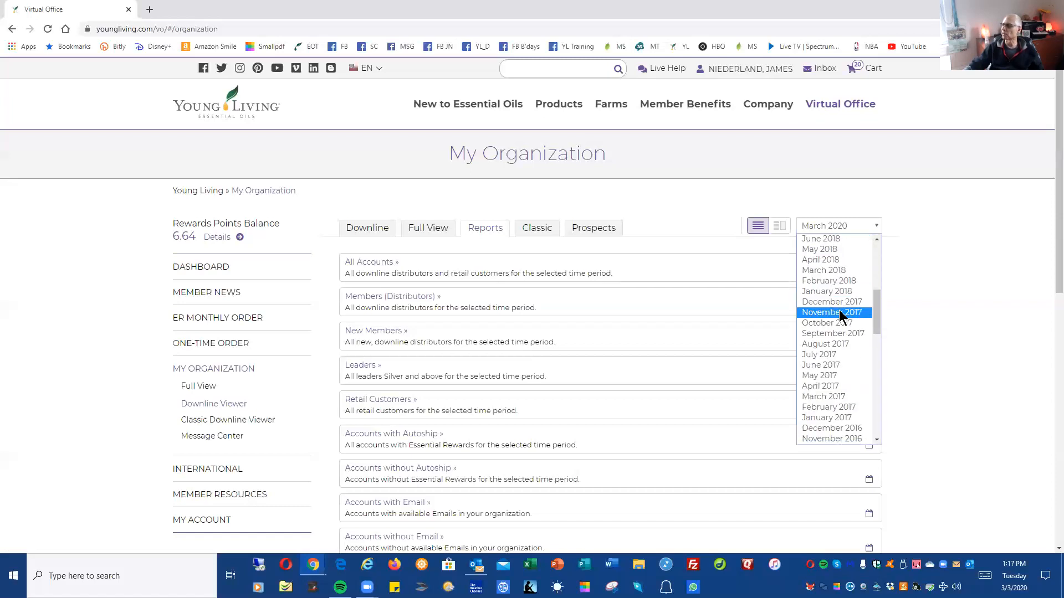
# Step: Change the reports period from March 2020 to December 2016
pyautogui.scroll(-3)
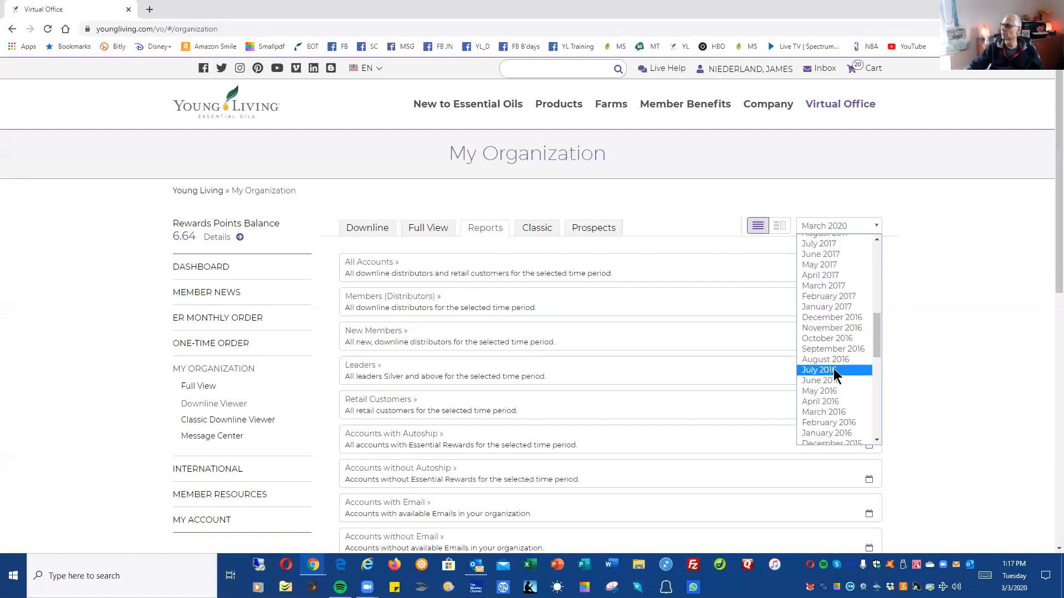
pyautogui.click(831, 316)
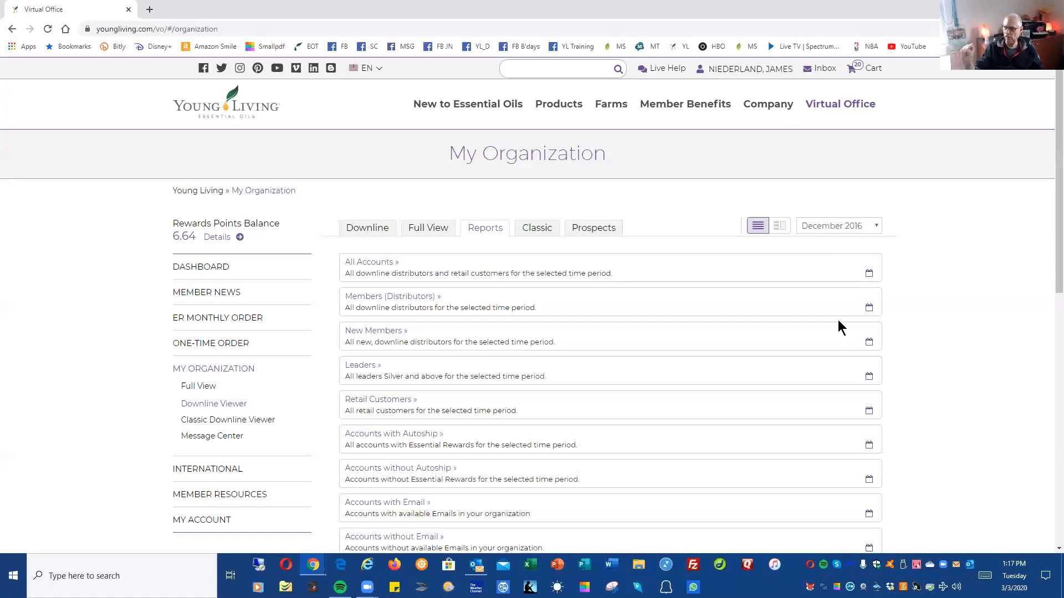
pyautogui.moveTo(380, 269)
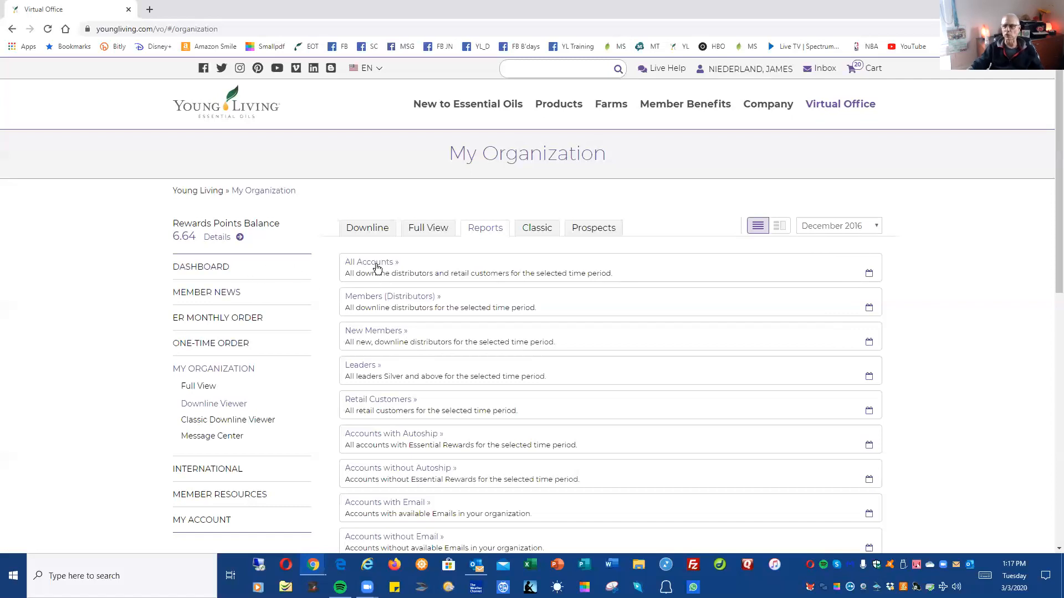
# Step: Load the December 2016 All Accounts report listing 10,488 members
pyautogui.click(370, 261)
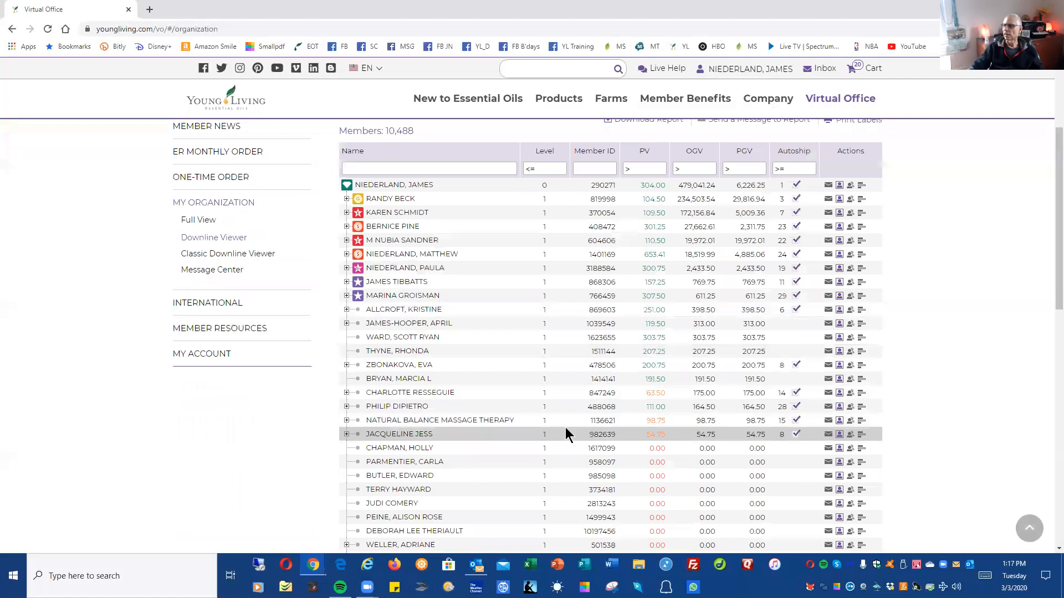
pyautogui.scroll(3)
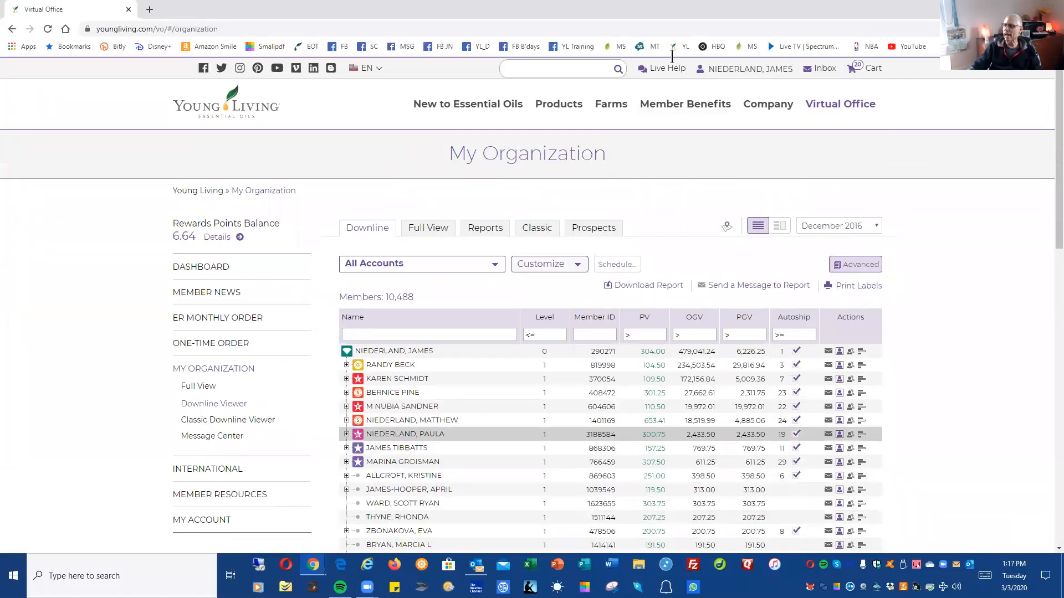
pyautogui.moveTo(715, 13)
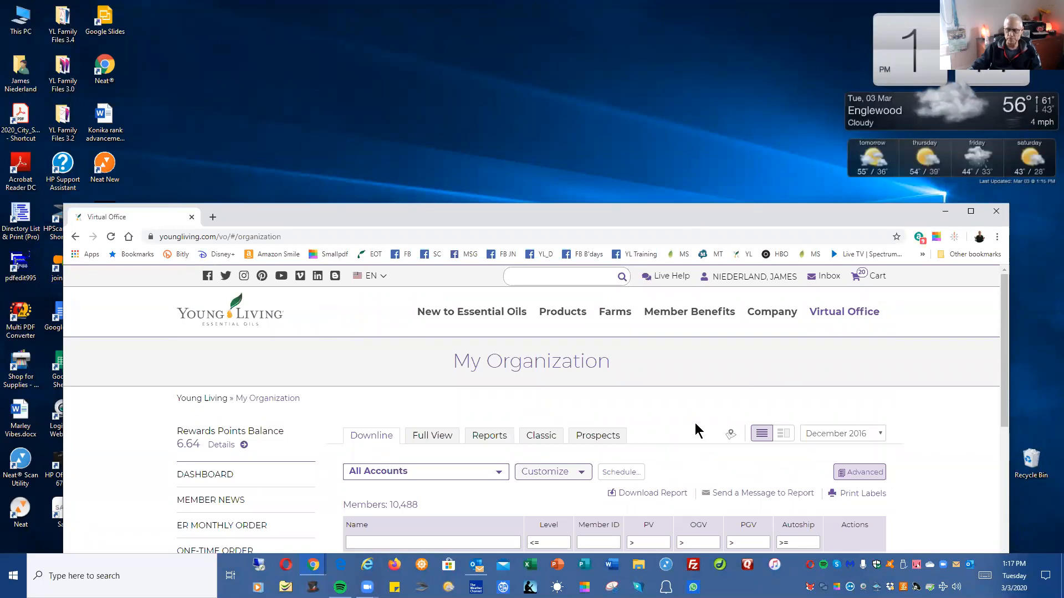
pyautogui.moveTo(688, 437)
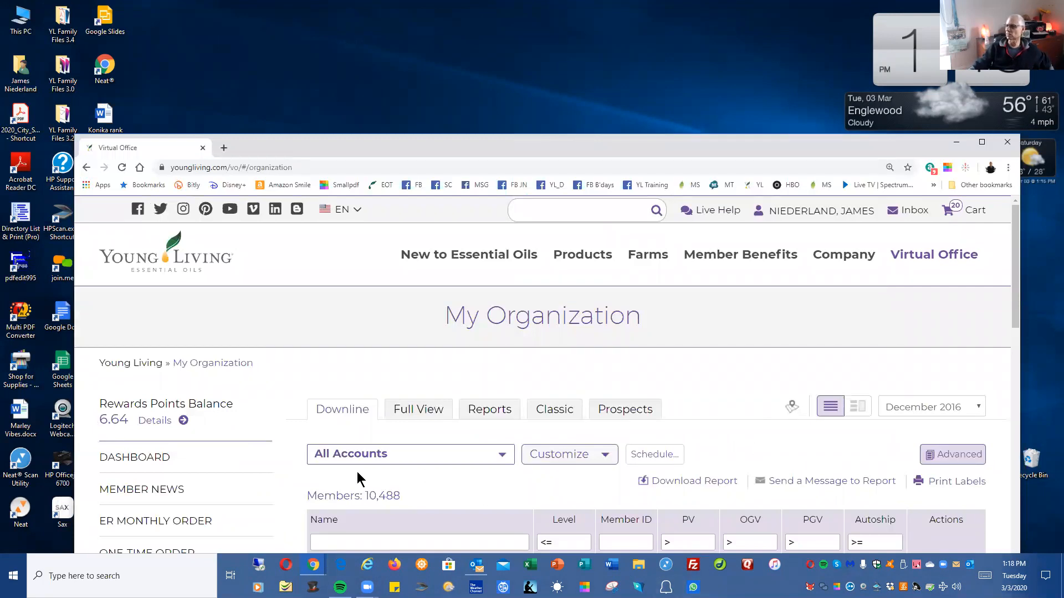
pyautogui.moveTo(603, 461)
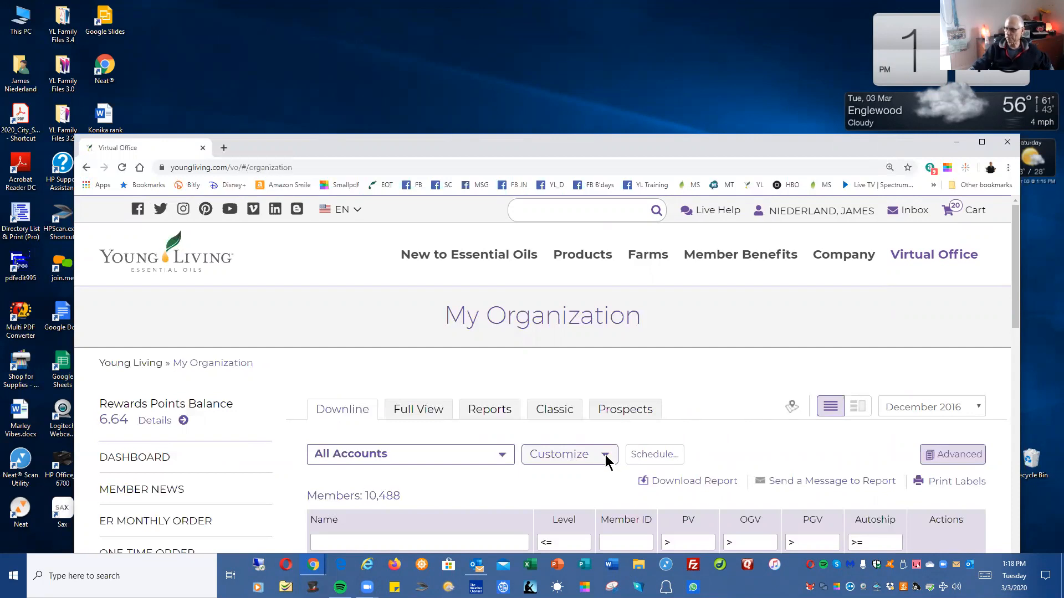
# Step: Add a Customize filter: Last Order Date before the month of February 2017, not yet applied
pyautogui.click(569, 454)
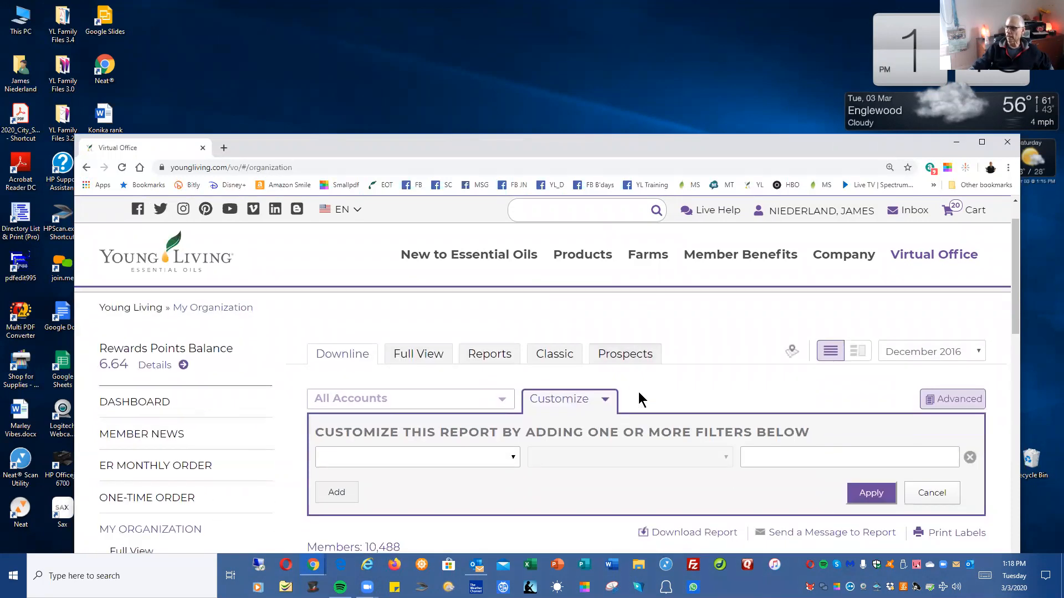
pyautogui.moveTo(332, 465)
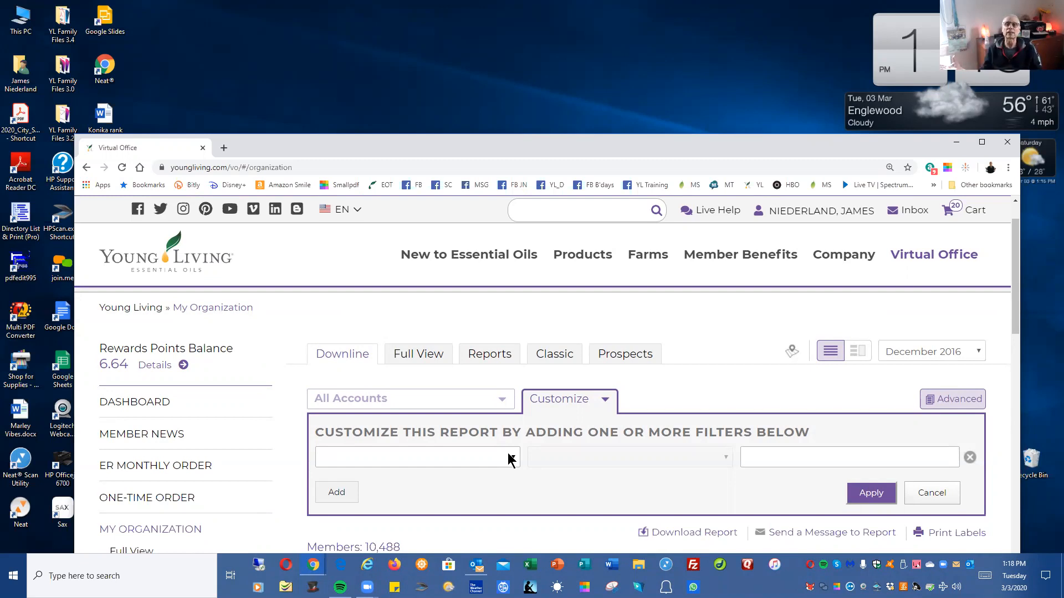
pyautogui.moveTo(501, 467)
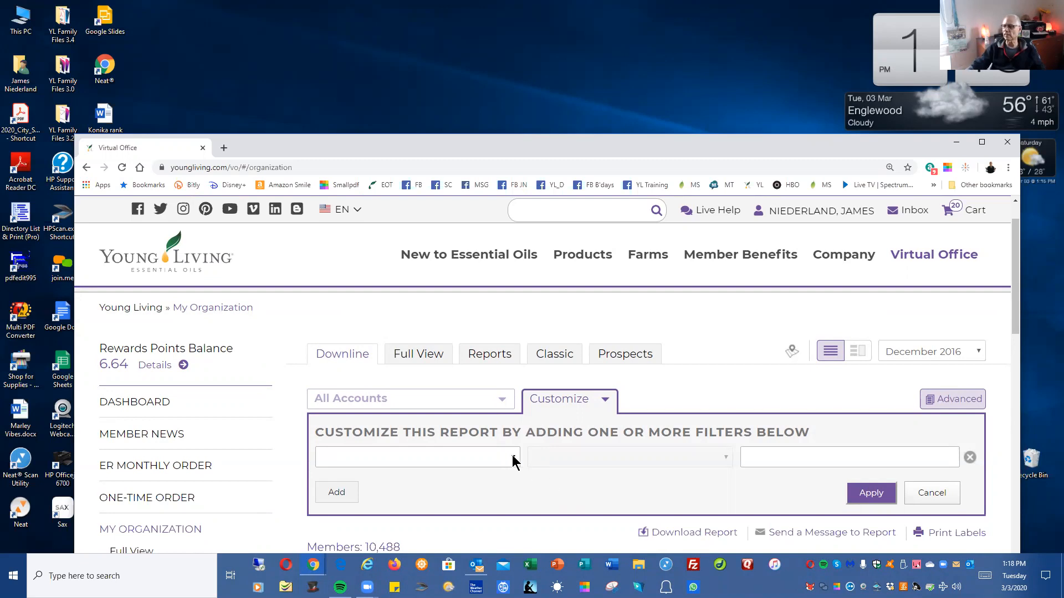
pyautogui.click(416, 457)
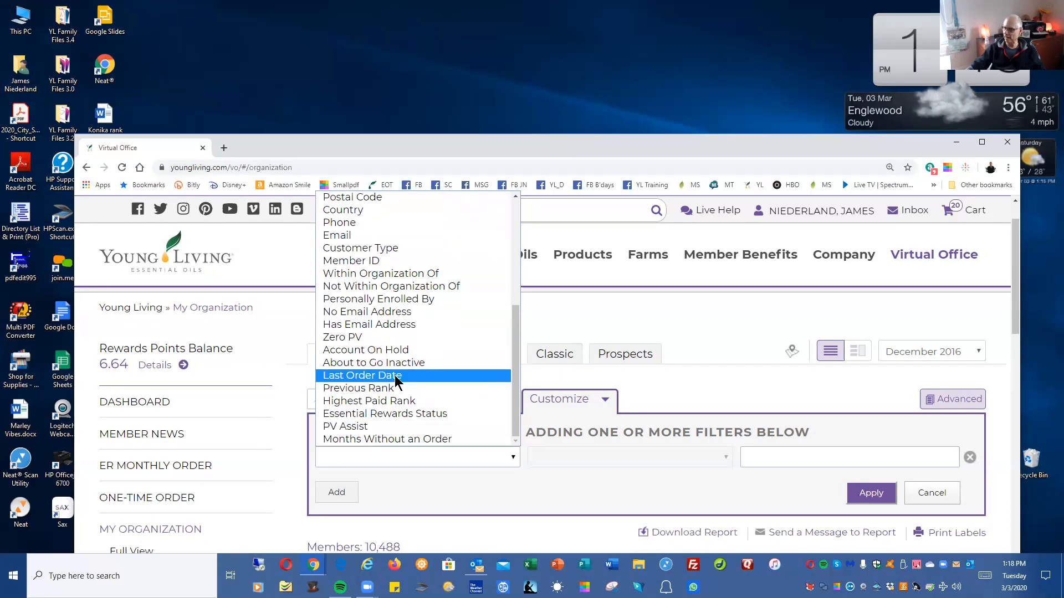
pyautogui.click(361, 375)
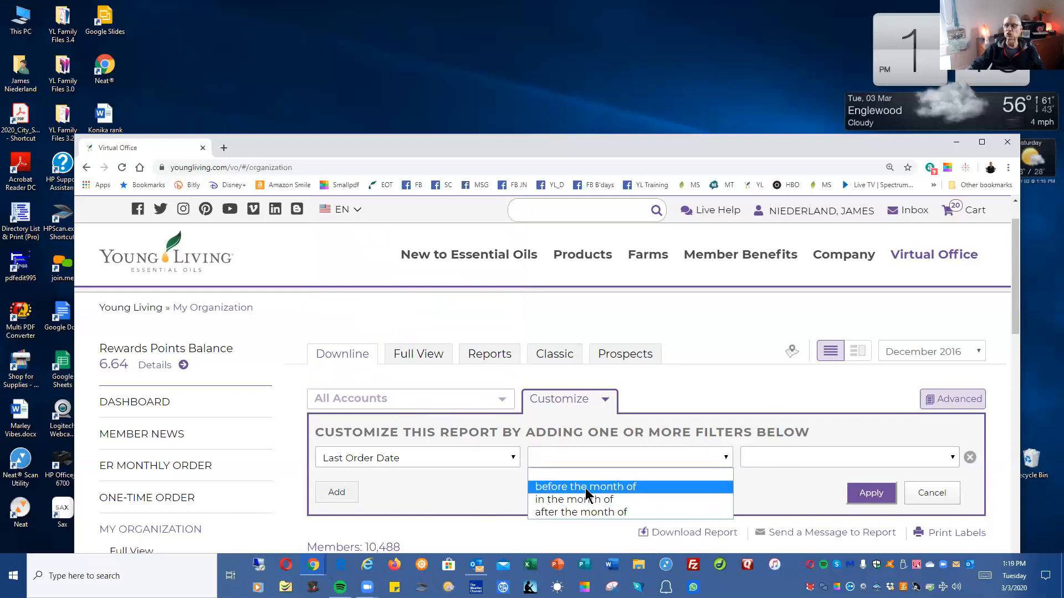
pyautogui.moveTo(572, 500)
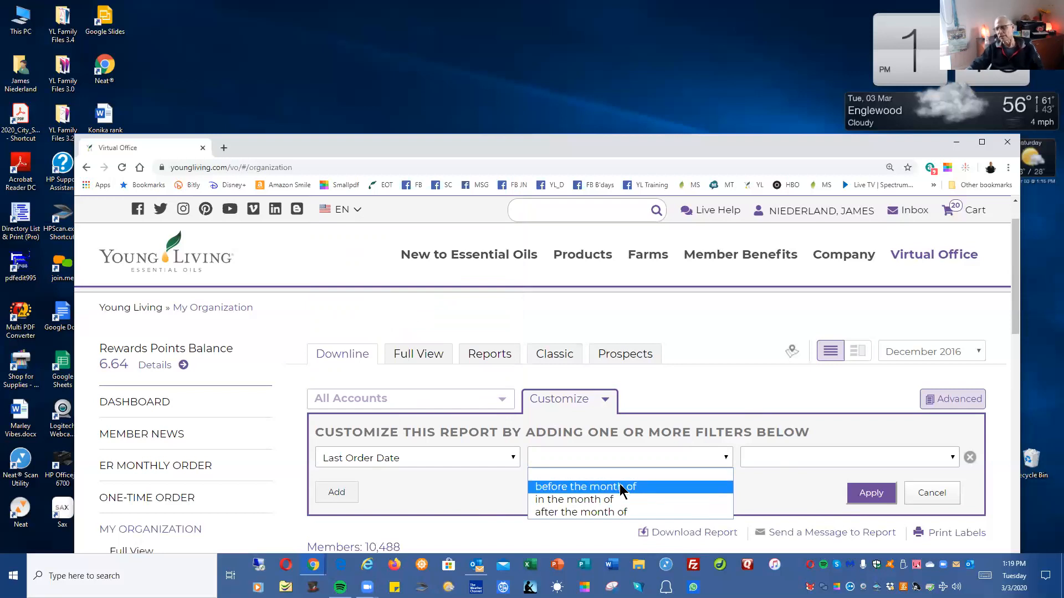
pyautogui.moveTo(607, 495)
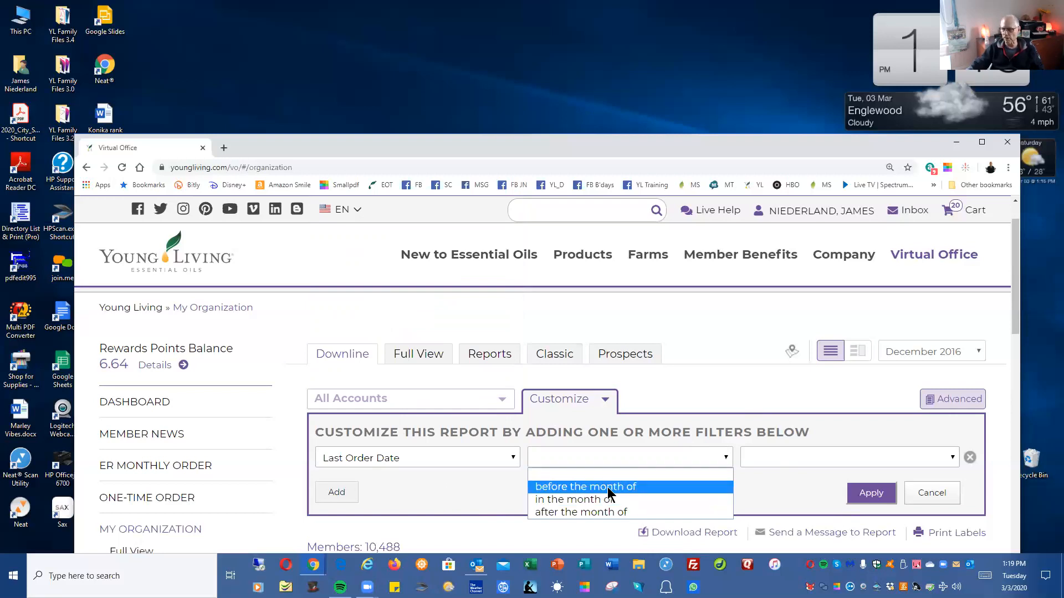
pyautogui.click(585, 486)
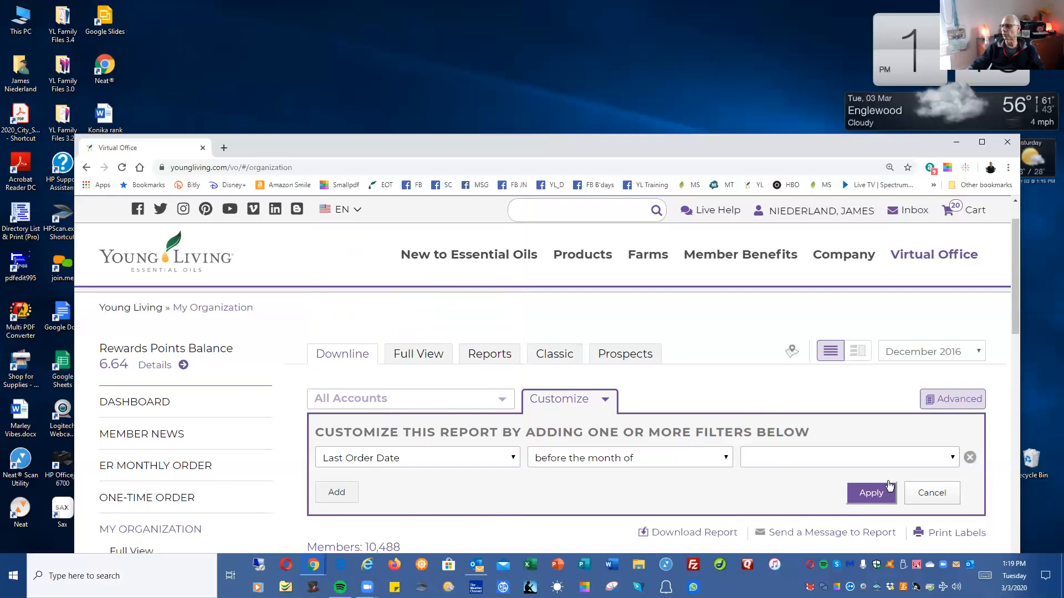
pyautogui.moveTo(953, 462)
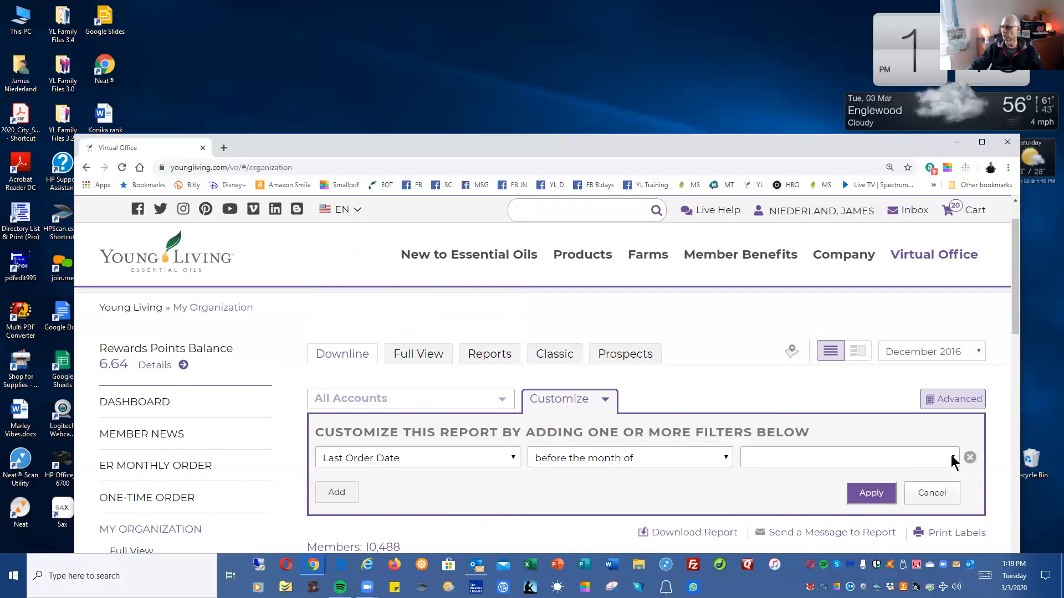
pyautogui.click(848, 457)
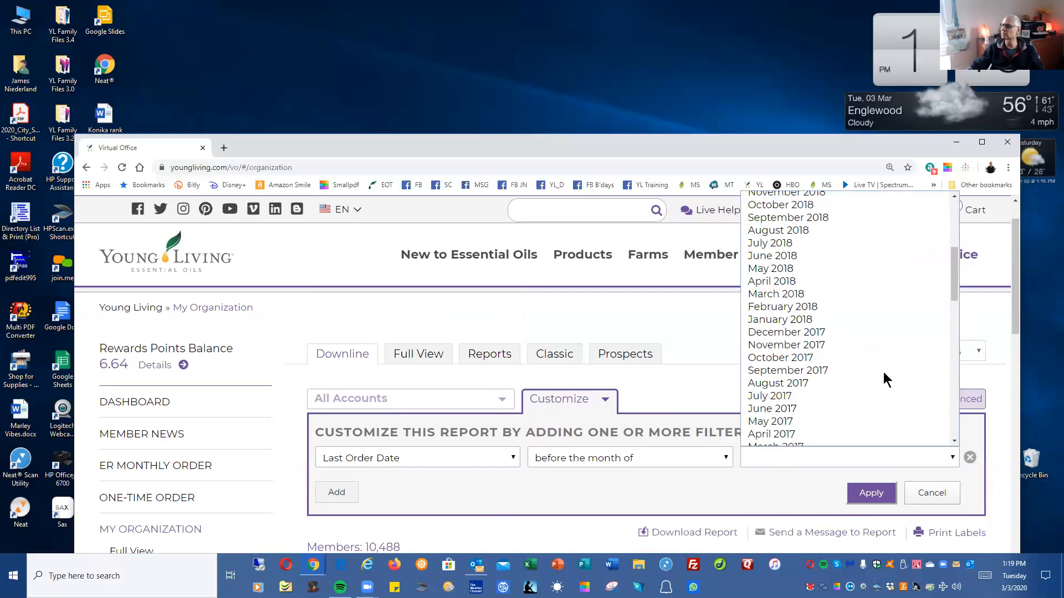
pyautogui.scroll(-3)
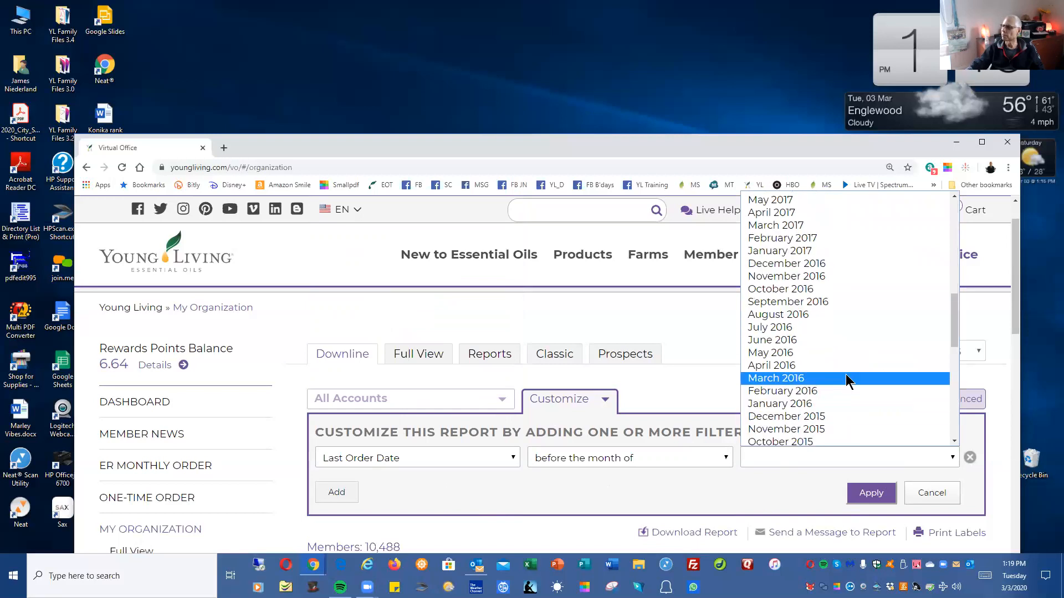
pyautogui.scroll(3)
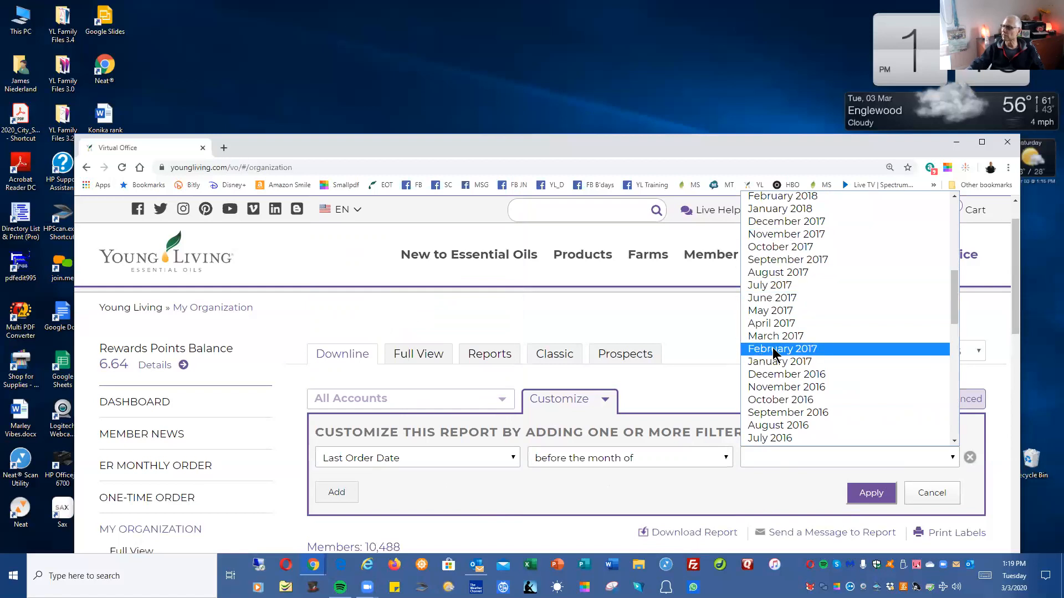
pyautogui.click(781, 349)
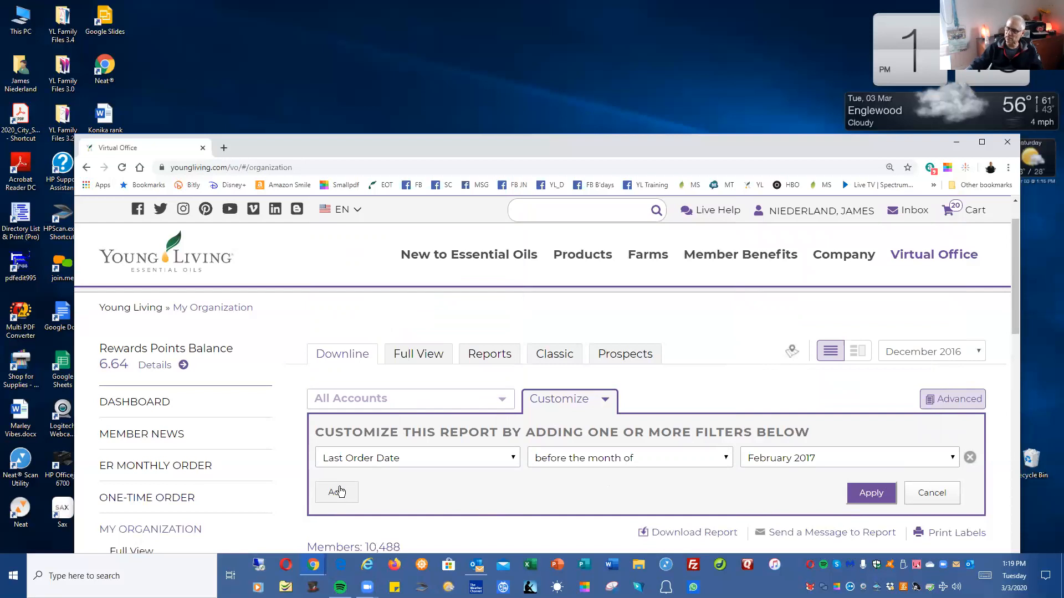
pyautogui.click(336, 492)
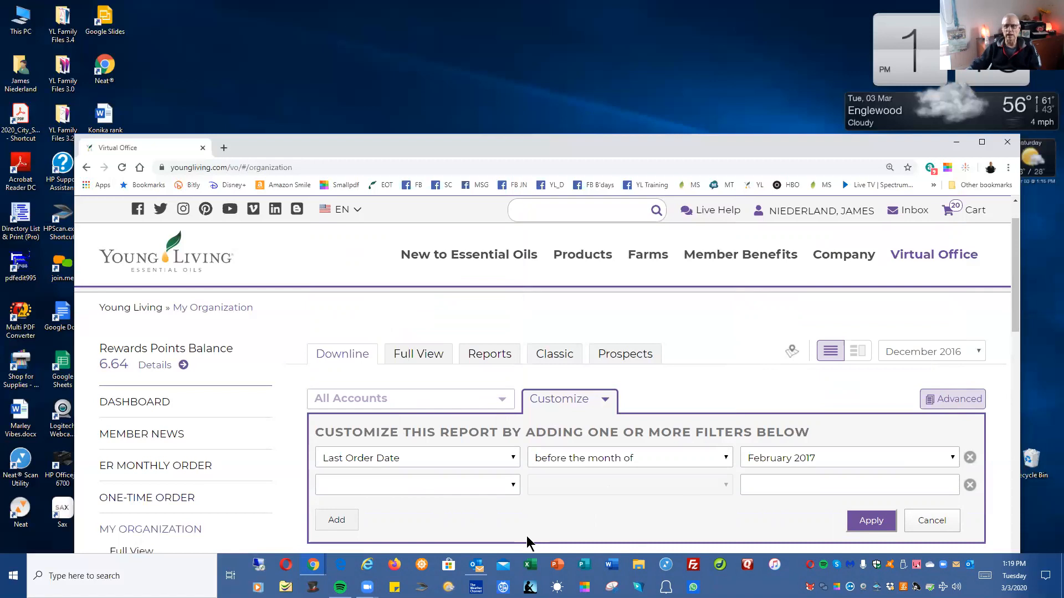
pyautogui.moveTo(509, 565)
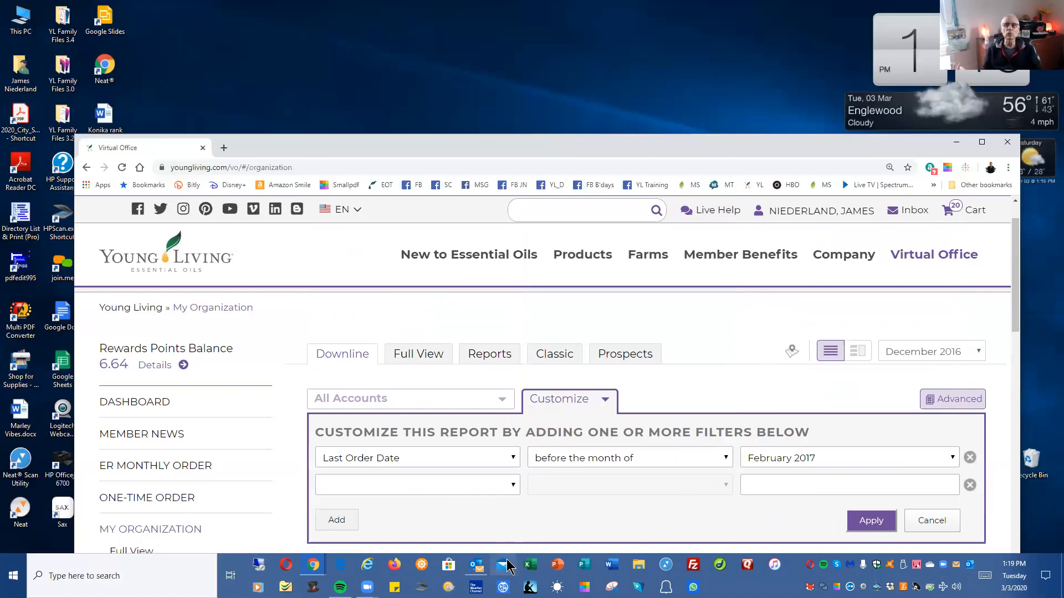
pyautogui.moveTo(503, 564)
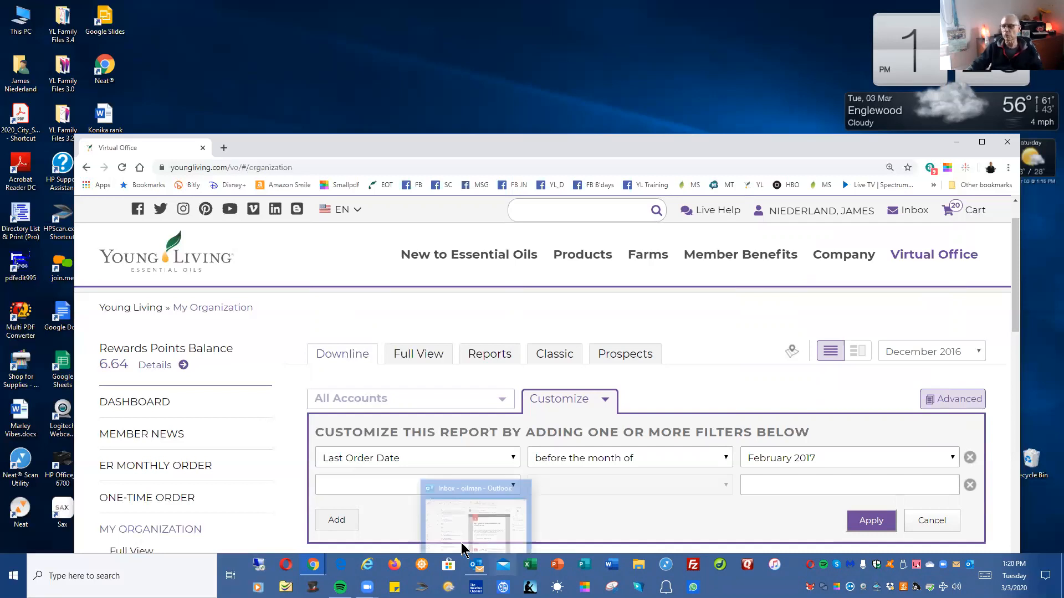
pyautogui.moveTo(511, 488)
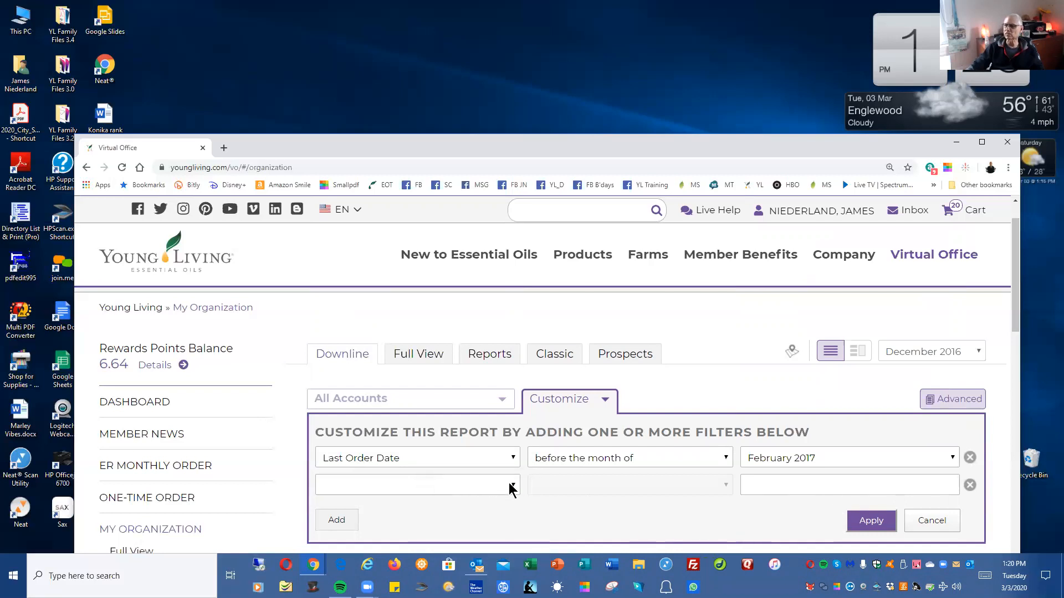
pyautogui.click(415, 485)
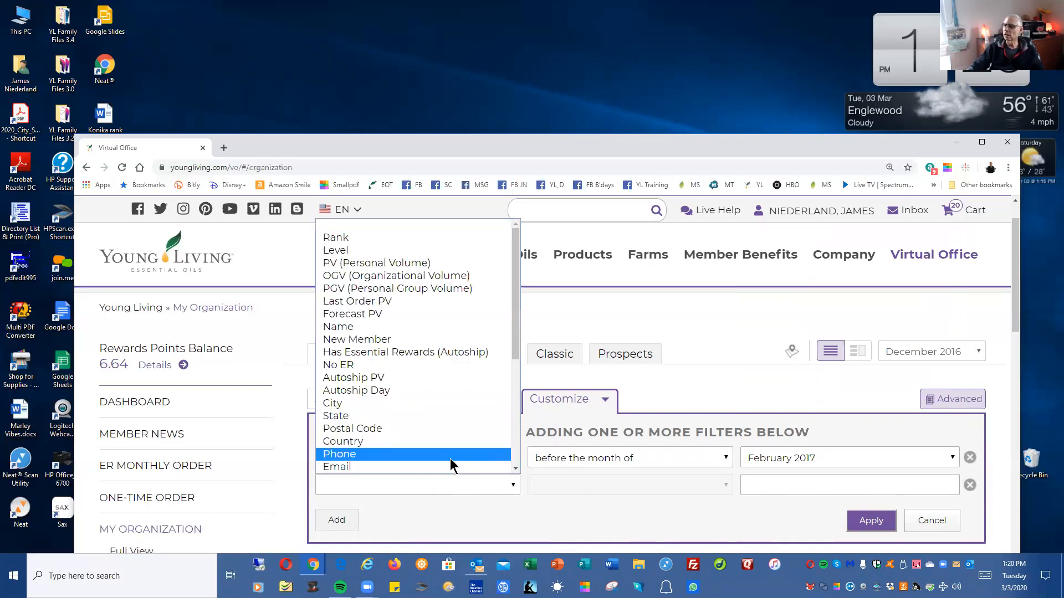
pyautogui.moveTo(434, 365)
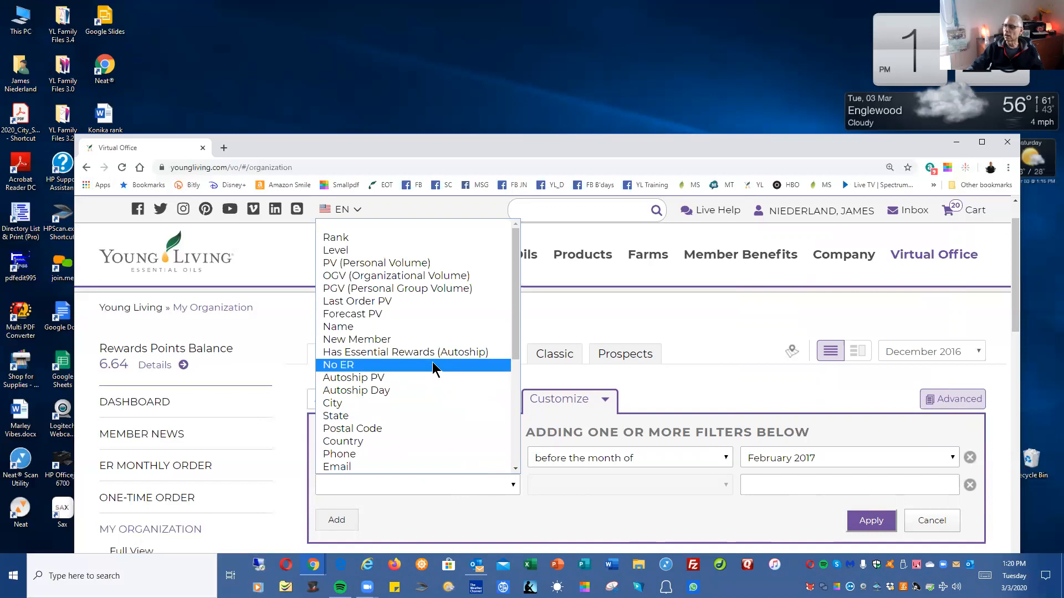
pyautogui.moveTo(406, 330)
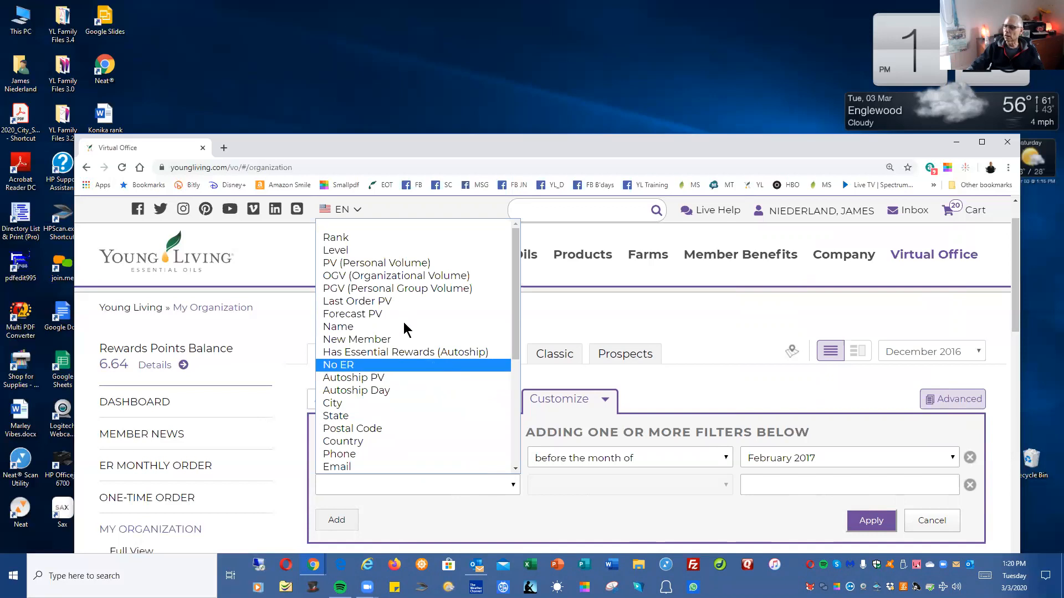
pyautogui.scroll(-3)
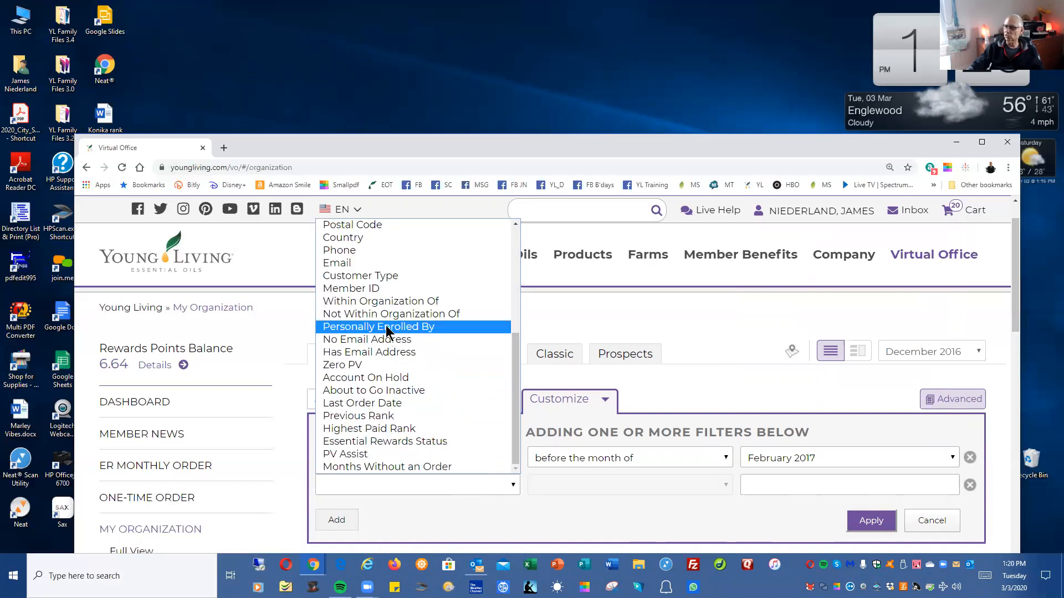
pyautogui.click(378, 325)
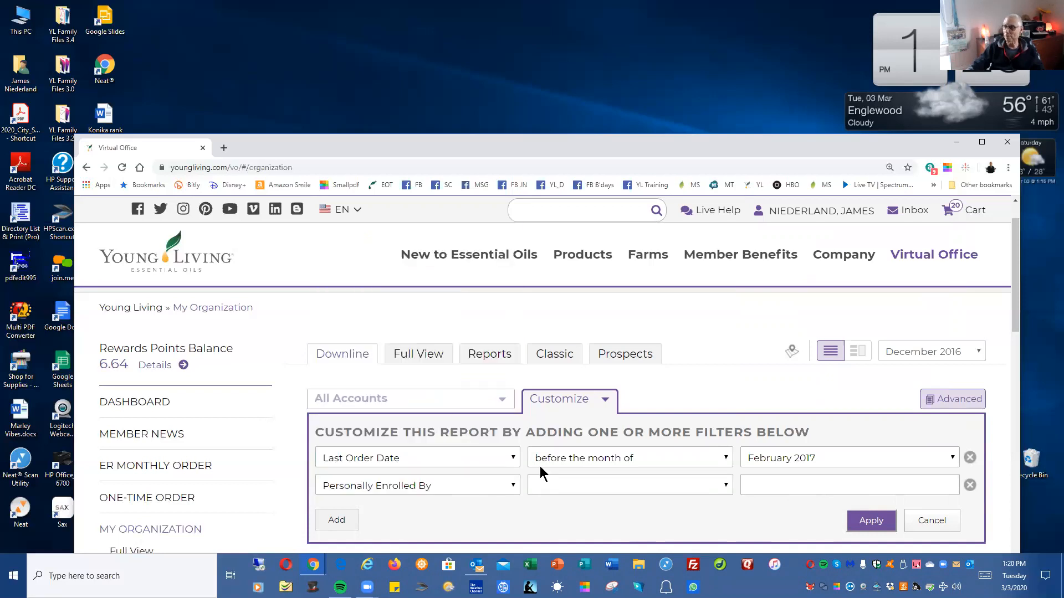
pyautogui.moveTo(726, 489)
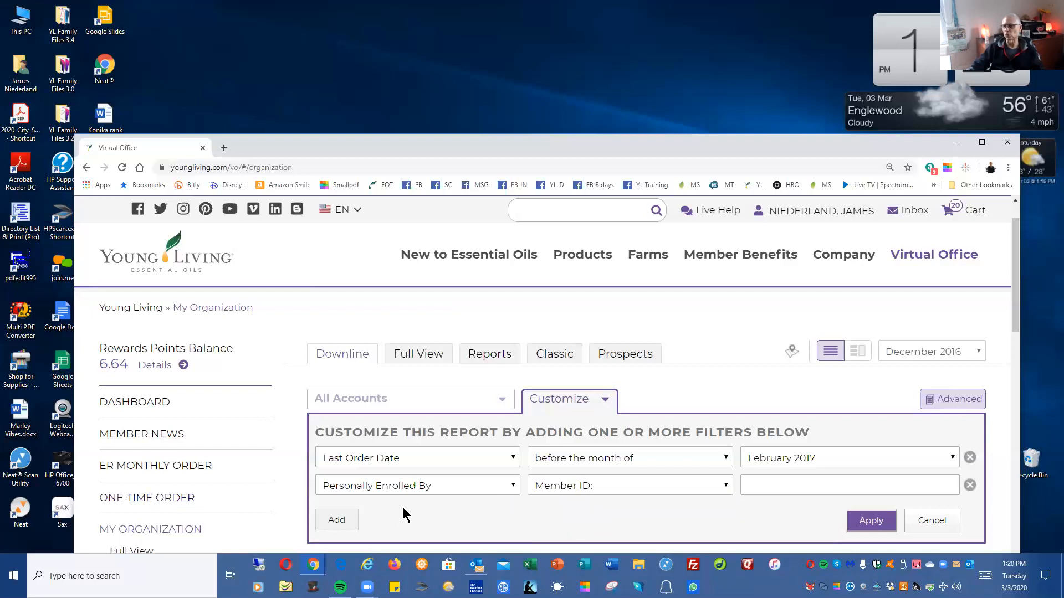
pyautogui.click(847, 485)
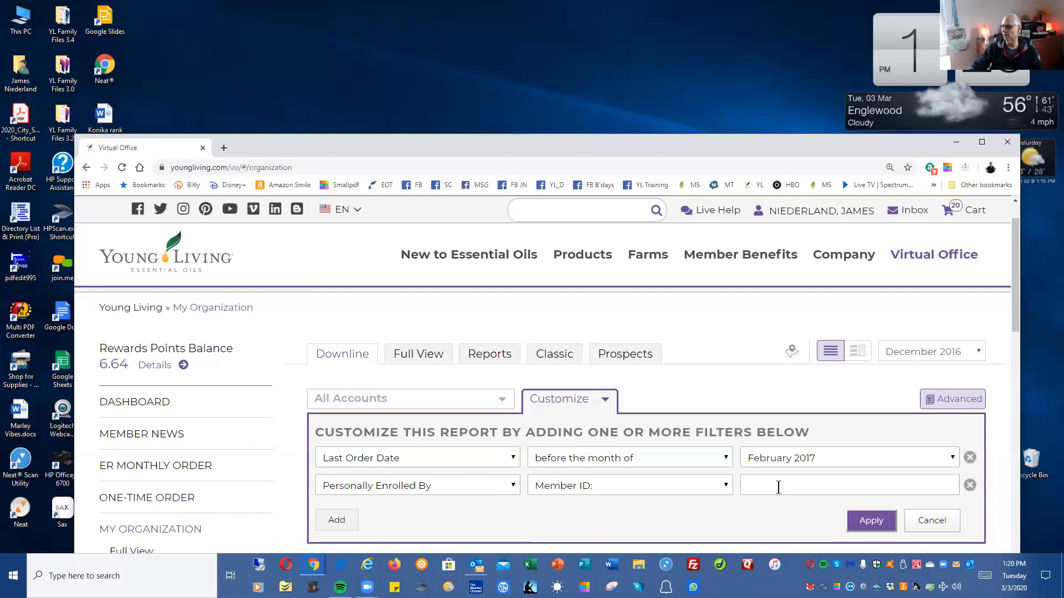
pyautogui.click(848, 484)
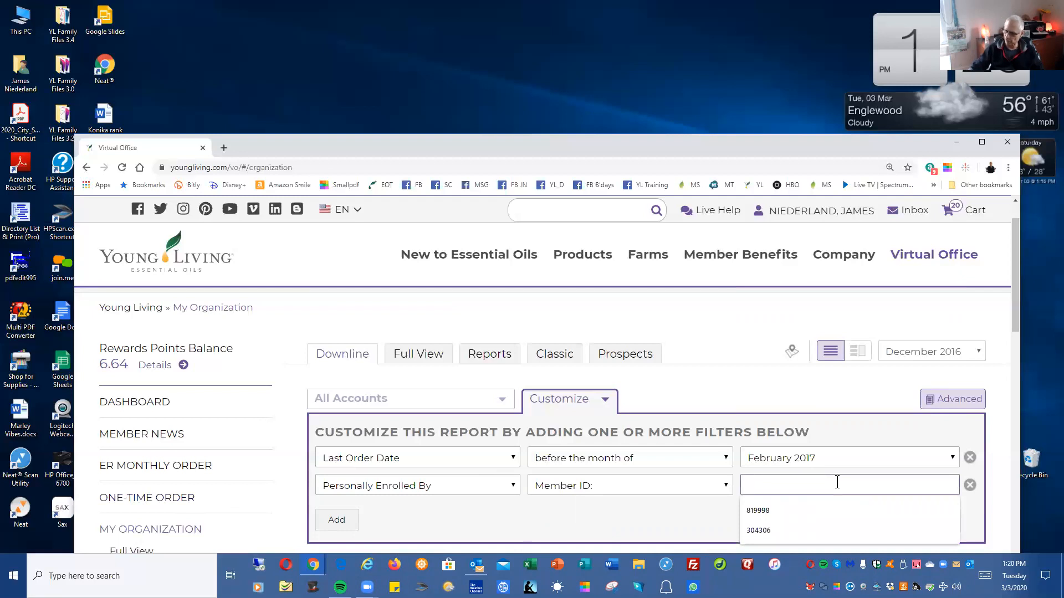
pyautogui.write('2902')
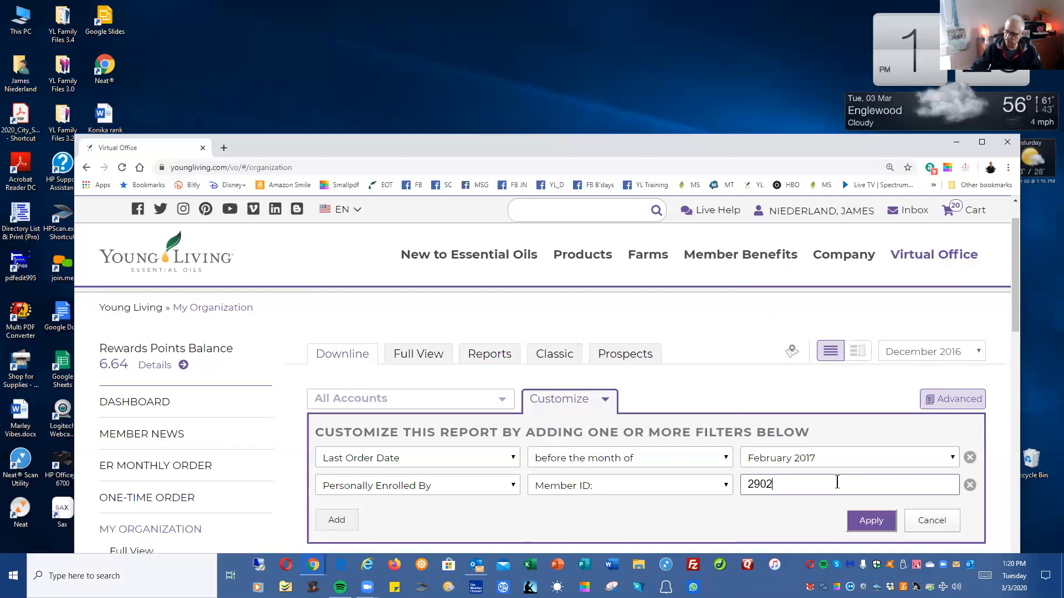
pyautogui.write('71')
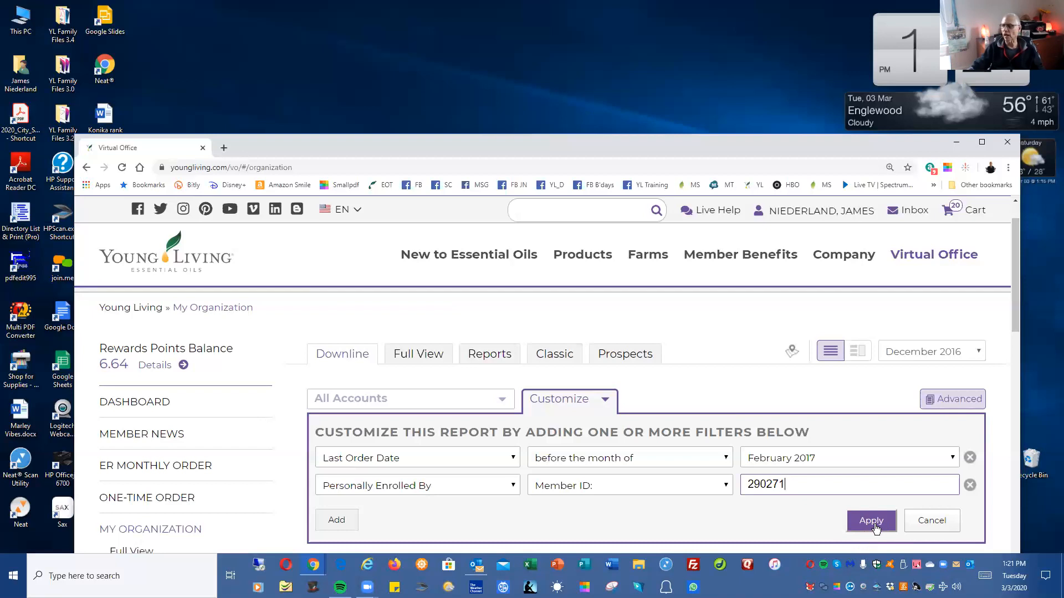
# Step: Apply both filters, get no matching accounts, then reset to the unfiltered 10,488-member list
pyautogui.click(871, 521)
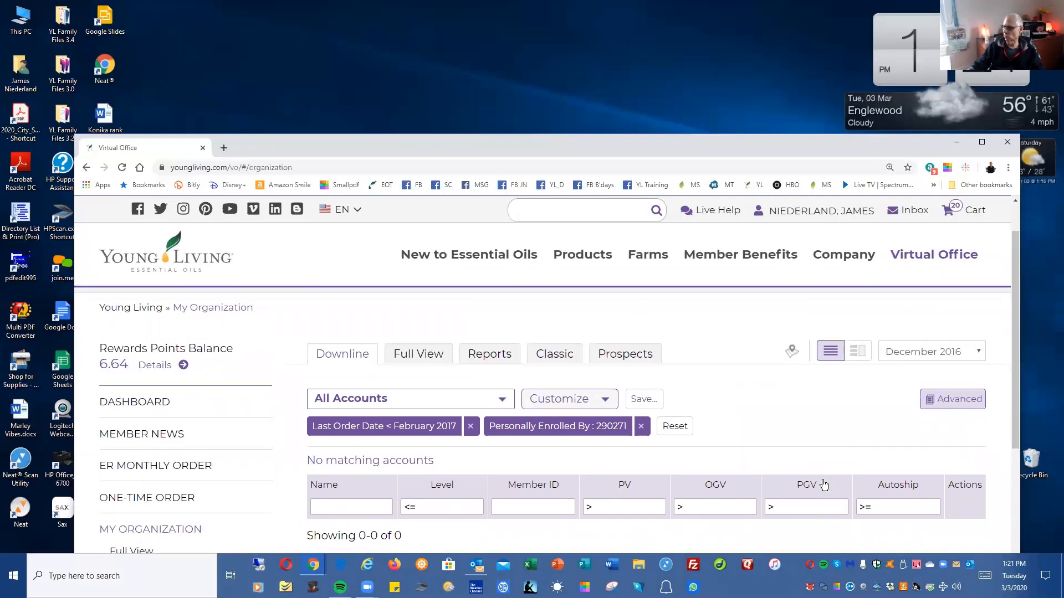
pyautogui.moveTo(372, 441)
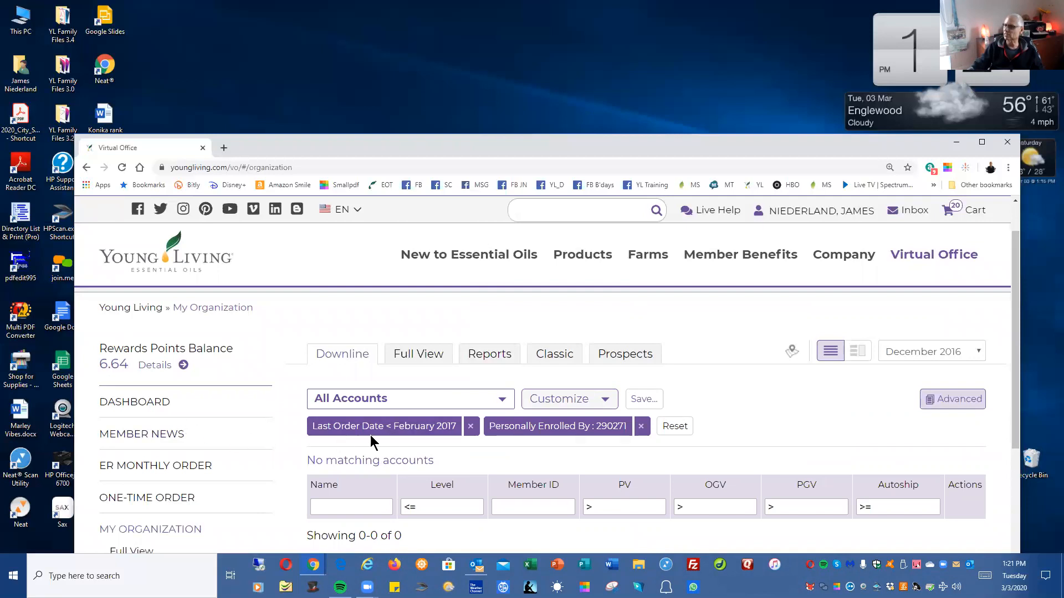
pyautogui.moveTo(622, 445)
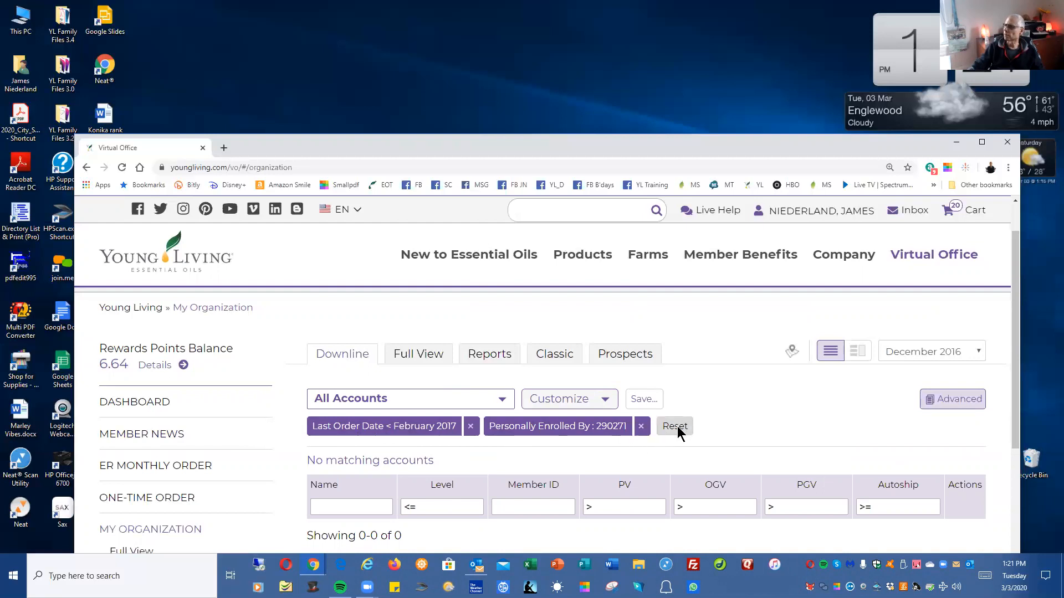
pyautogui.click(673, 425)
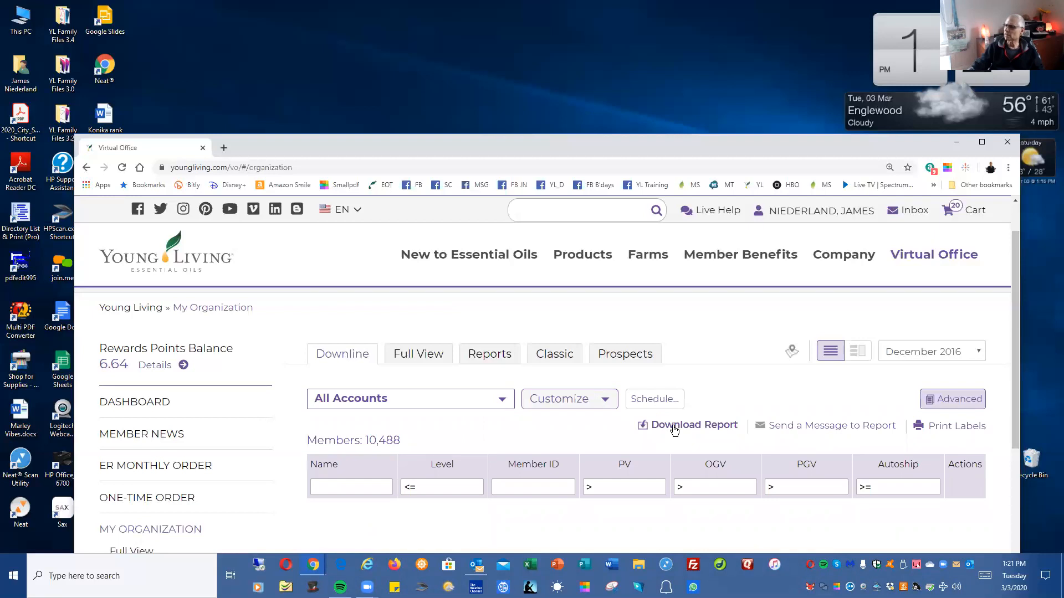
pyautogui.moveTo(973, 358)
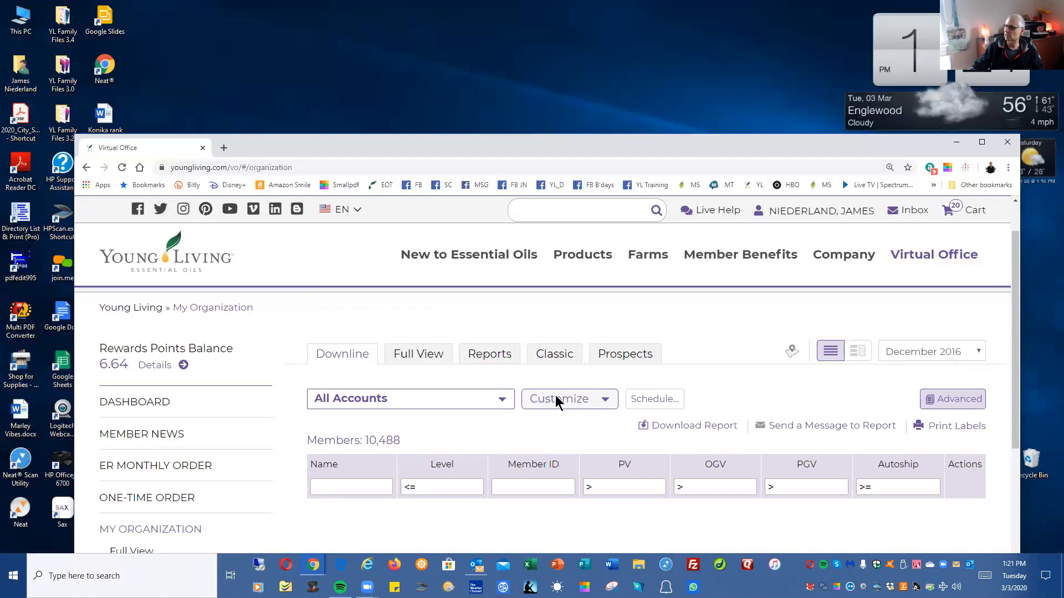
pyautogui.scroll(-3)
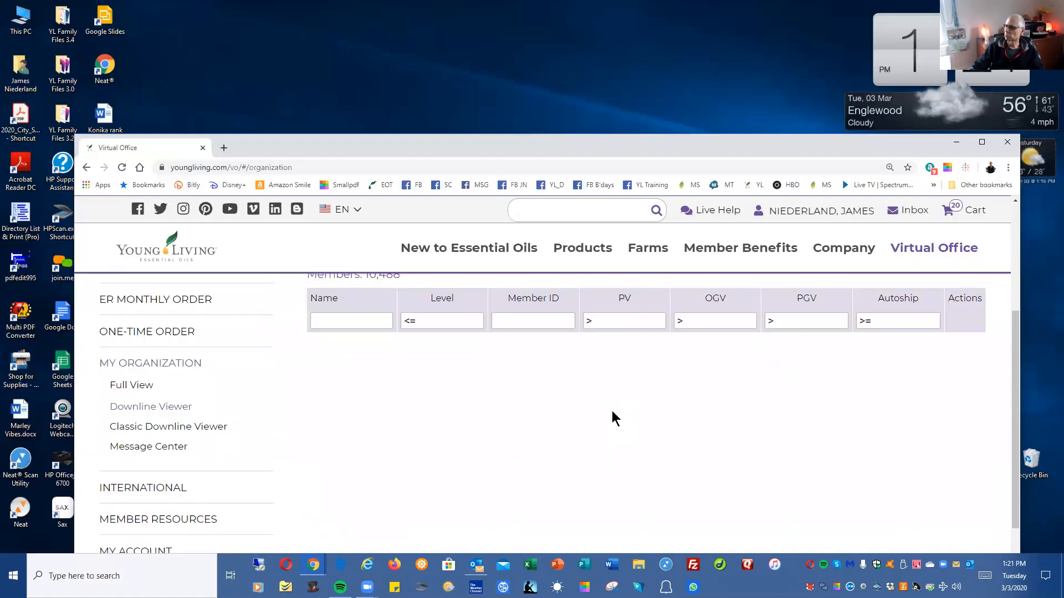
pyautogui.scroll(3)
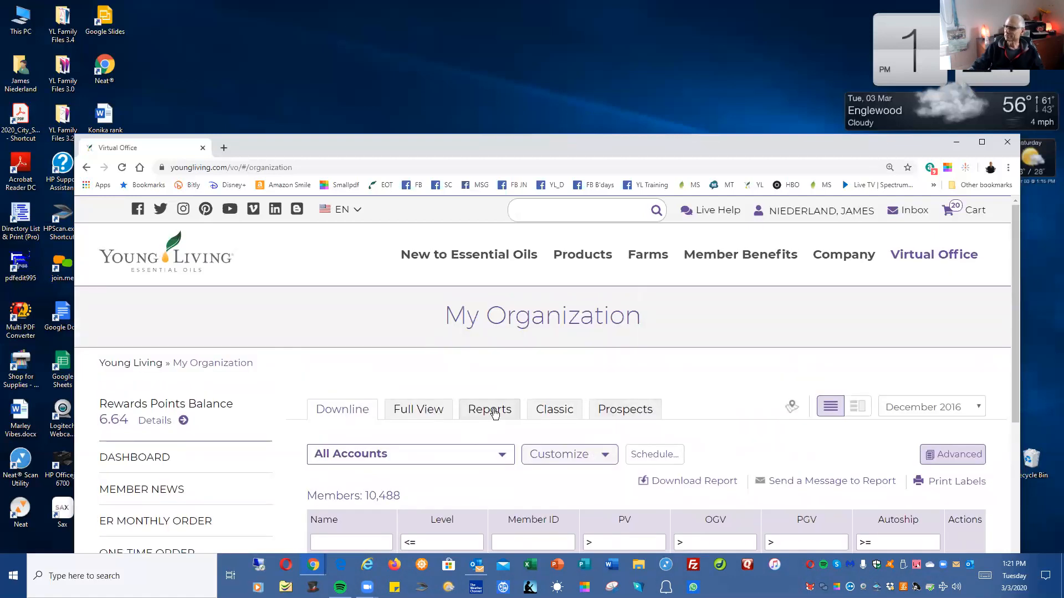
pyautogui.click(489, 409)
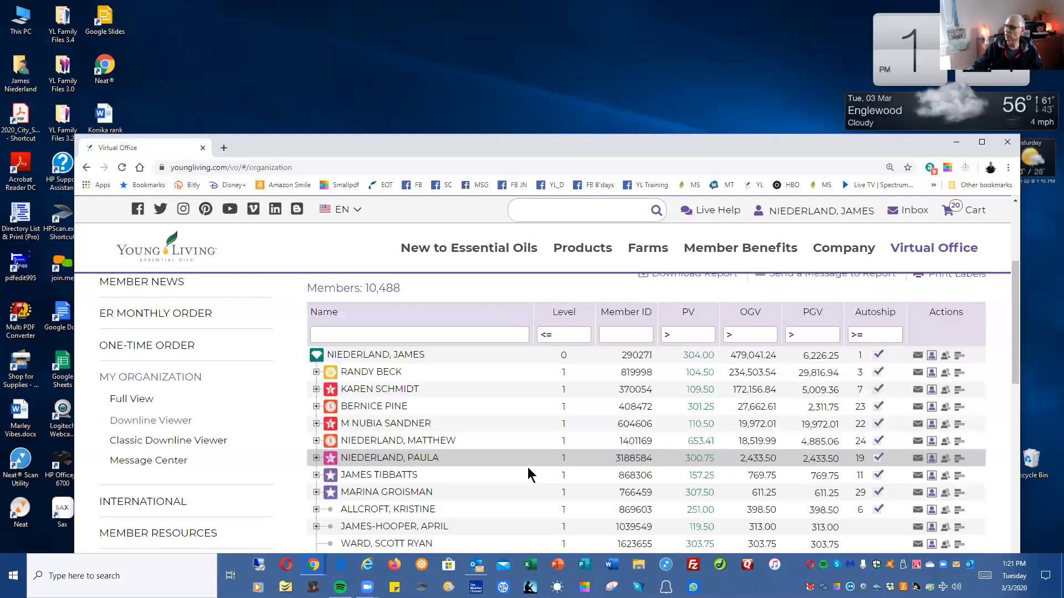
# Step: Re-enter a single filter: Last Order Date before the month of February 2017, not yet applied
pyautogui.scroll(3)
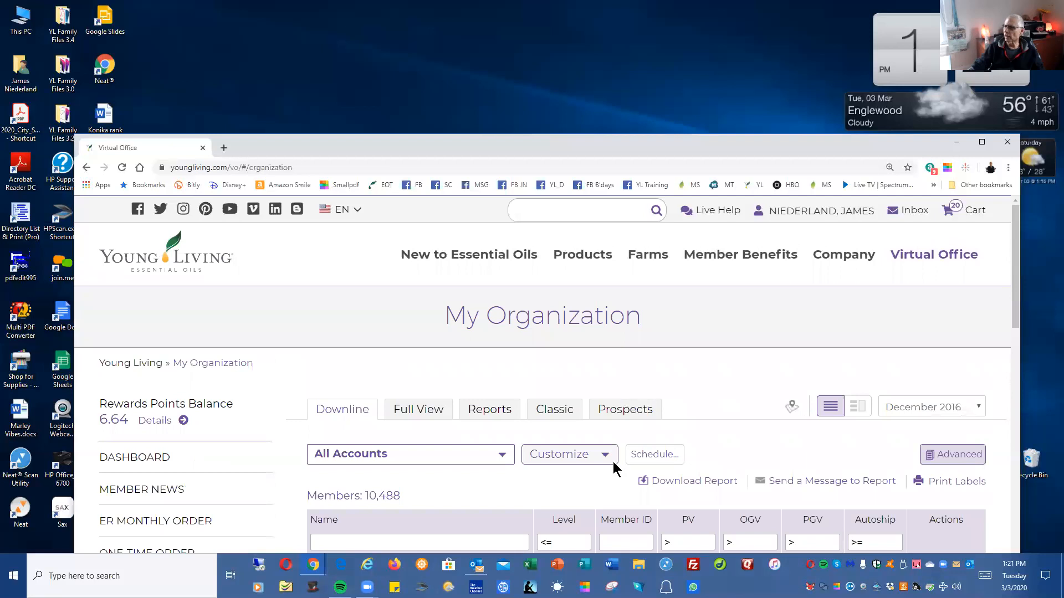
pyautogui.click(566, 455)
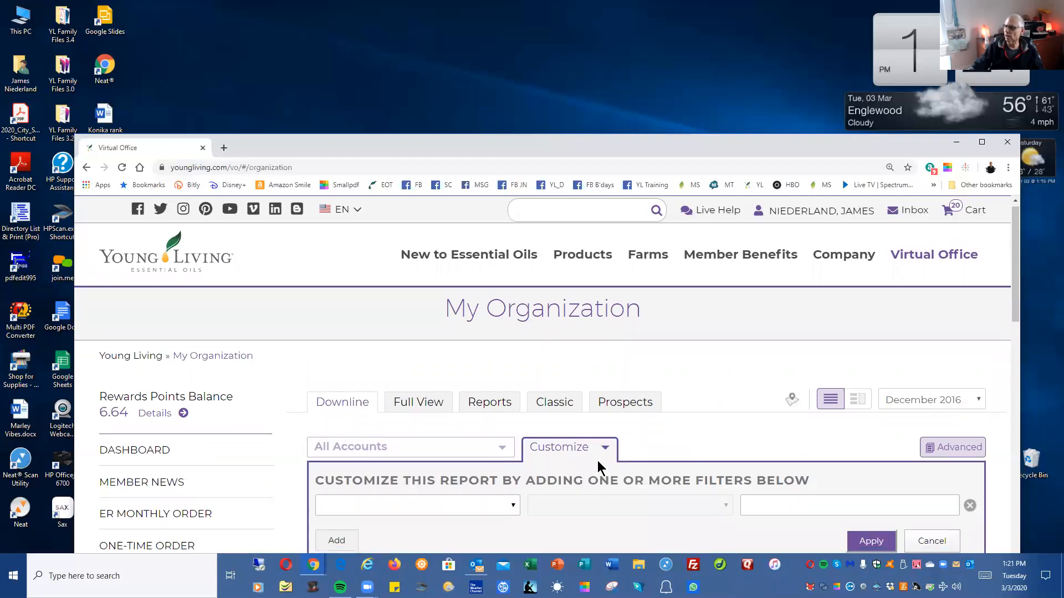
pyautogui.click(416, 505)
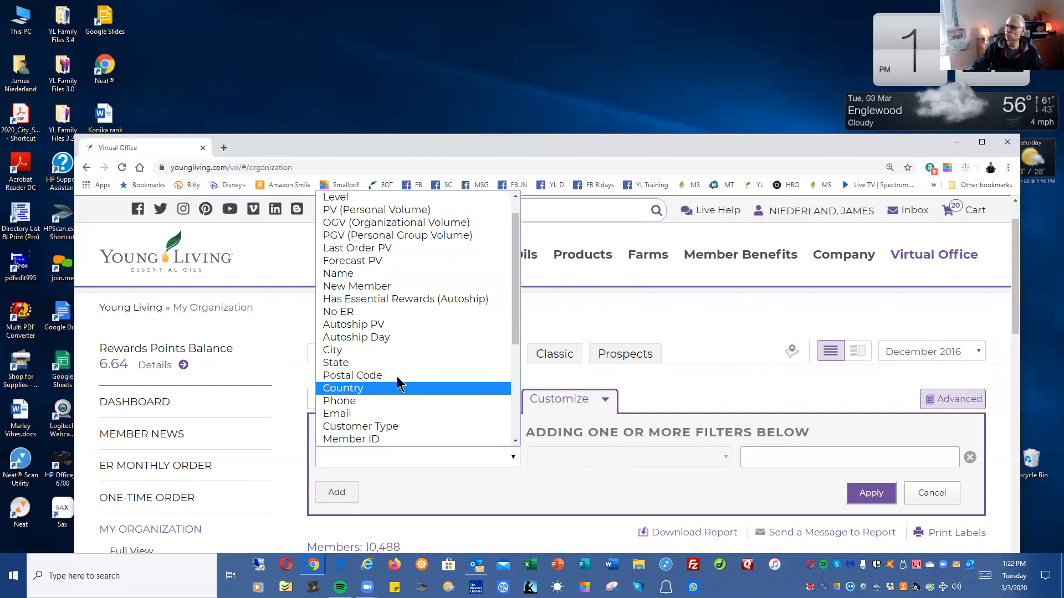
pyautogui.scroll(-3)
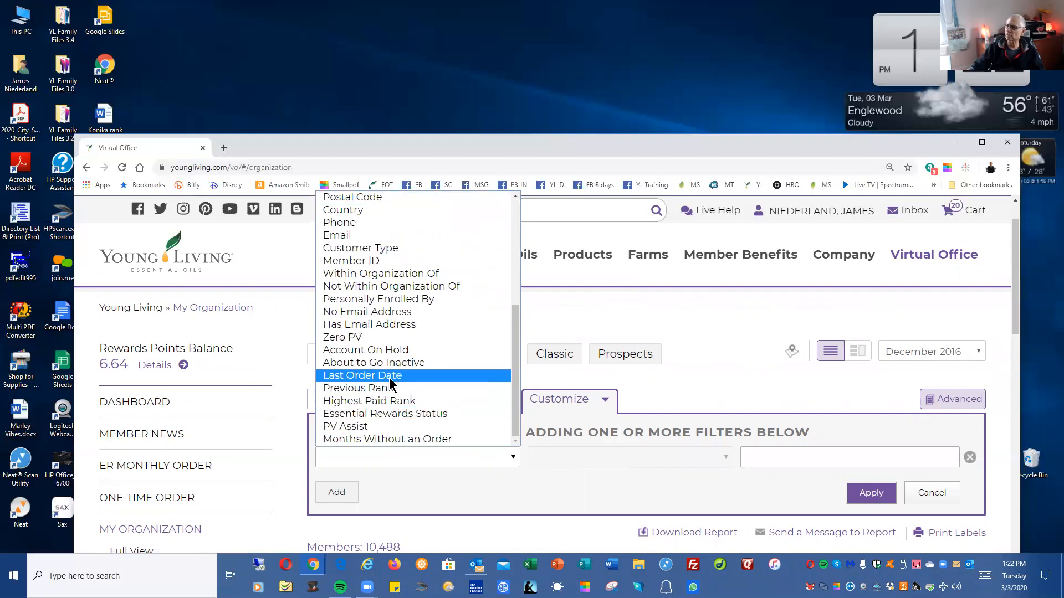
pyautogui.click(361, 376)
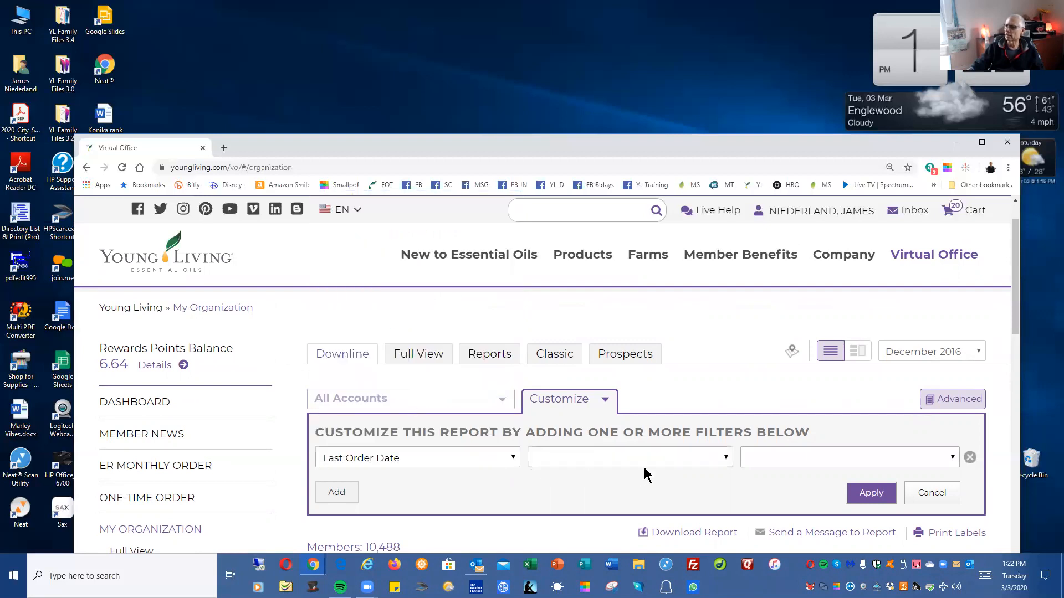
pyautogui.moveTo(712, 468)
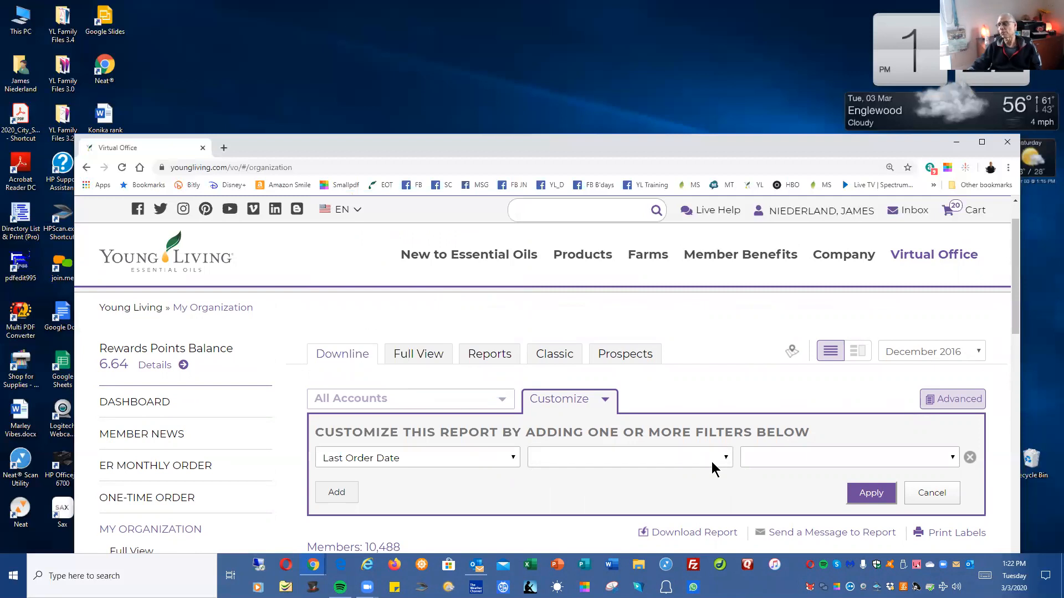
pyautogui.moveTo(723, 467)
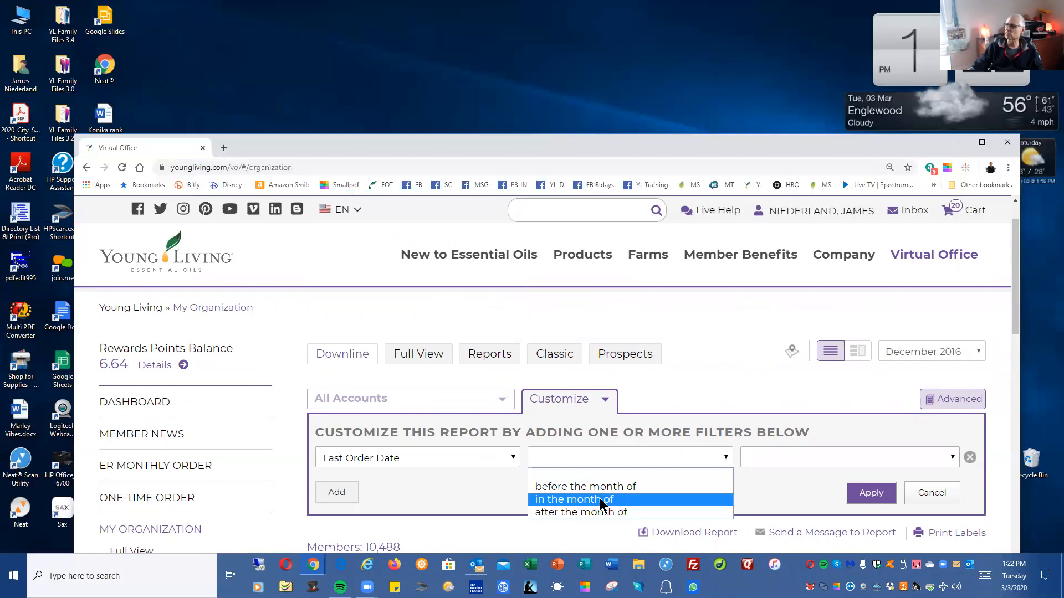
pyautogui.click(573, 500)
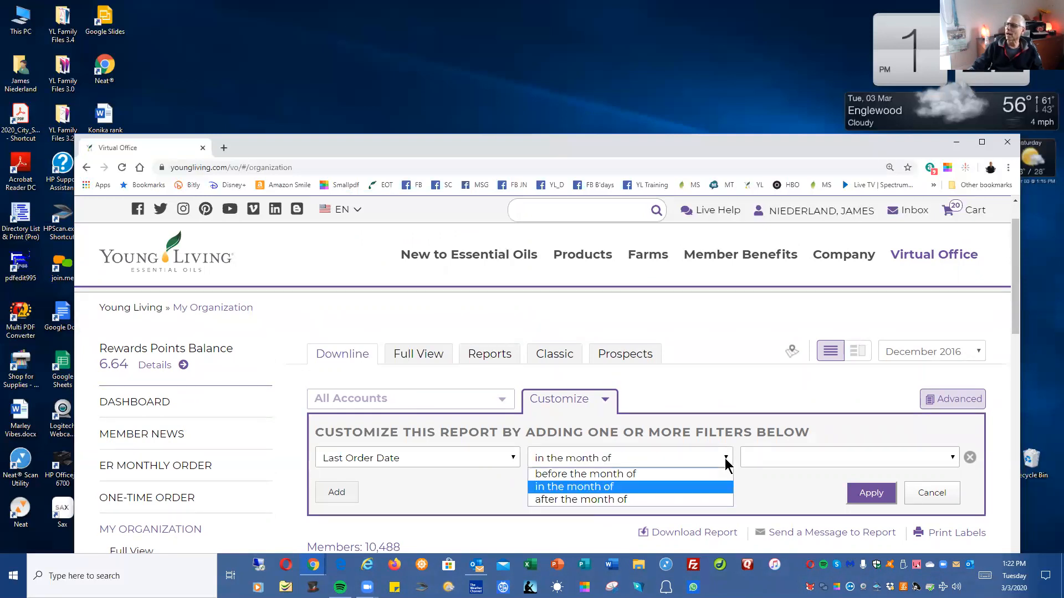
pyautogui.click(584, 474)
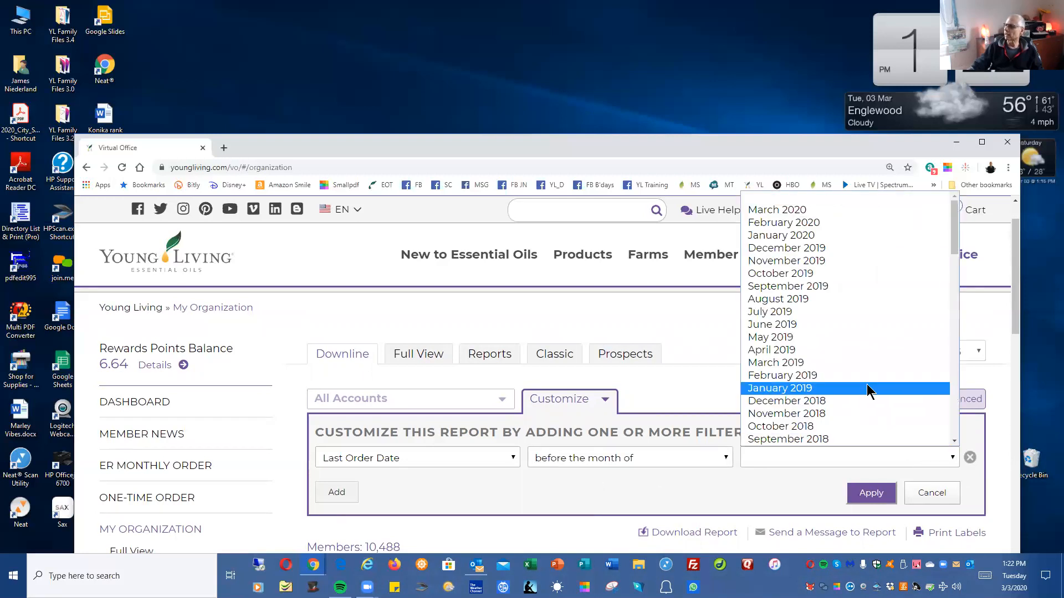
pyautogui.scroll(-3)
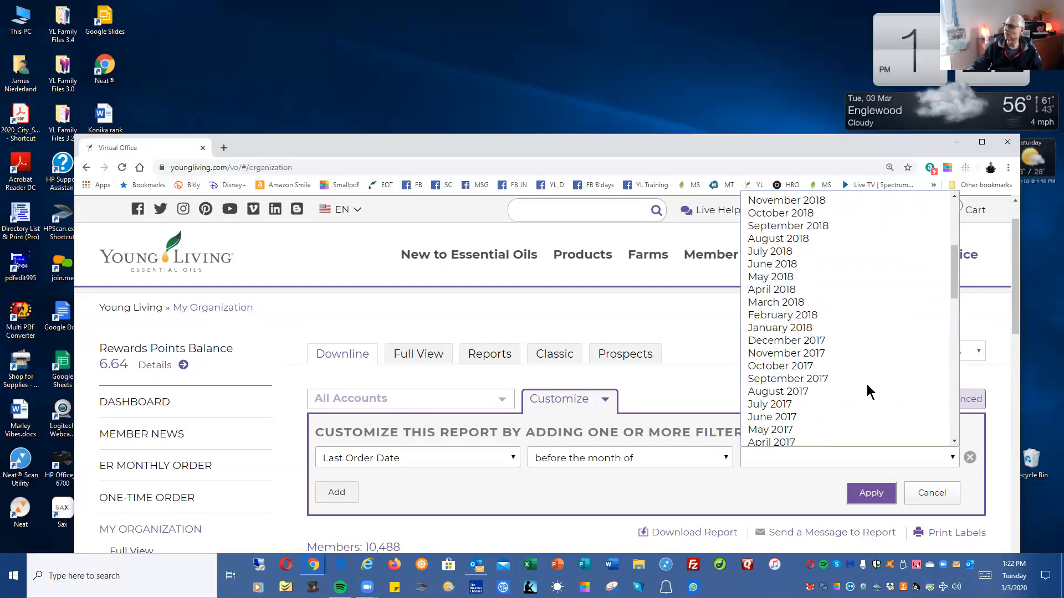
pyautogui.scroll(3)
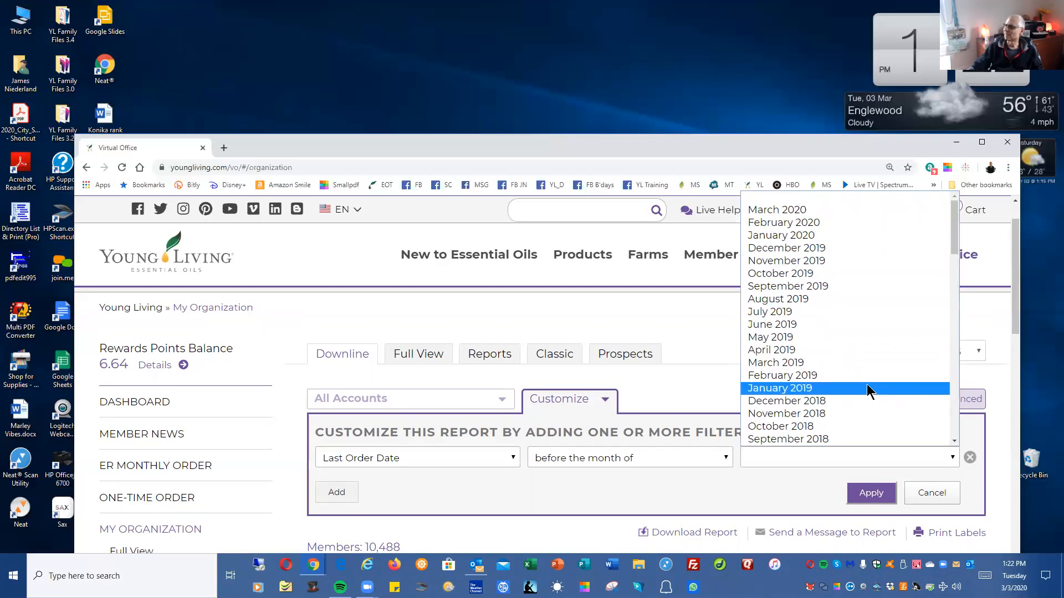
pyautogui.scroll(-3)
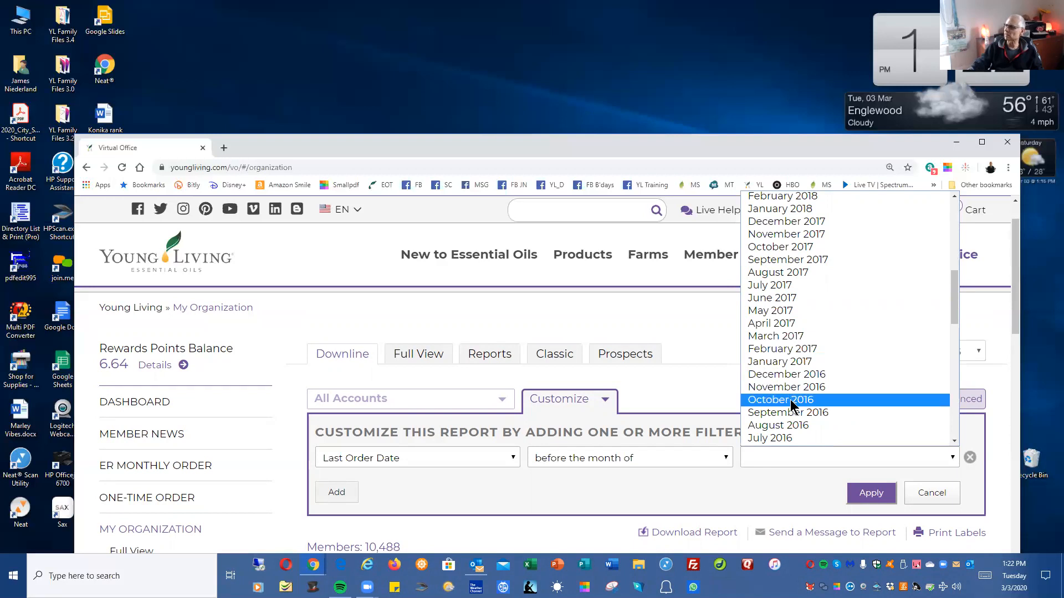
pyautogui.scroll(-3)
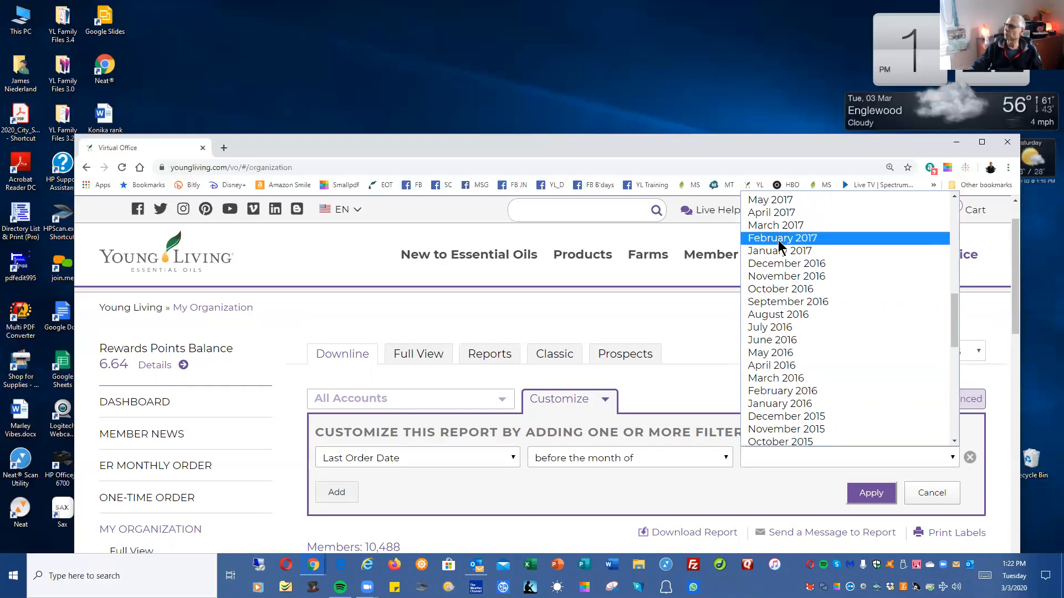
pyautogui.click(781, 237)
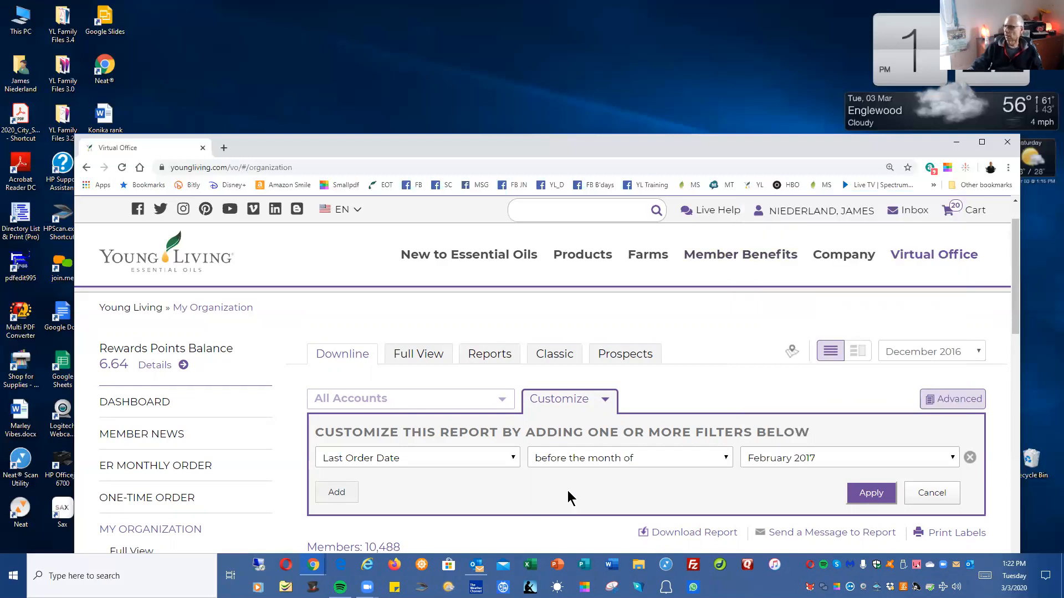
pyautogui.moveTo(778, 530)
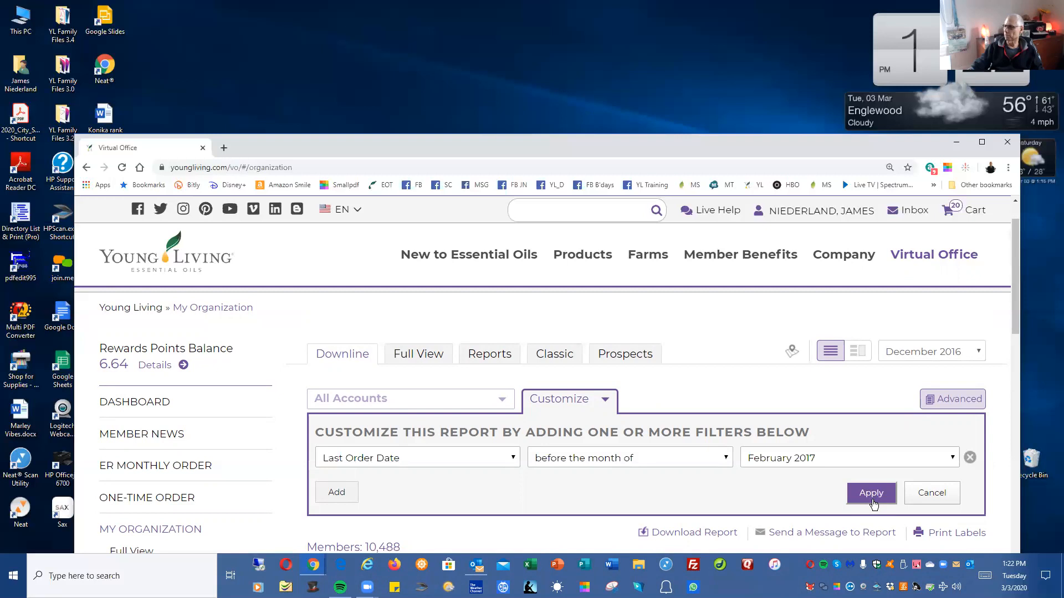
pyautogui.moveTo(942, 540)
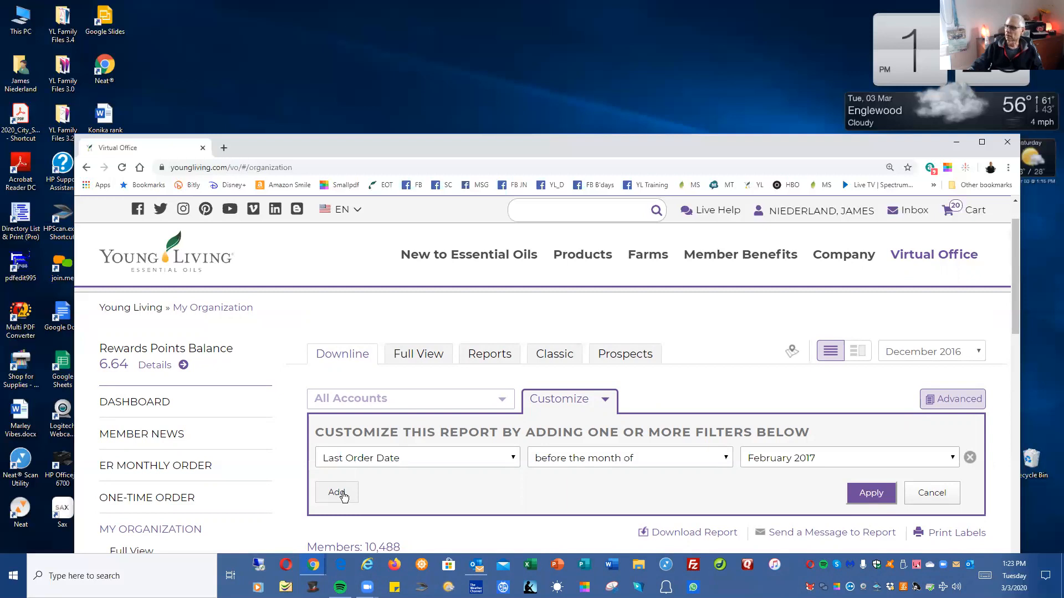
pyautogui.moveTo(871, 504)
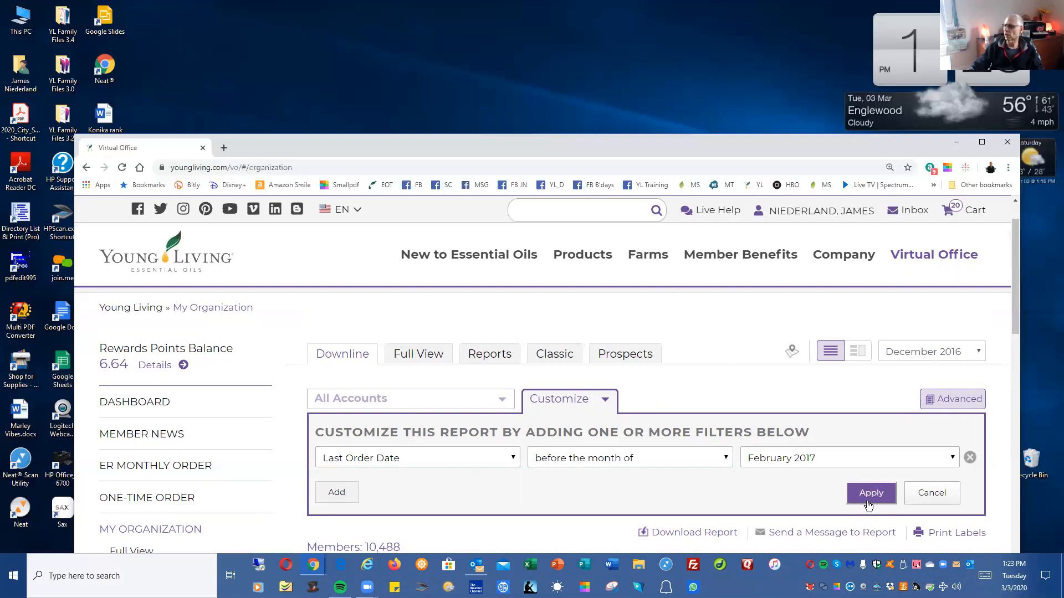
# Step: Apply the Last Order Date filter, narrowing the report to 4,179 matching accounts
pyautogui.click(871, 492)
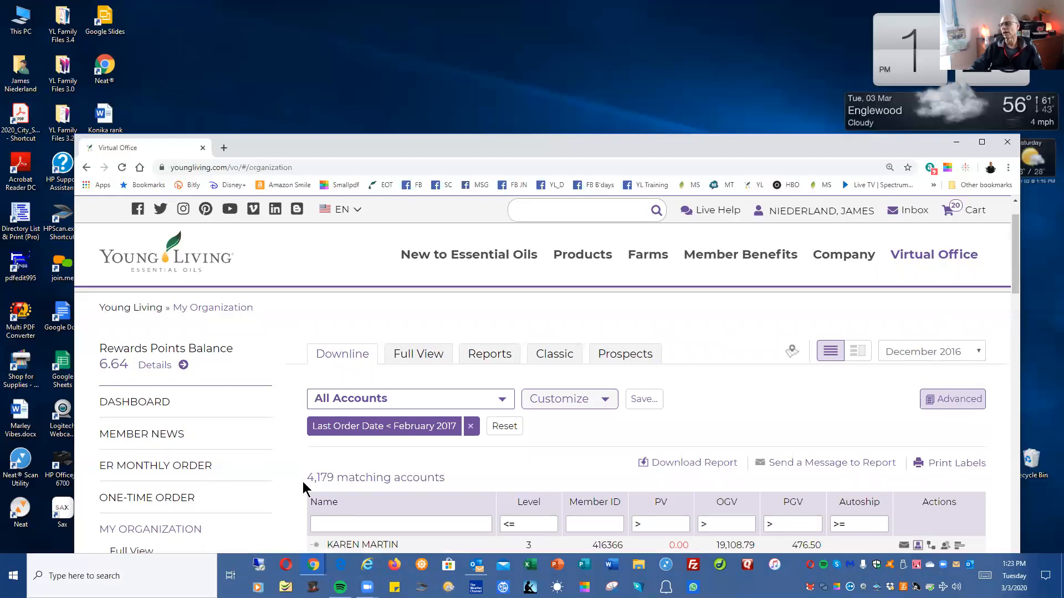
pyautogui.moveTo(604, 502)
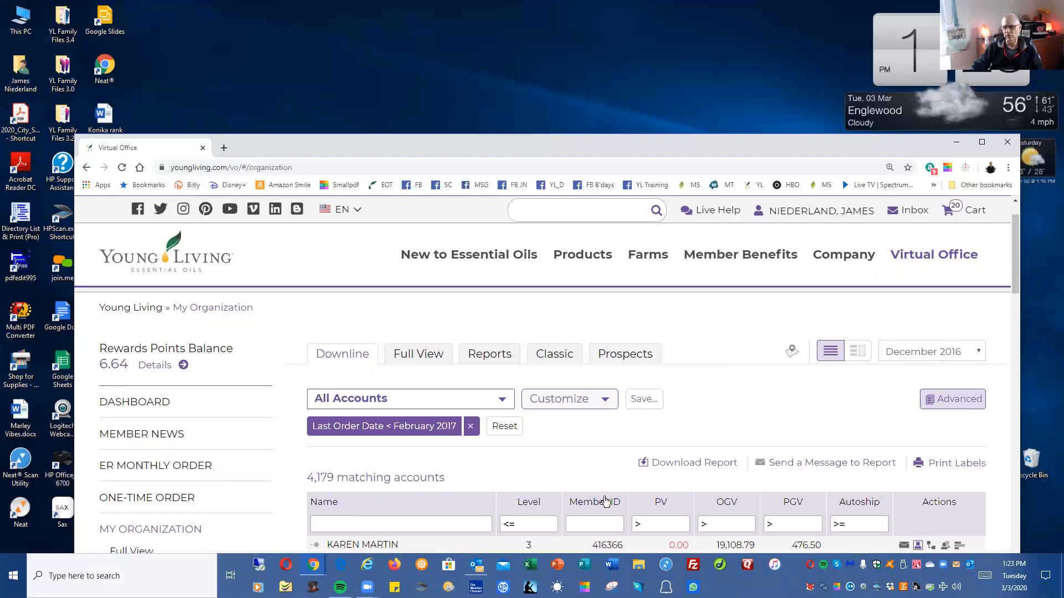
pyautogui.moveTo(601, 477)
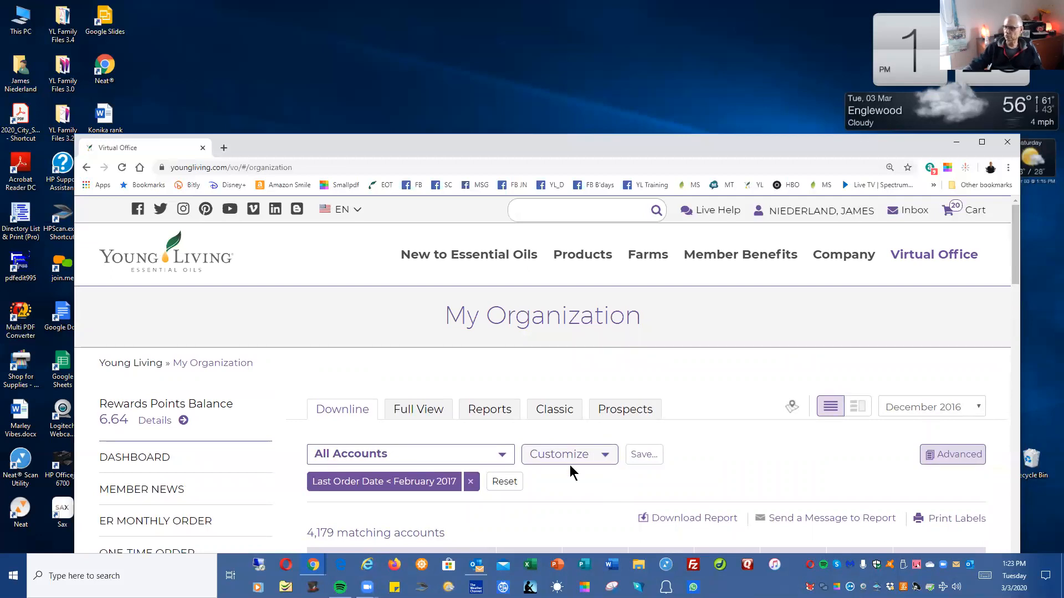
pyautogui.moveTo(509, 485)
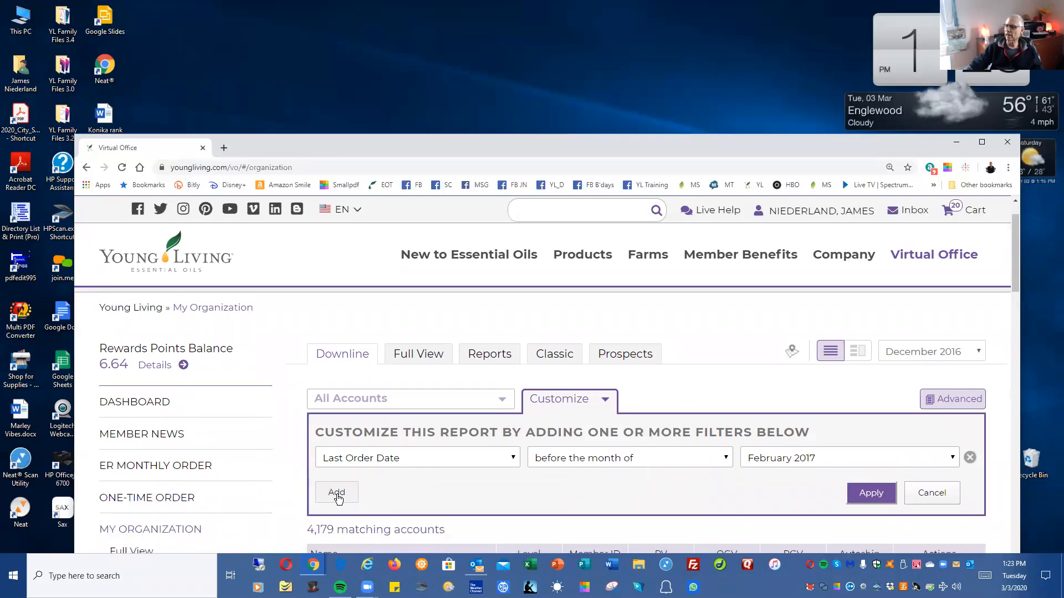
# Step: Add a second filter row and choose State as its field
pyautogui.click(336, 492)
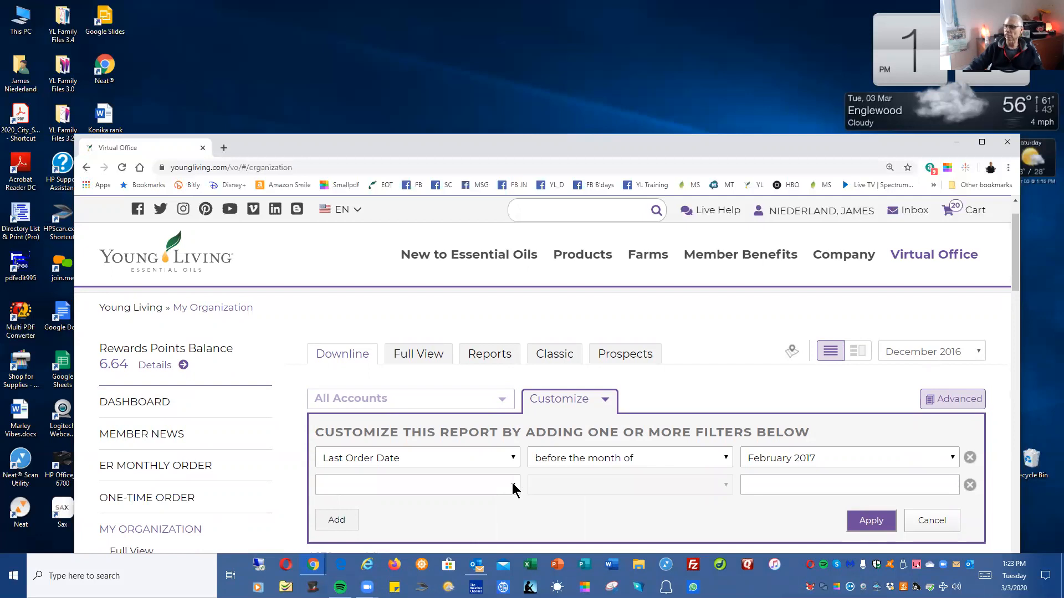
pyautogui.click(417, 484)
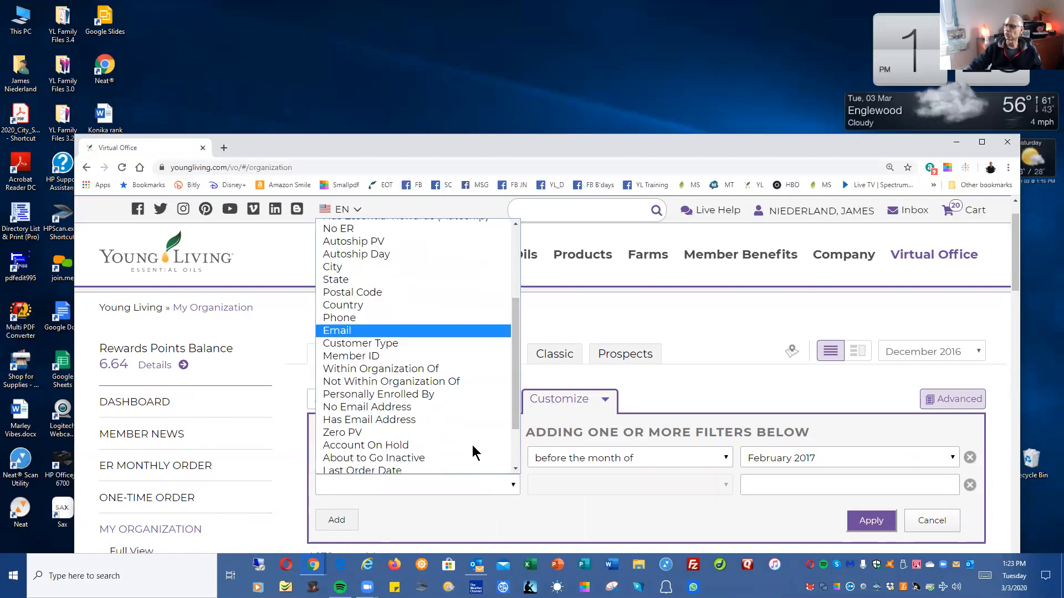
pyautogui.scroll(-3)
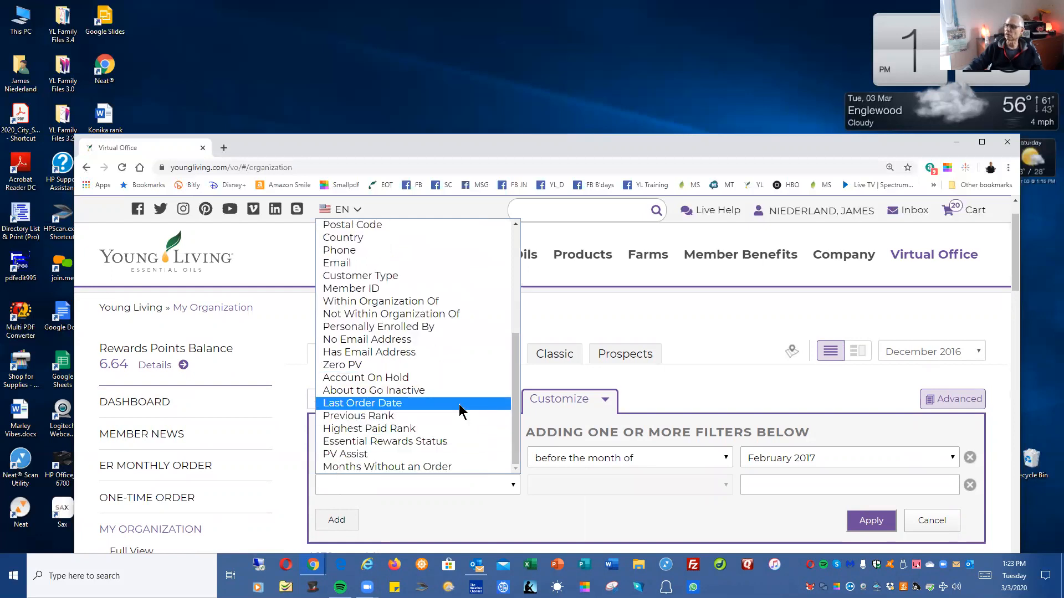
pyautogui.moveTo(448, 441)
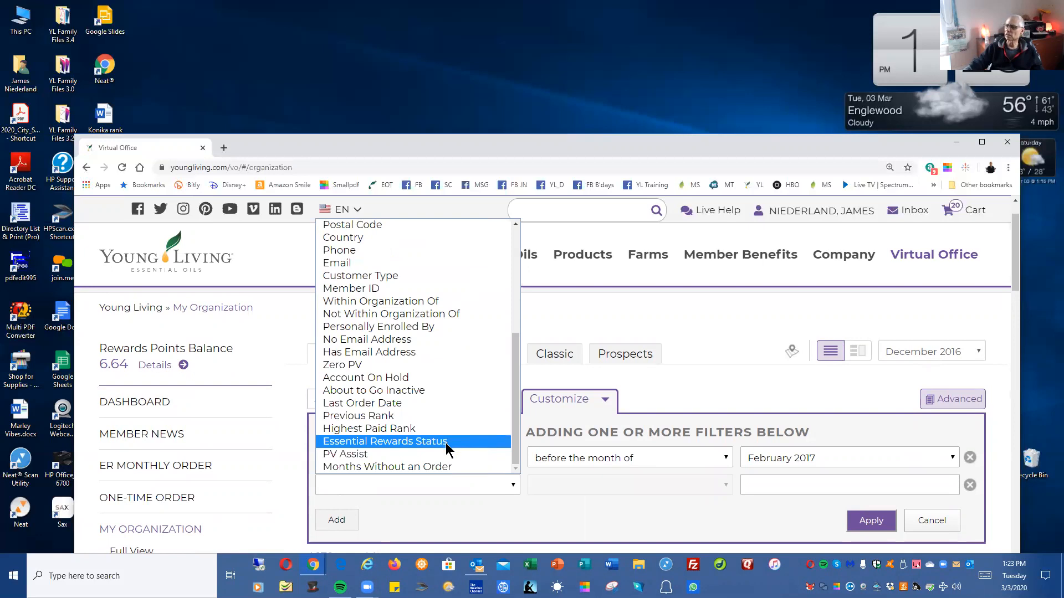
pyautogui.scroll(3)
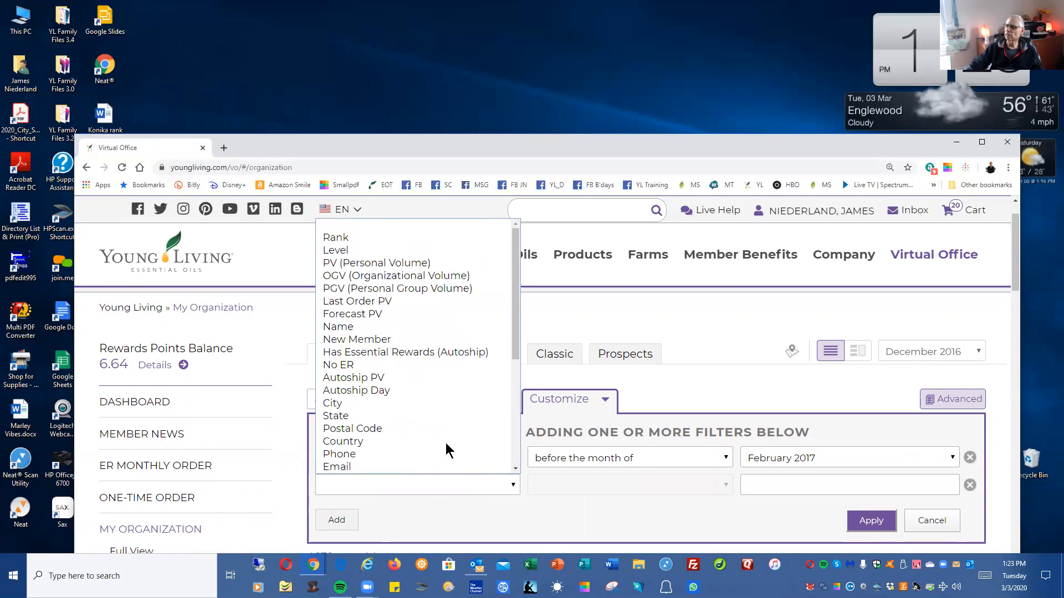
pyautogui.click(335, 415)
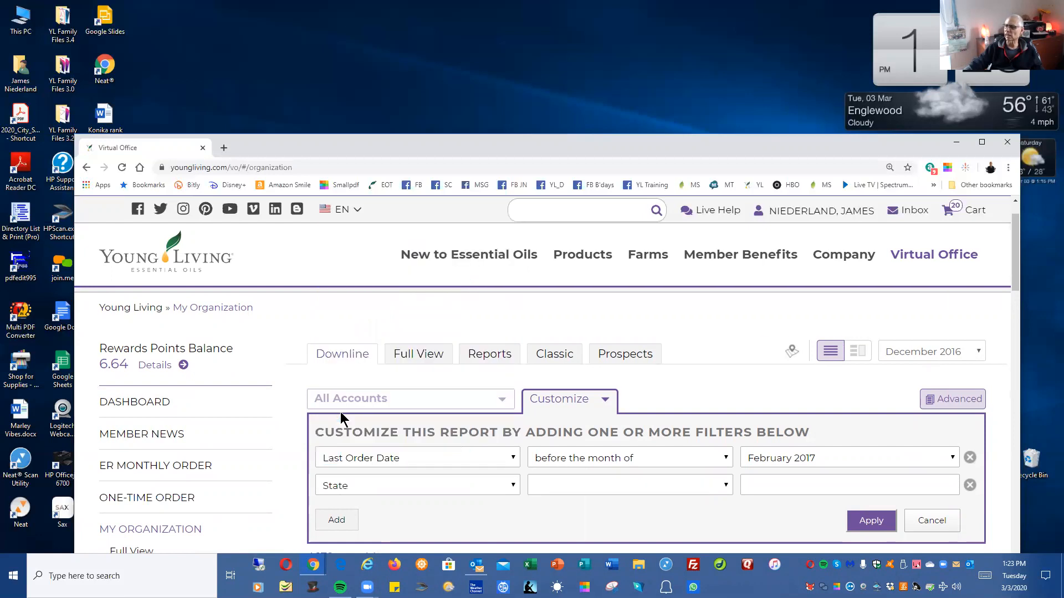
# Step: Set the State condition to 'is' WV and apply both filters, leaving 813 accounts
pyautogui.click(627, 484)
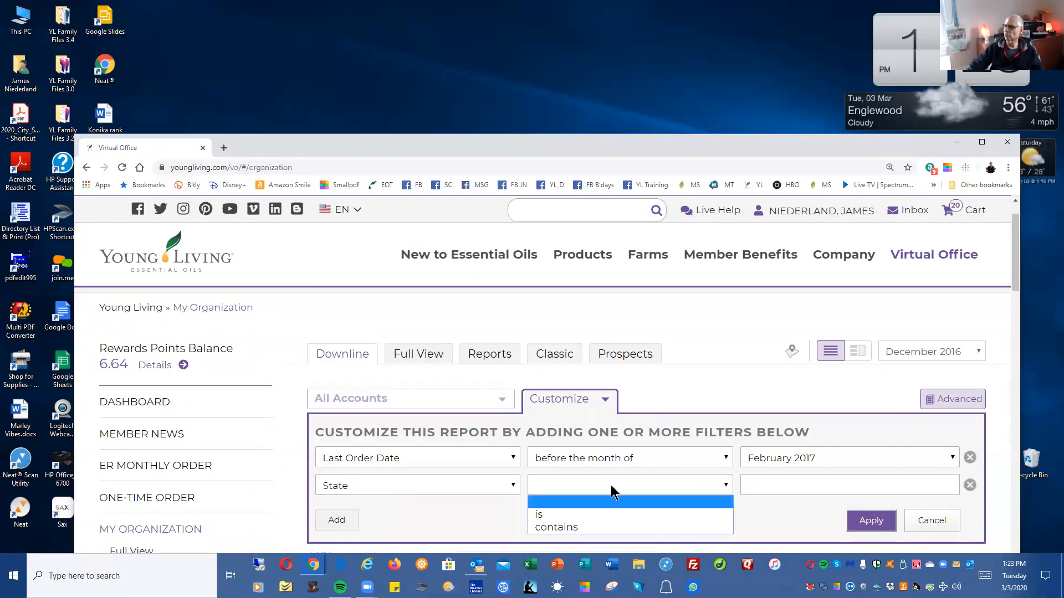
pyautogui.click(538, 514)
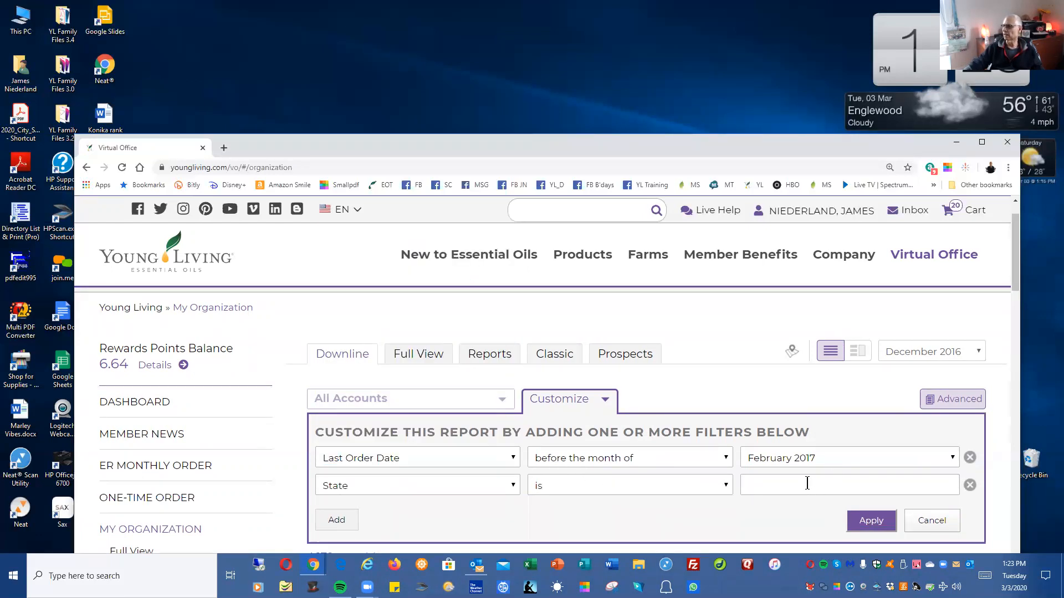
pyautogui.click(808, 484)
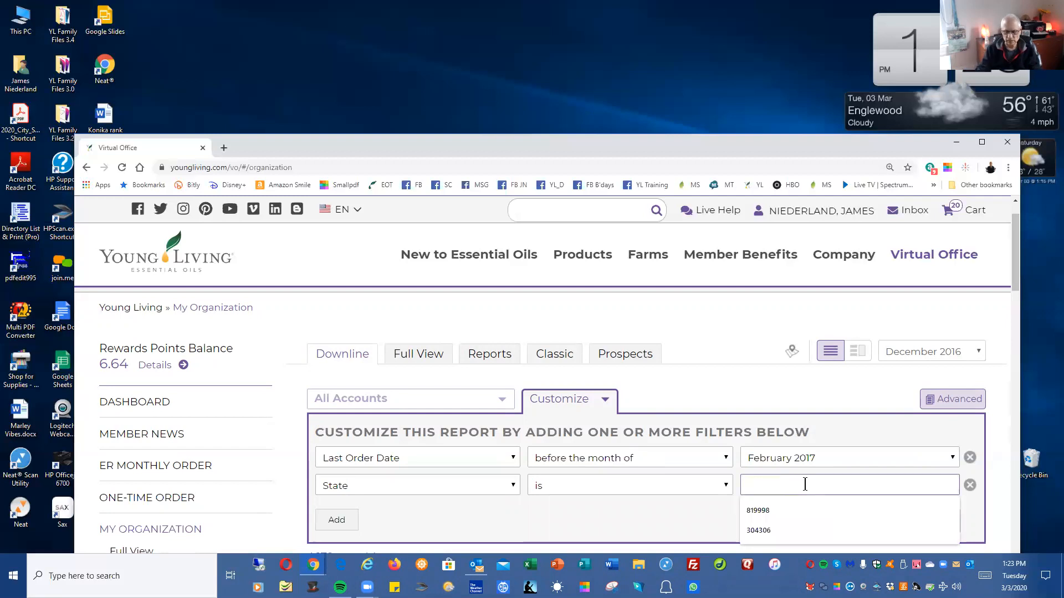
pyautogui.write('WV')
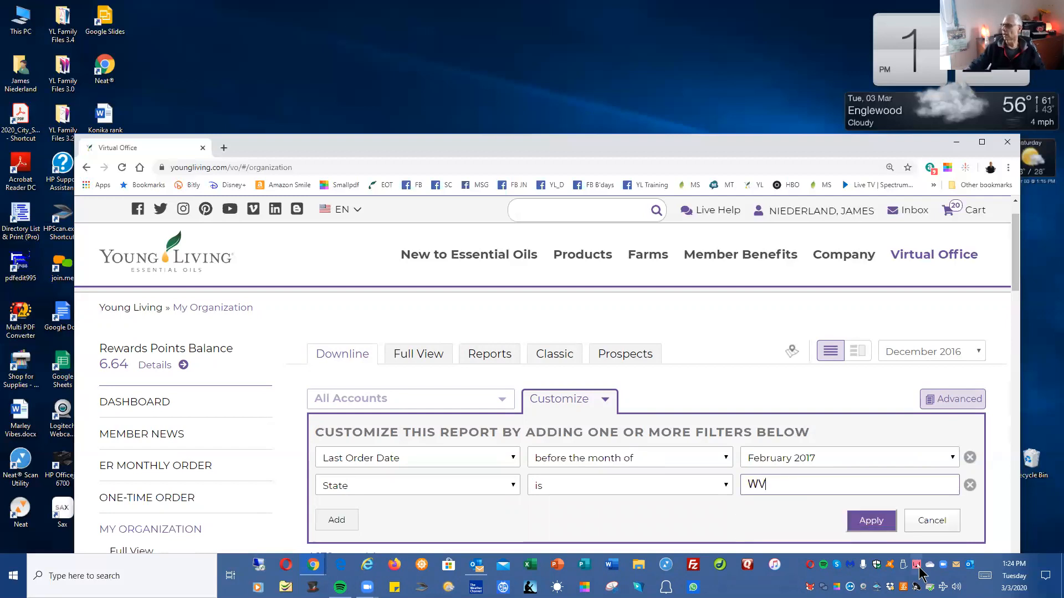
pyautogui.click(871, 521)
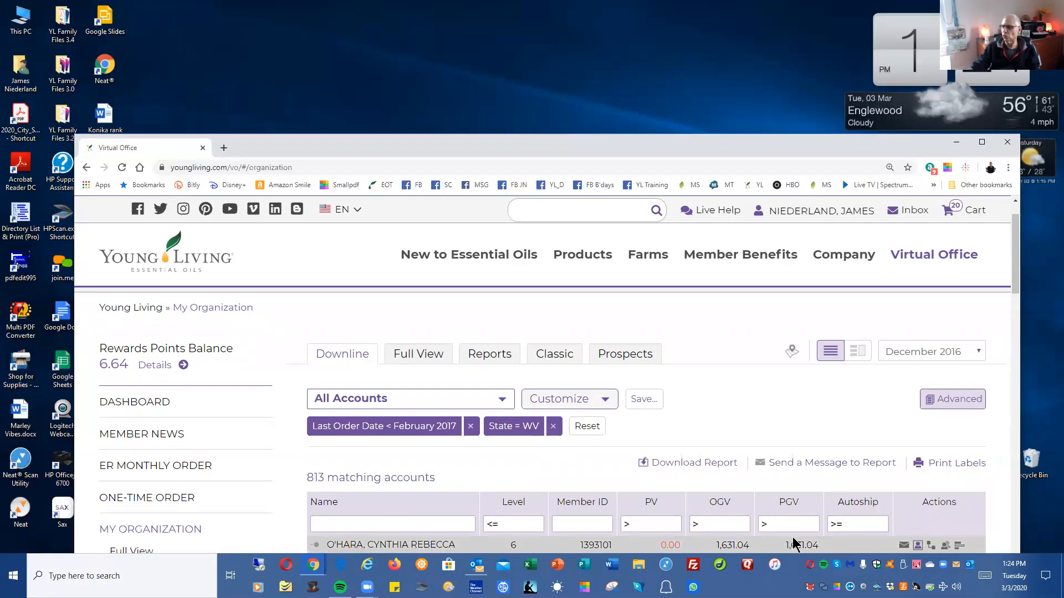
# Step: In the download options, remove the PV, OGV, Level, PGV and Autoship PV columns
pyautogui.scroll(-3)
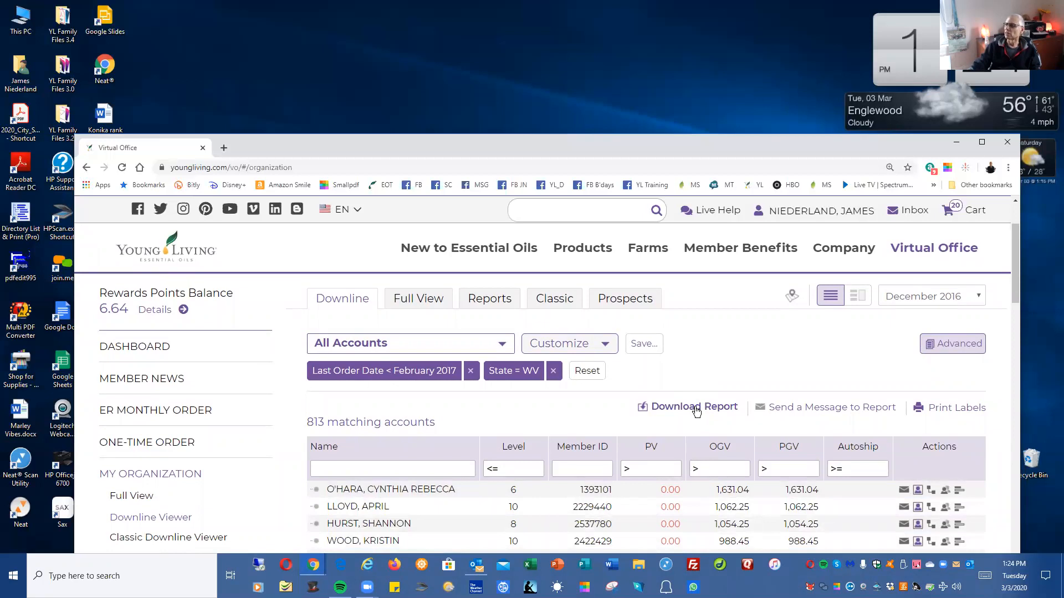
pyautogui.click(693, 406)
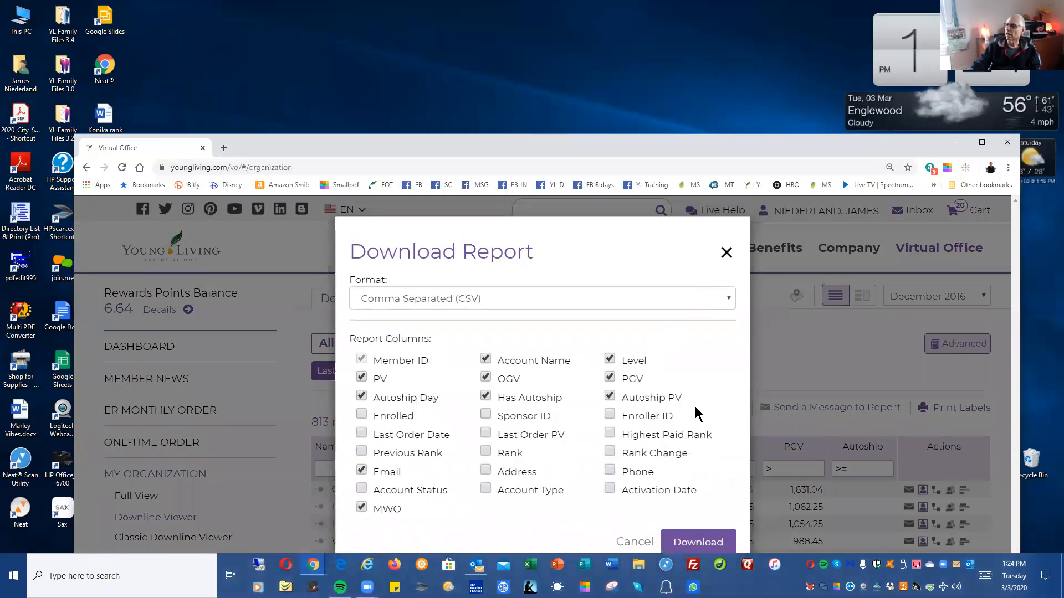
pyautogui.moveTo(396, 495)
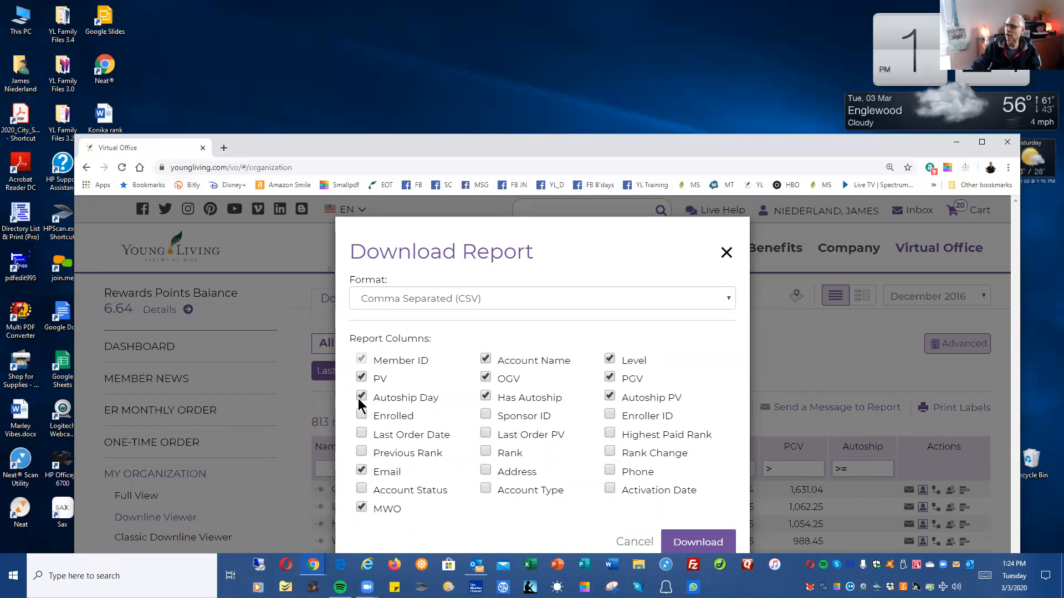
pyautogui.click(362, 397)
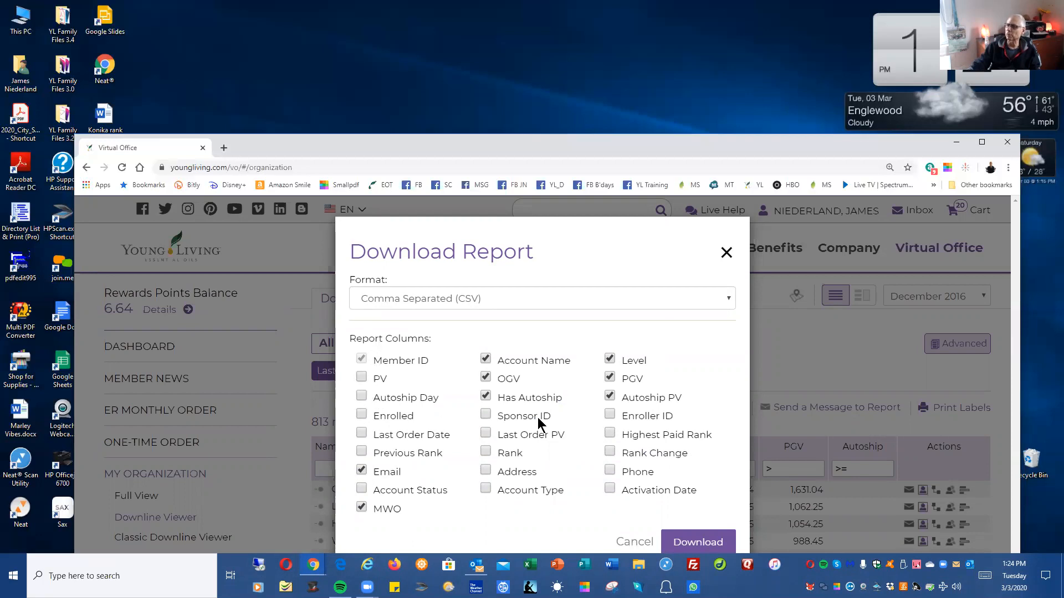
pyautogui.click(485, 379)
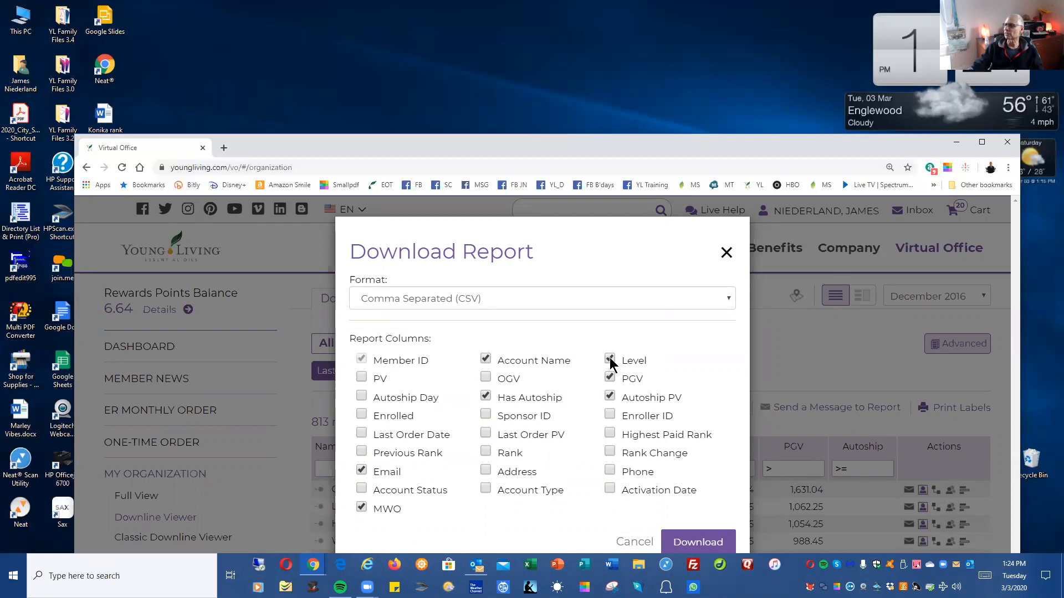
pyautogui.click(609, 359)
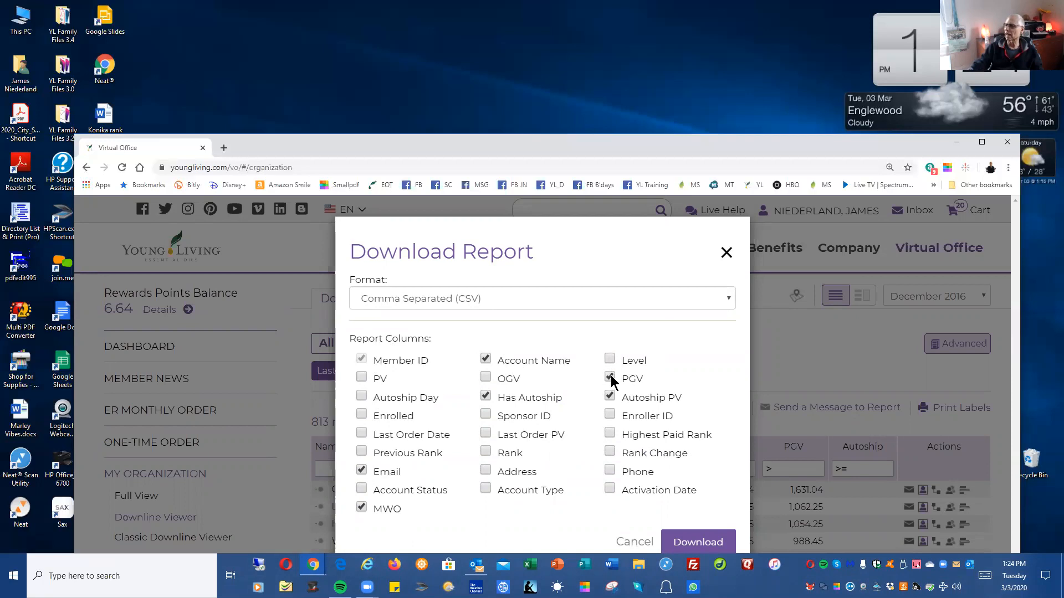
pyautogui.click(609, 379)
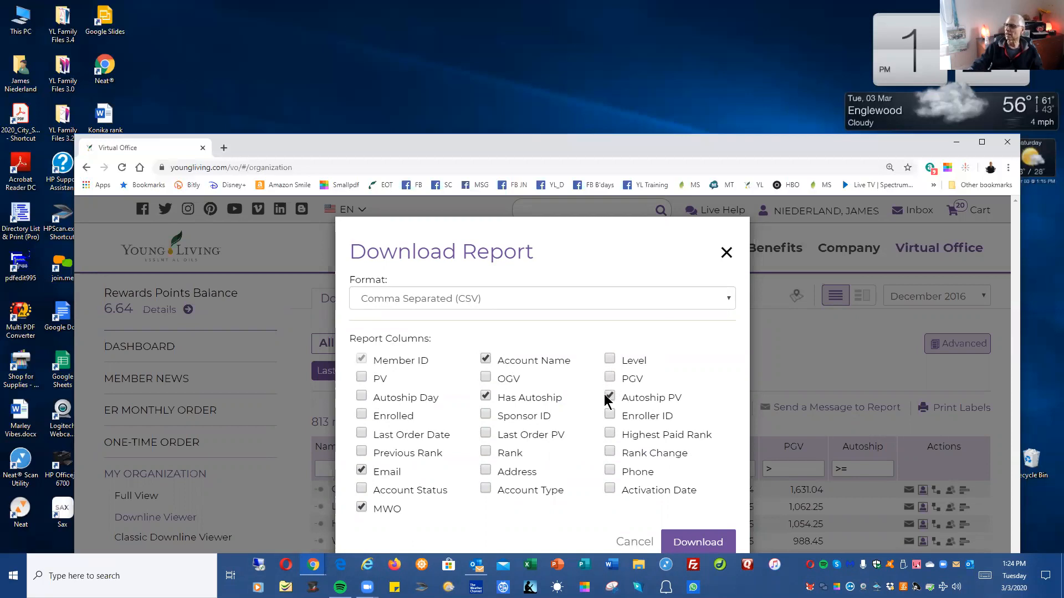
pyautogui.click(486, 397)
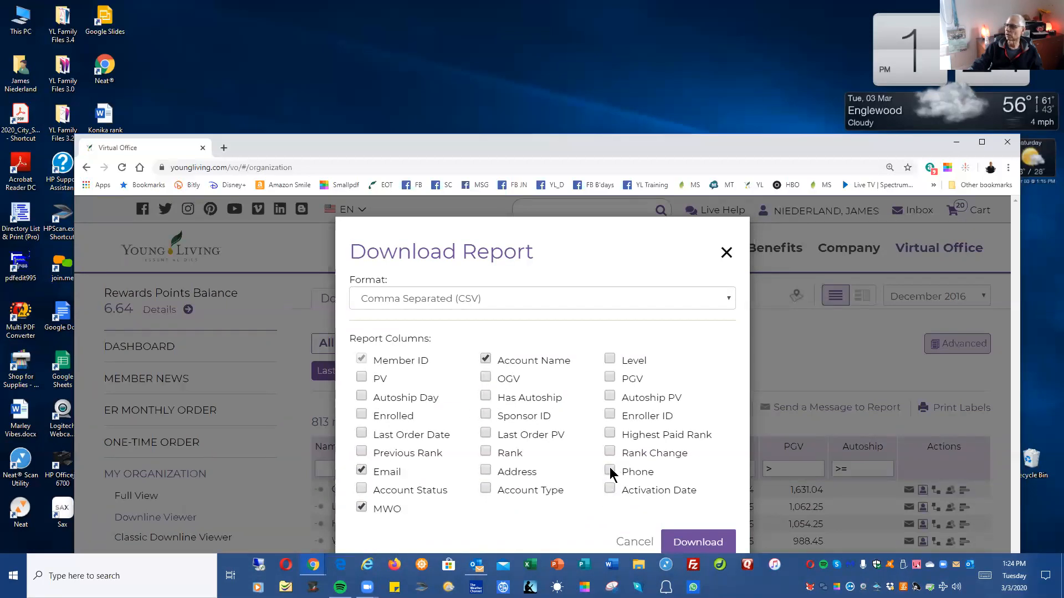
# Step: Include the Phone column and start the CSV download
pyautogui.click(608, 472)
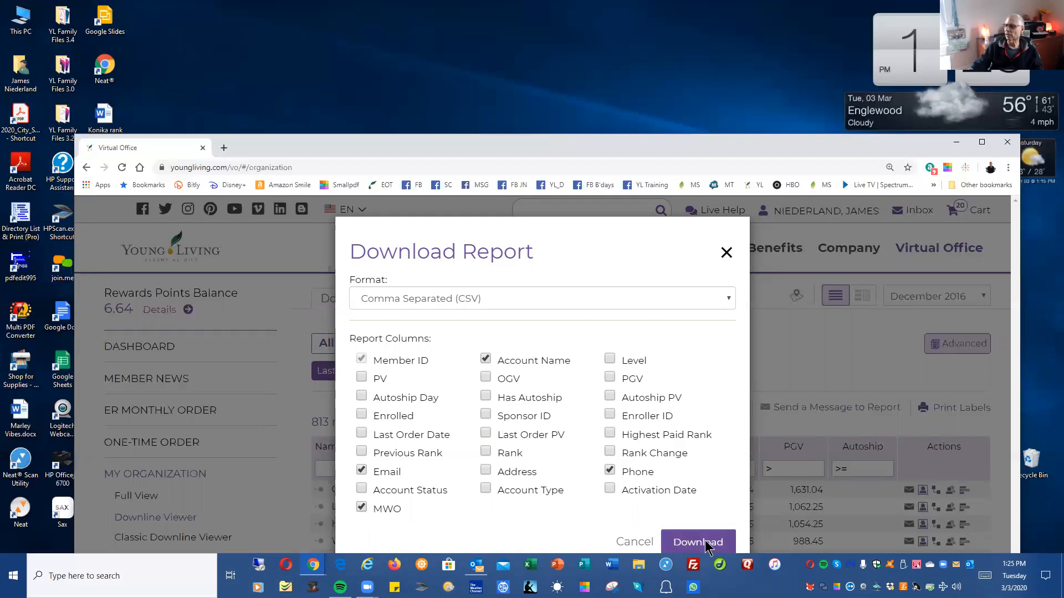
pyautogui.click(697, 542)
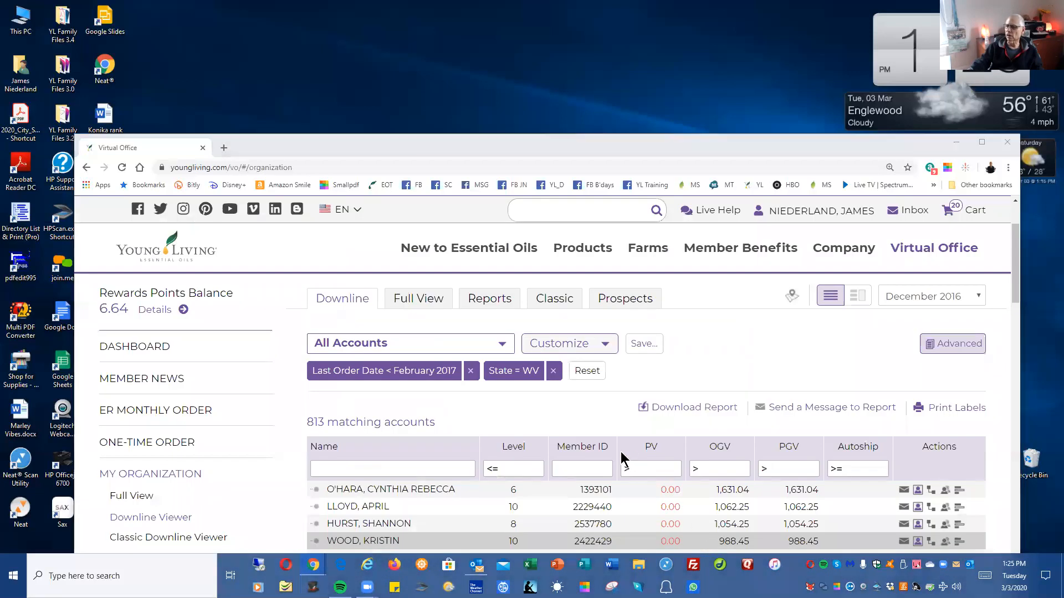
# Step: Save All_Accounts-3_3_2020.CSV into the March folder under Monthly Notes
pyautogui.click(687, 407)
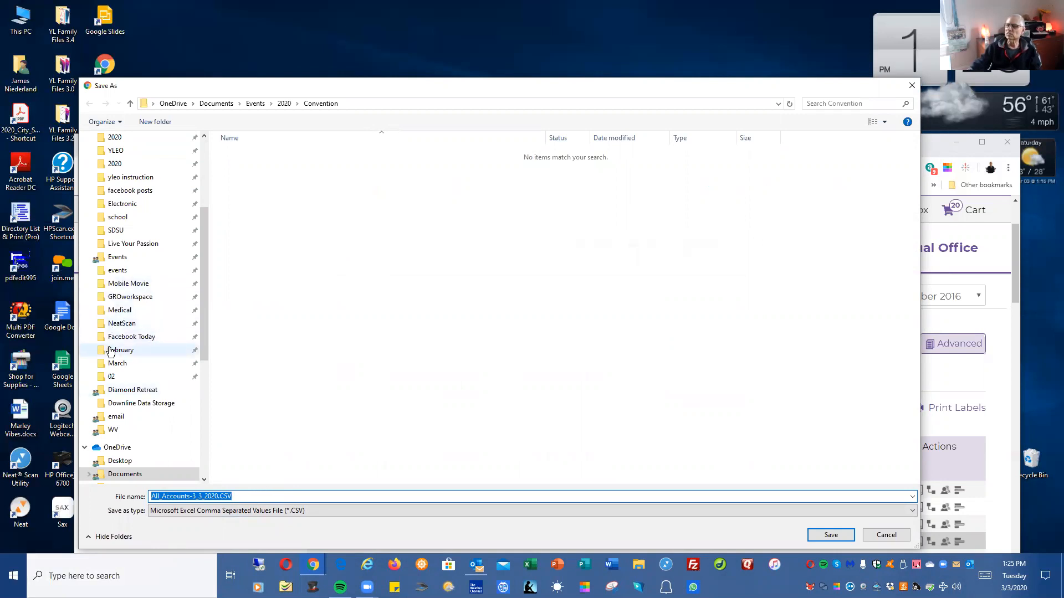
pyautogui.click(116, 363)
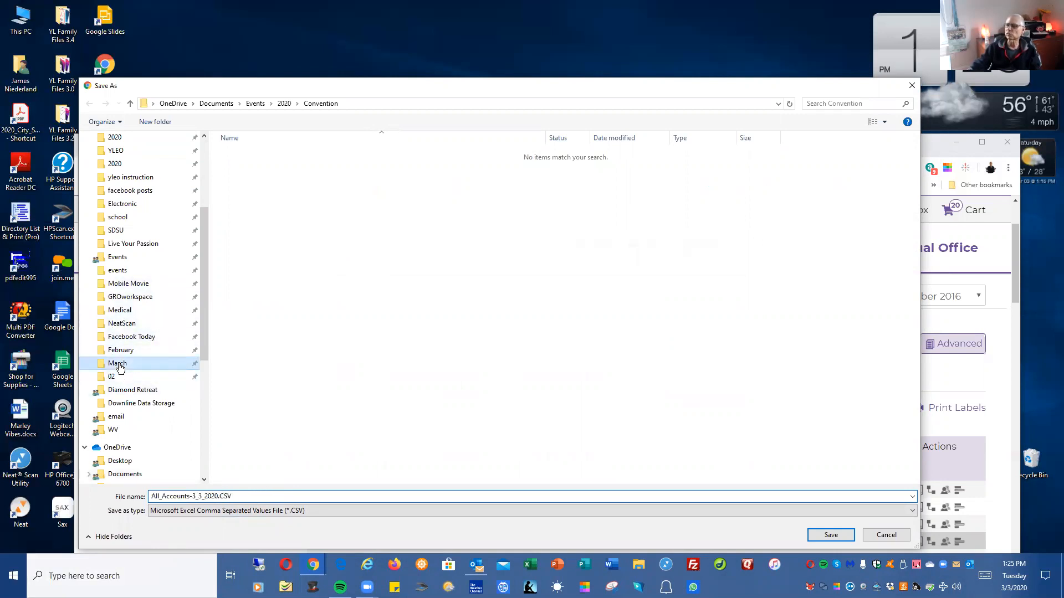
pyautogui.doubleClick(116, 363)
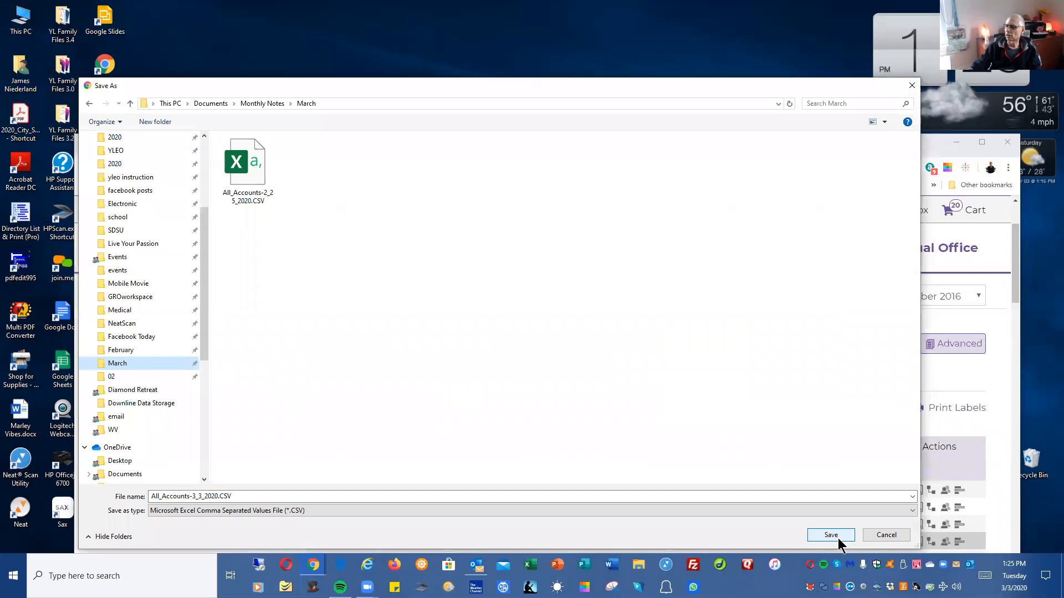
pyautogui.click(830, 535)
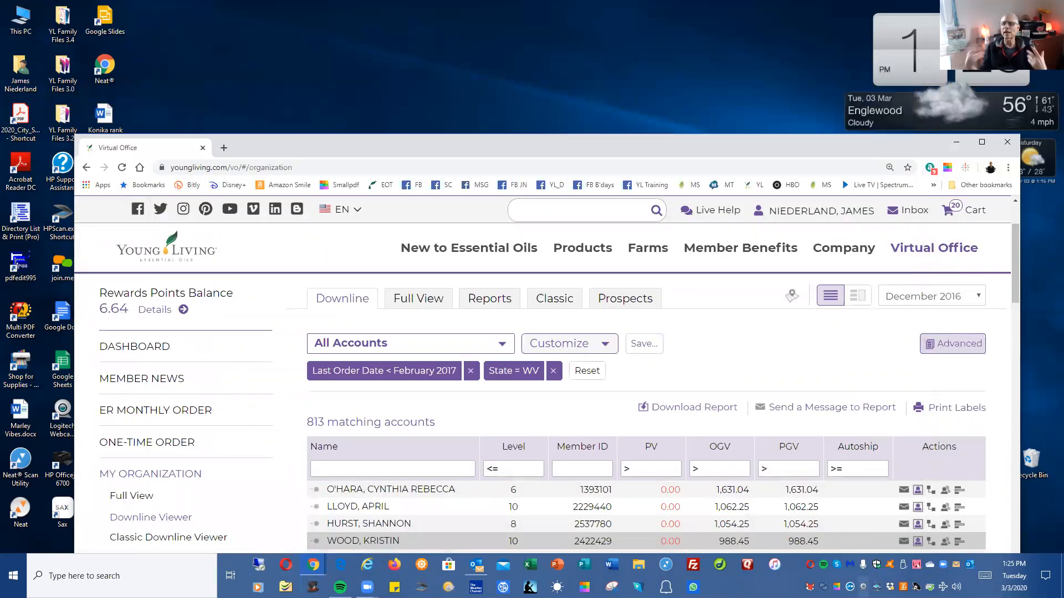